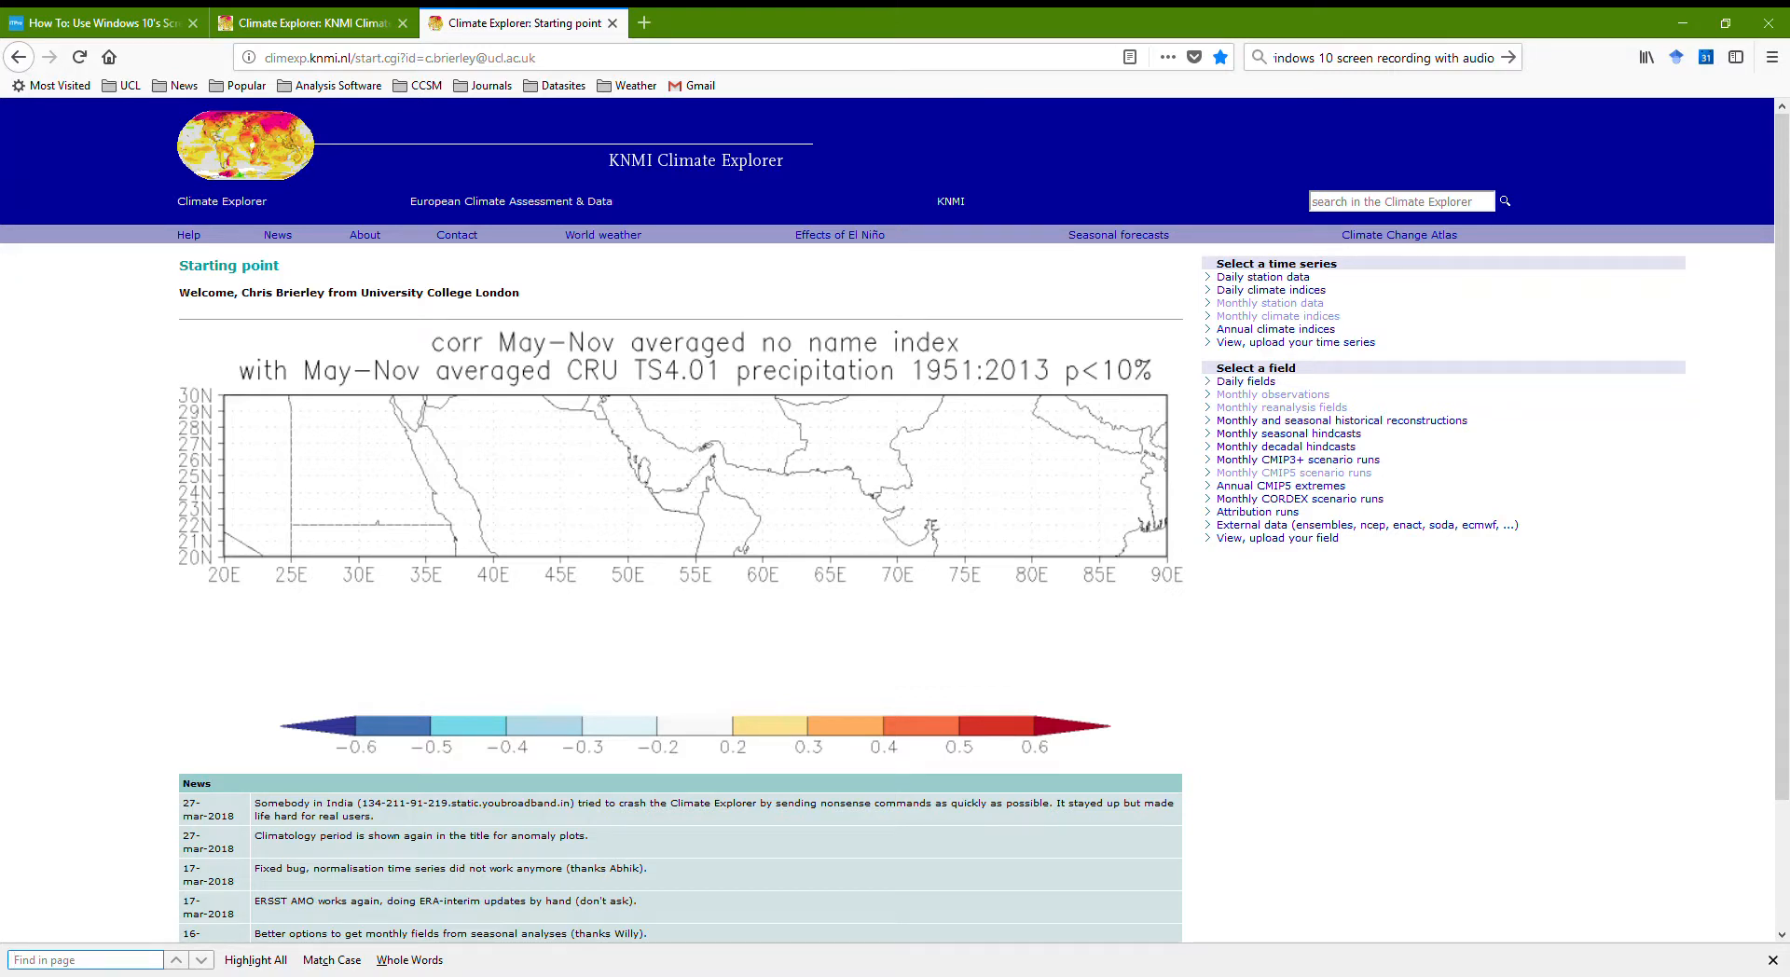
pyautogui.moveTo(1664, 222)
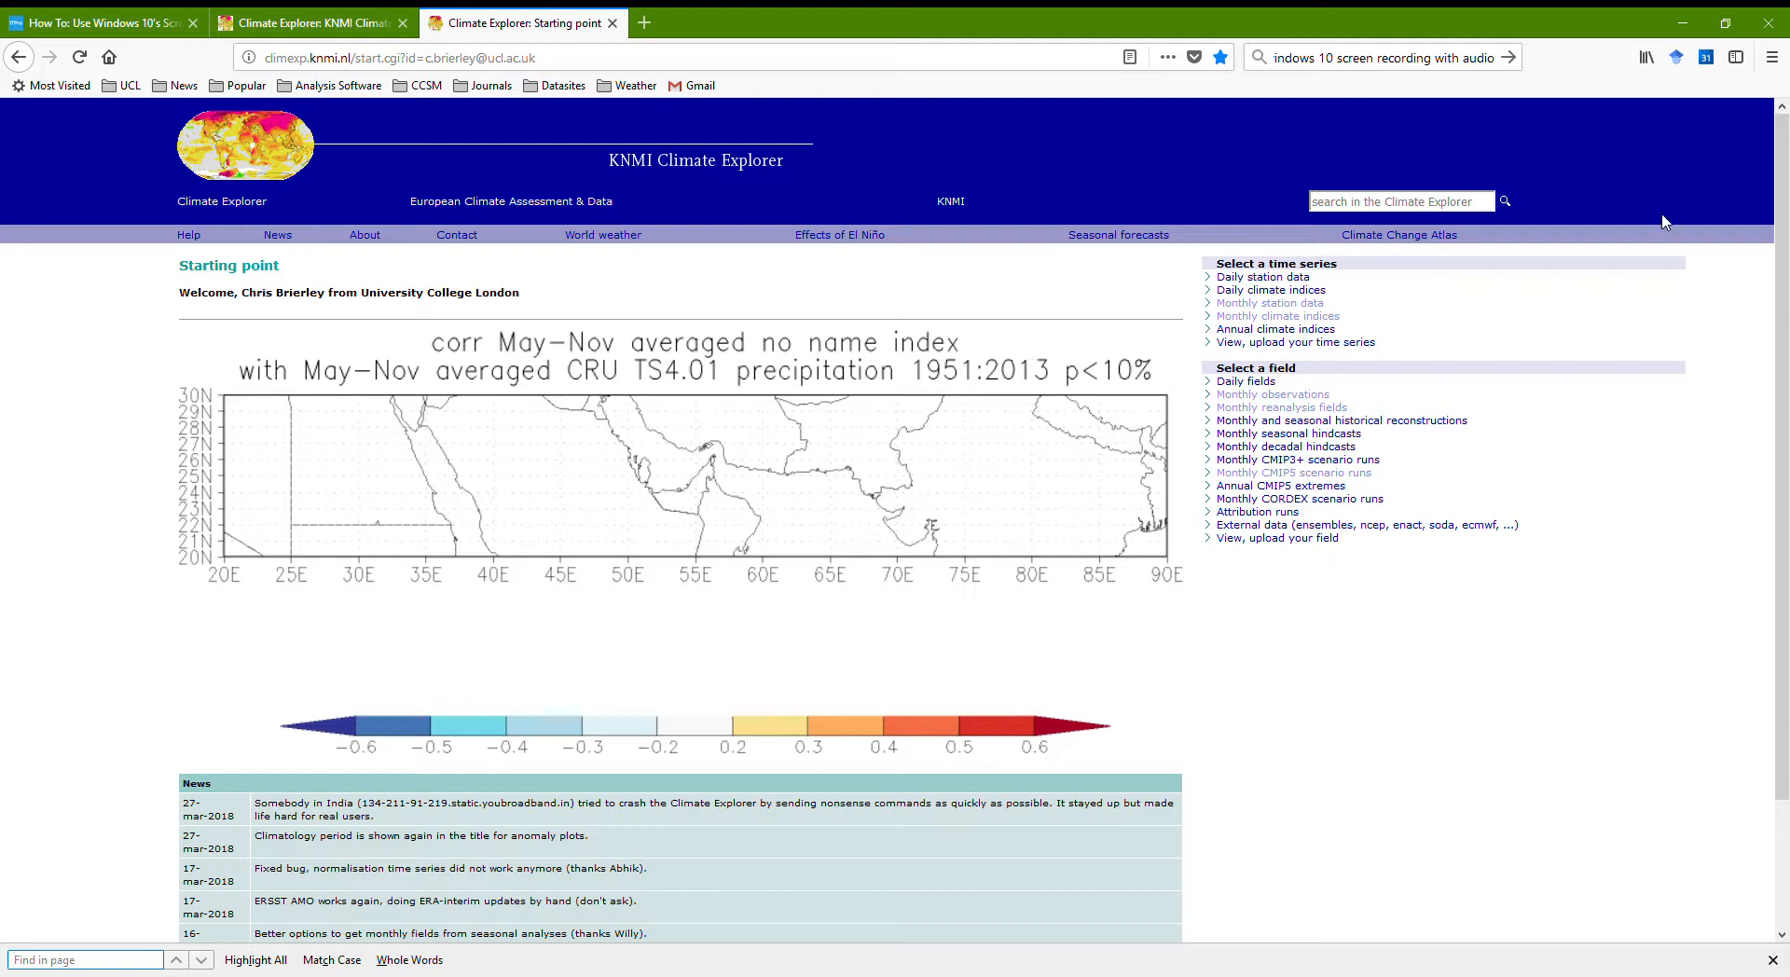
pyautogui.moveTo(393, 368)
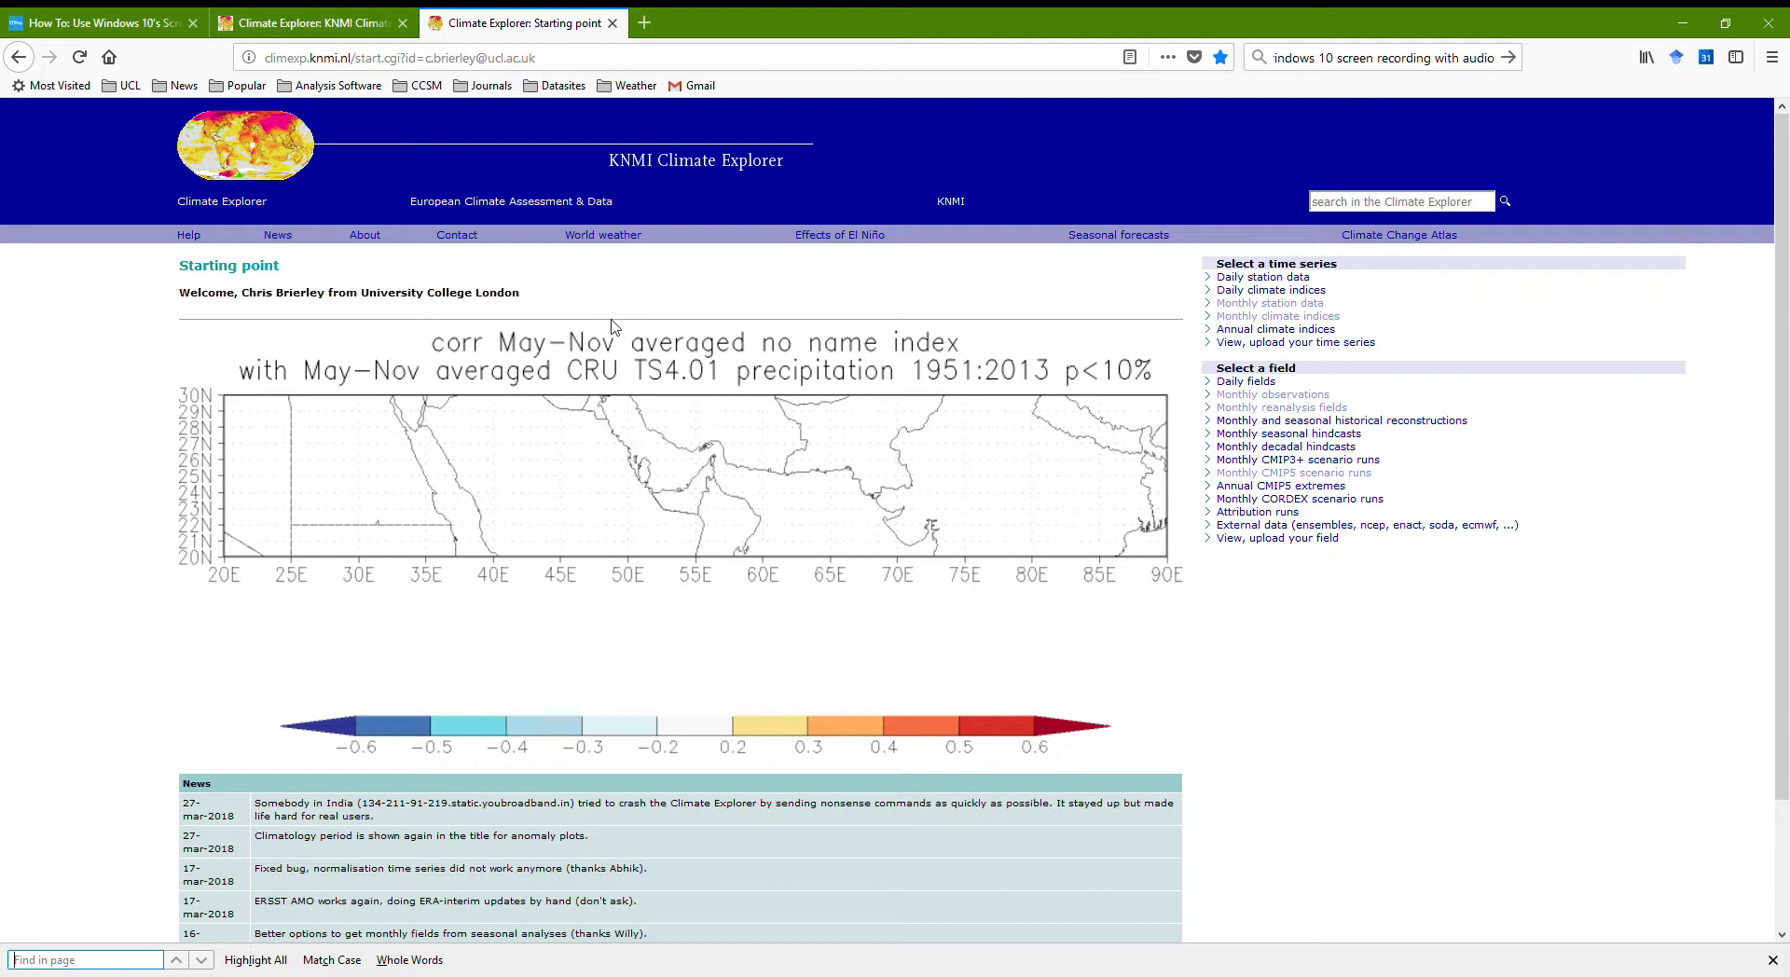
pyautogui.moveTo(1137, 479)
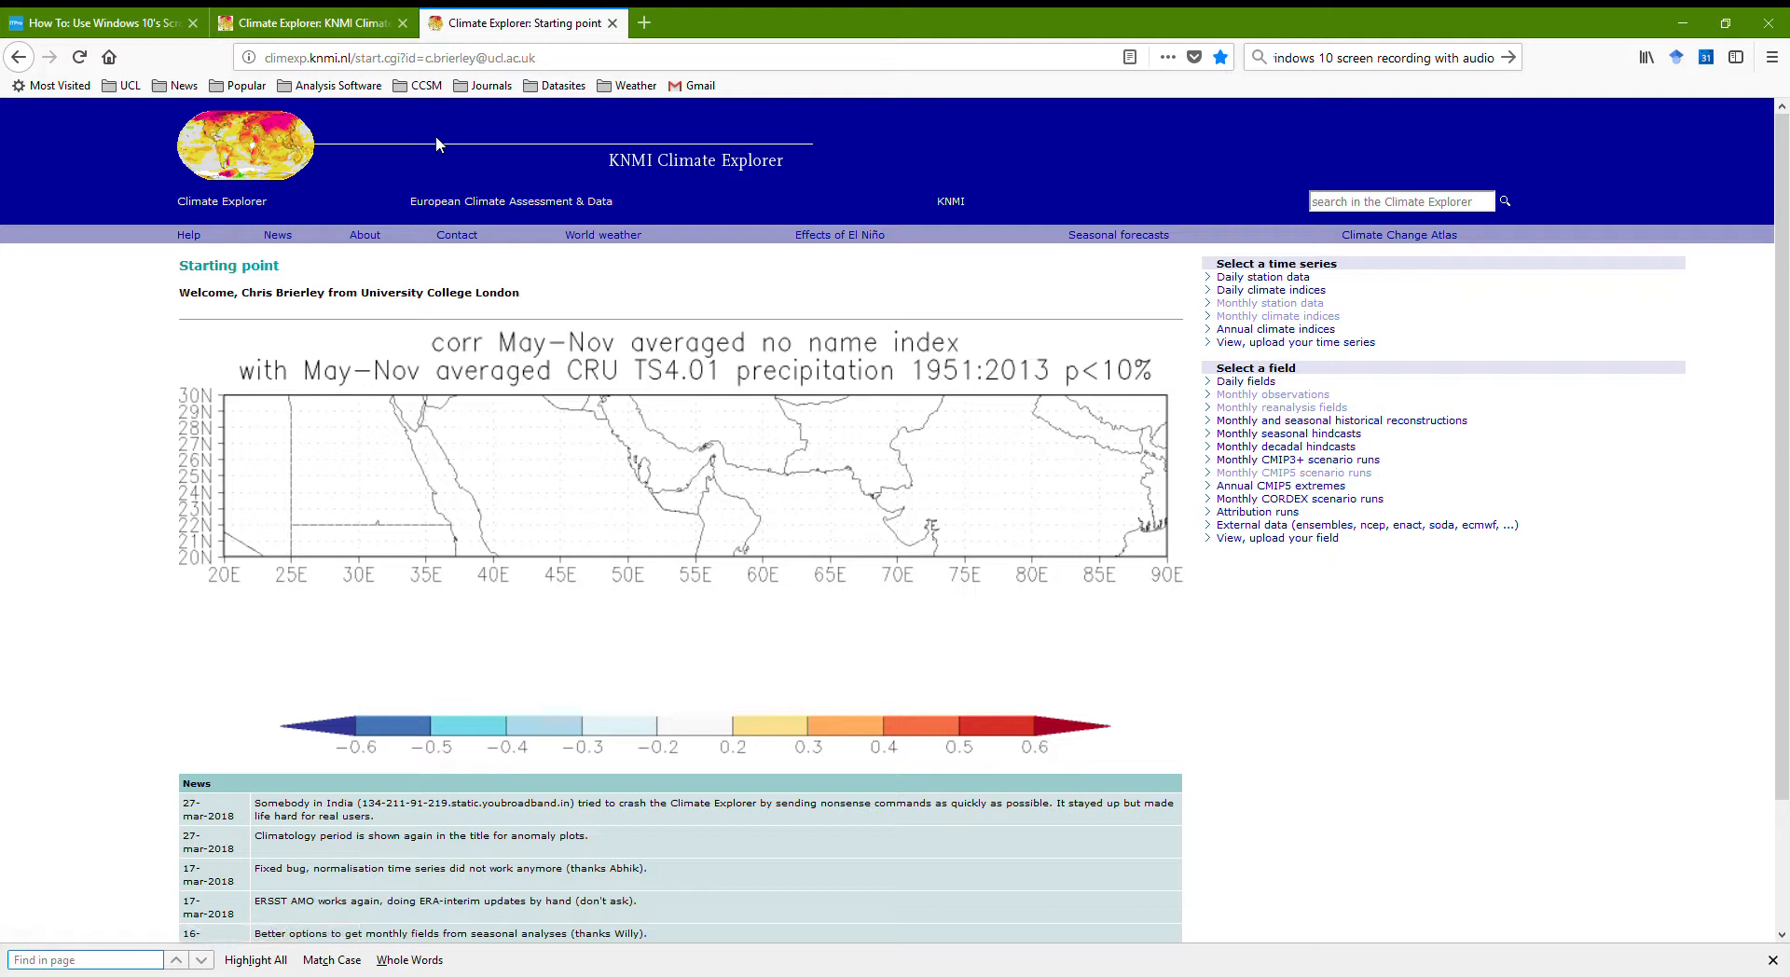
pyautogui.moveTo(1256, 432)
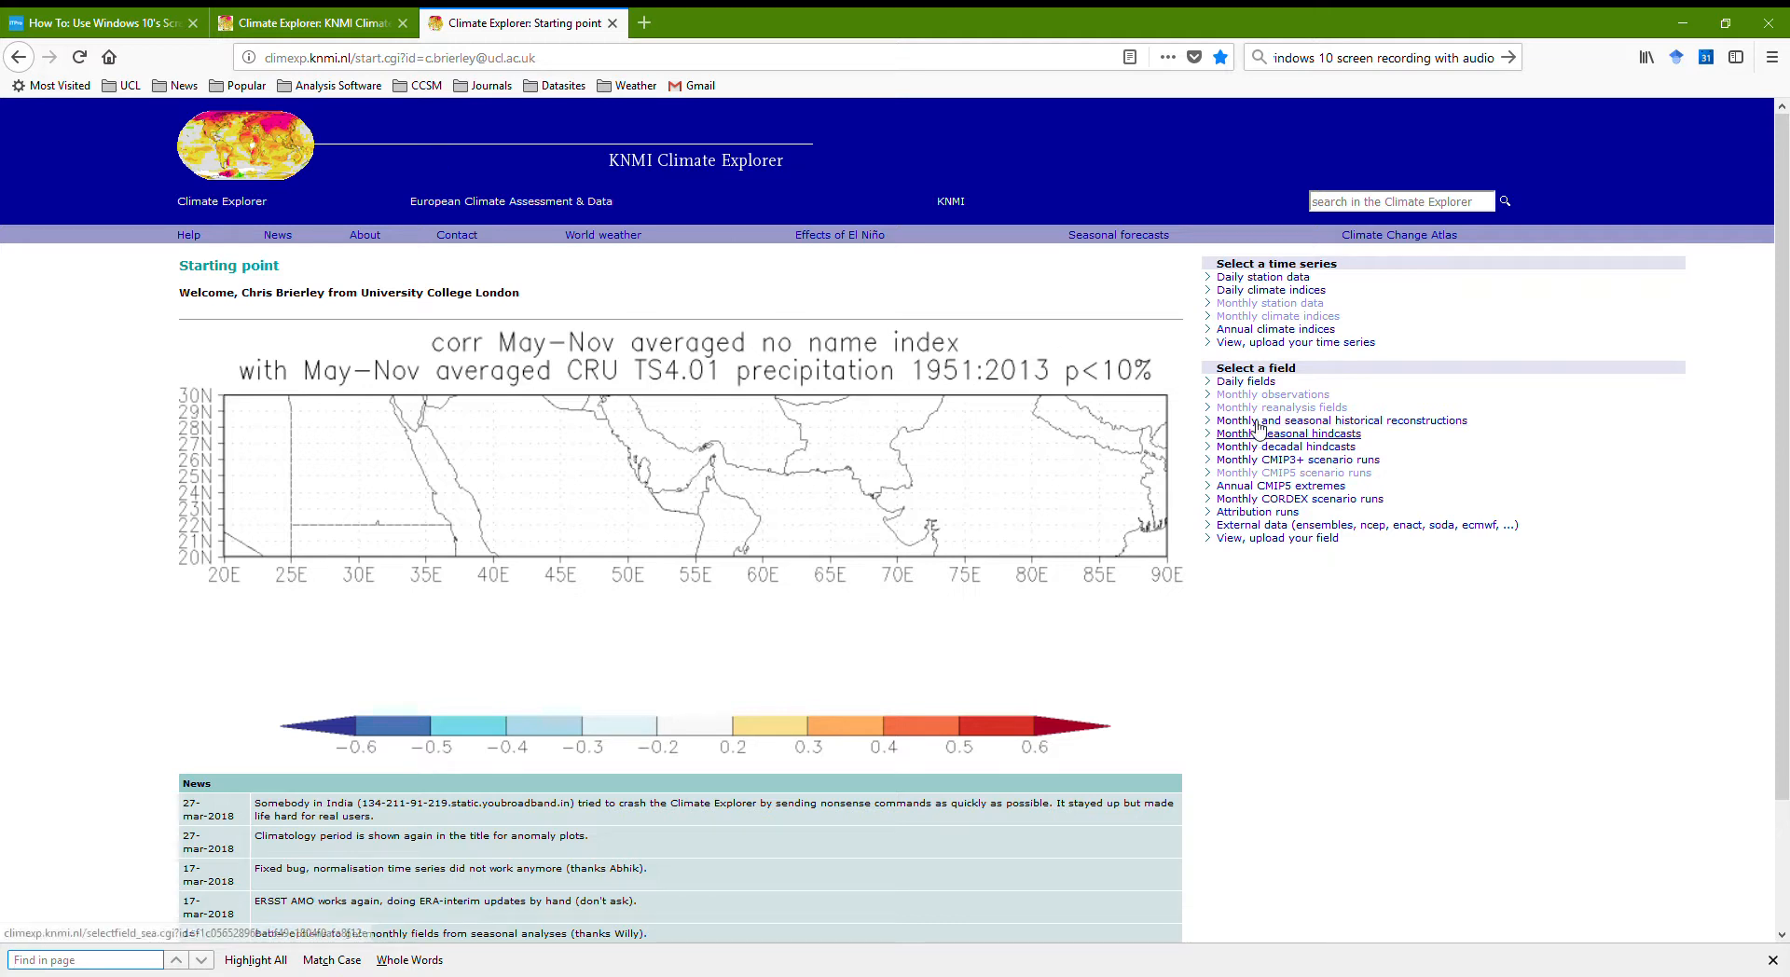
pyautogui.moveTo(1250, 479)
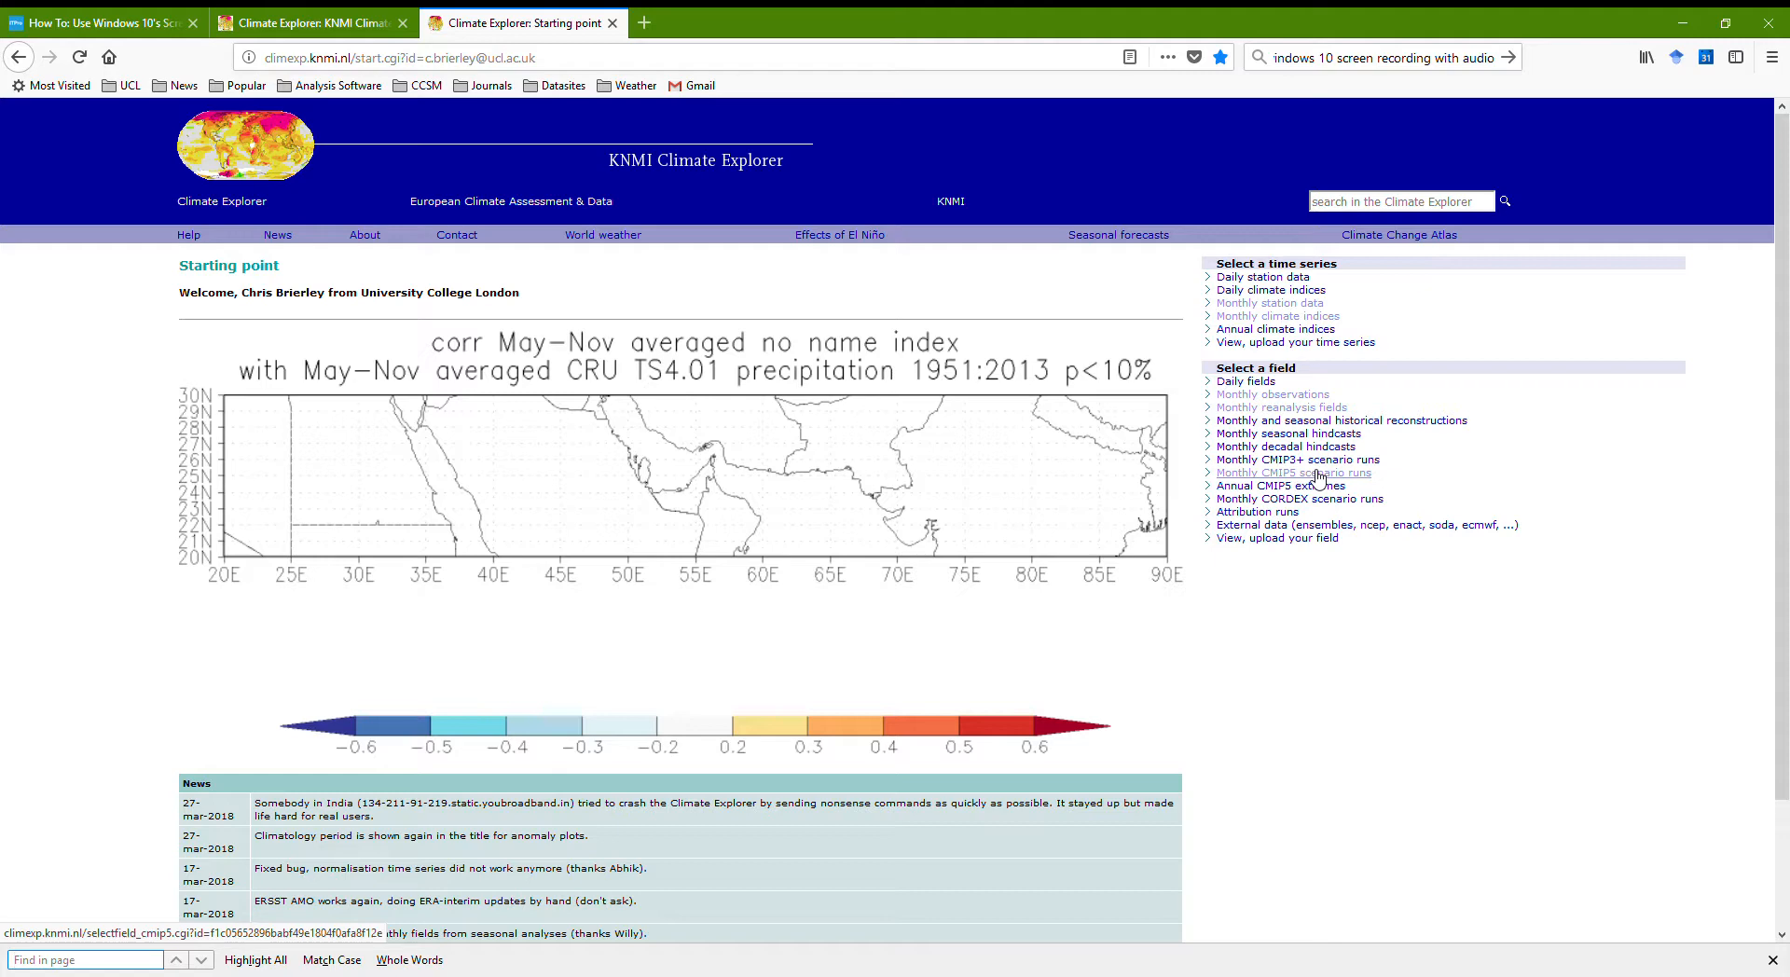
# - Load the Monthly CMIP5 scenario runs field page and reach its models/variables table
pyautogui.click(1293, 473)
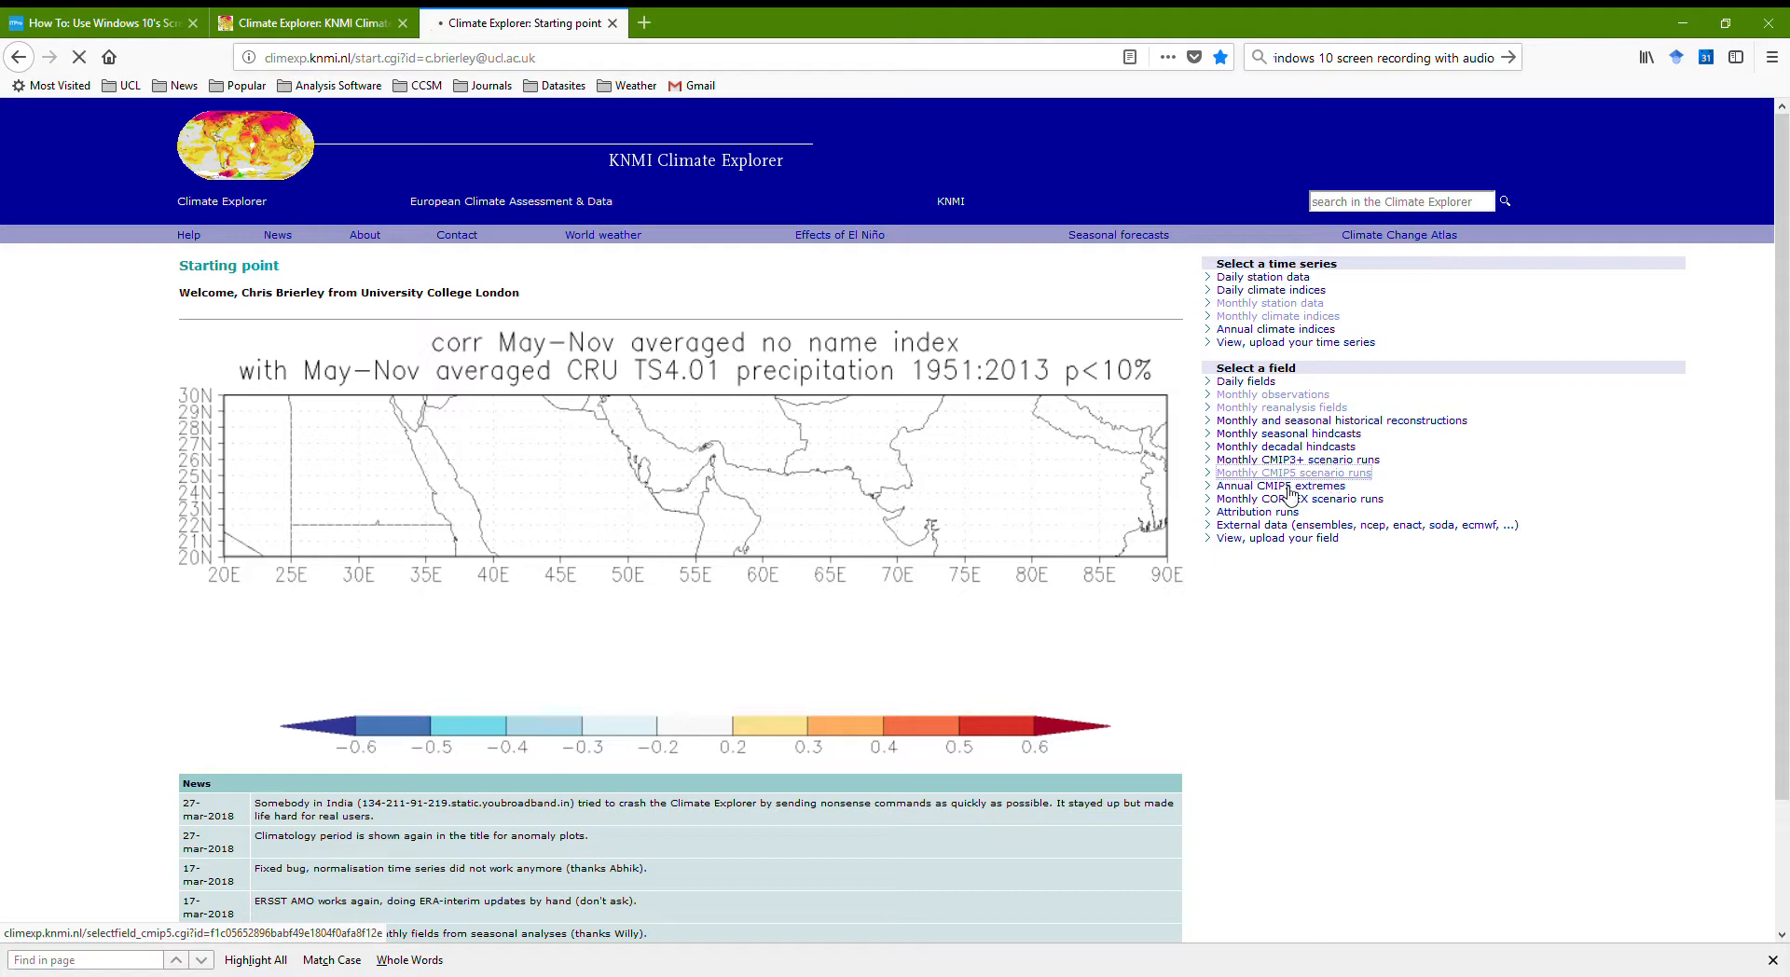
pyautogui.click(1293, 473)
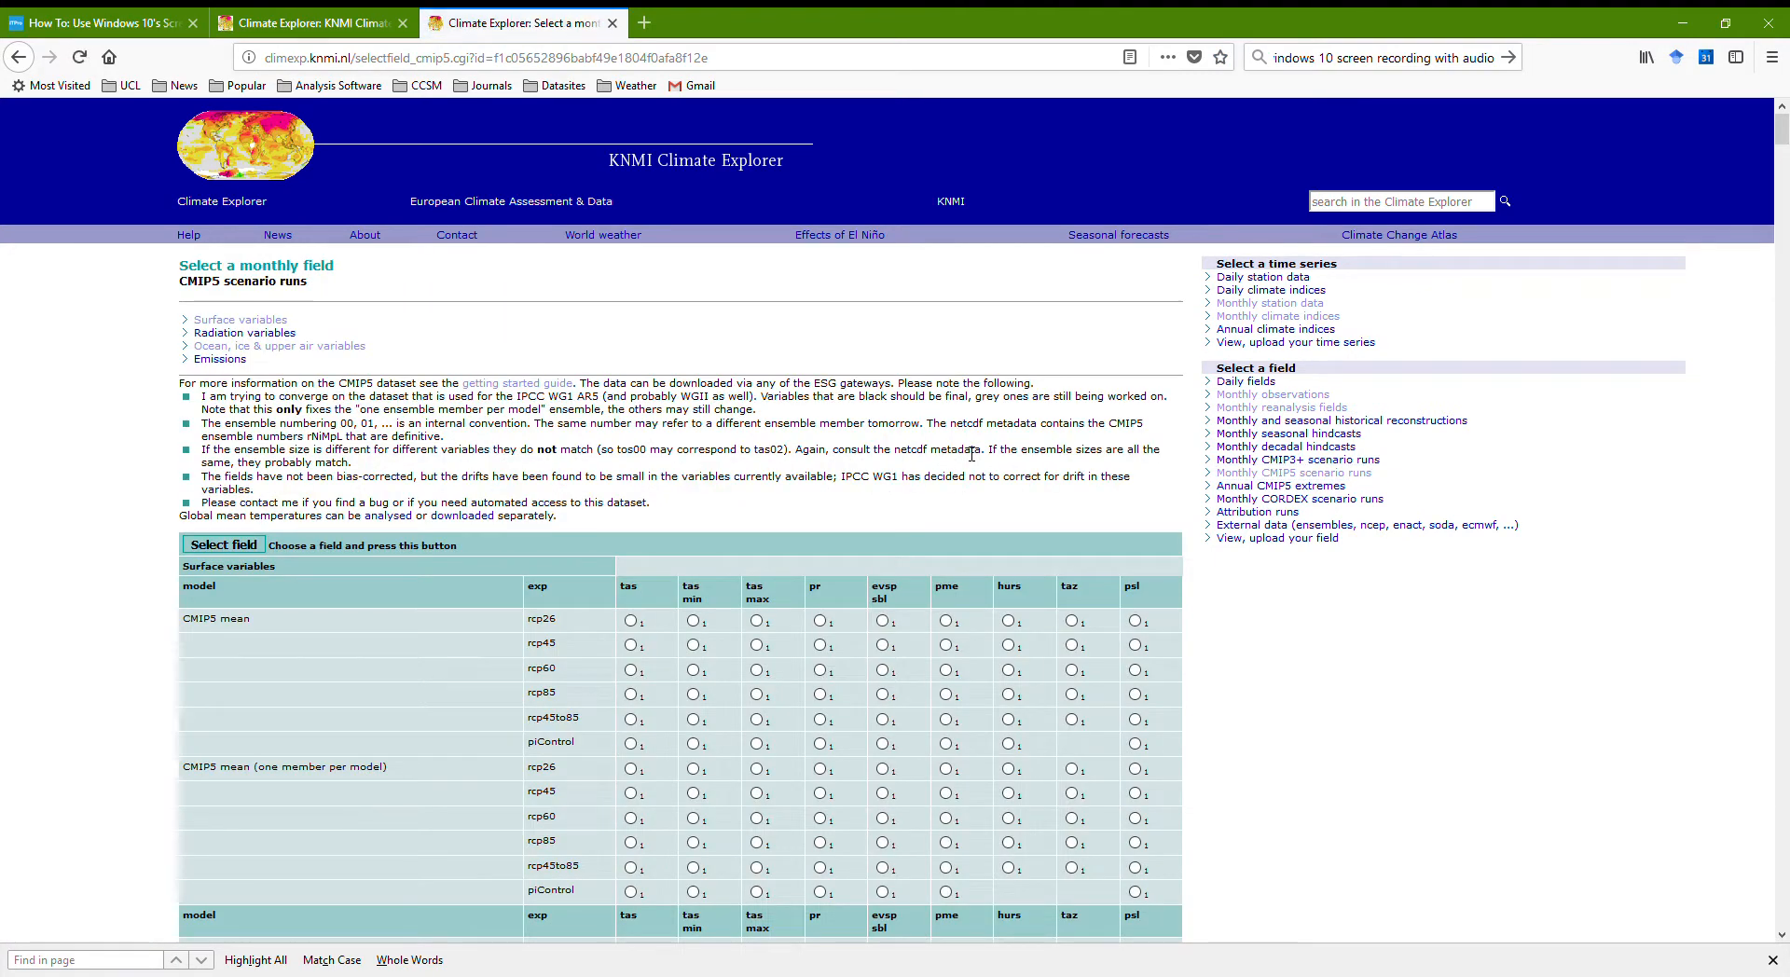
pyautogui.moveTo(642, 442)
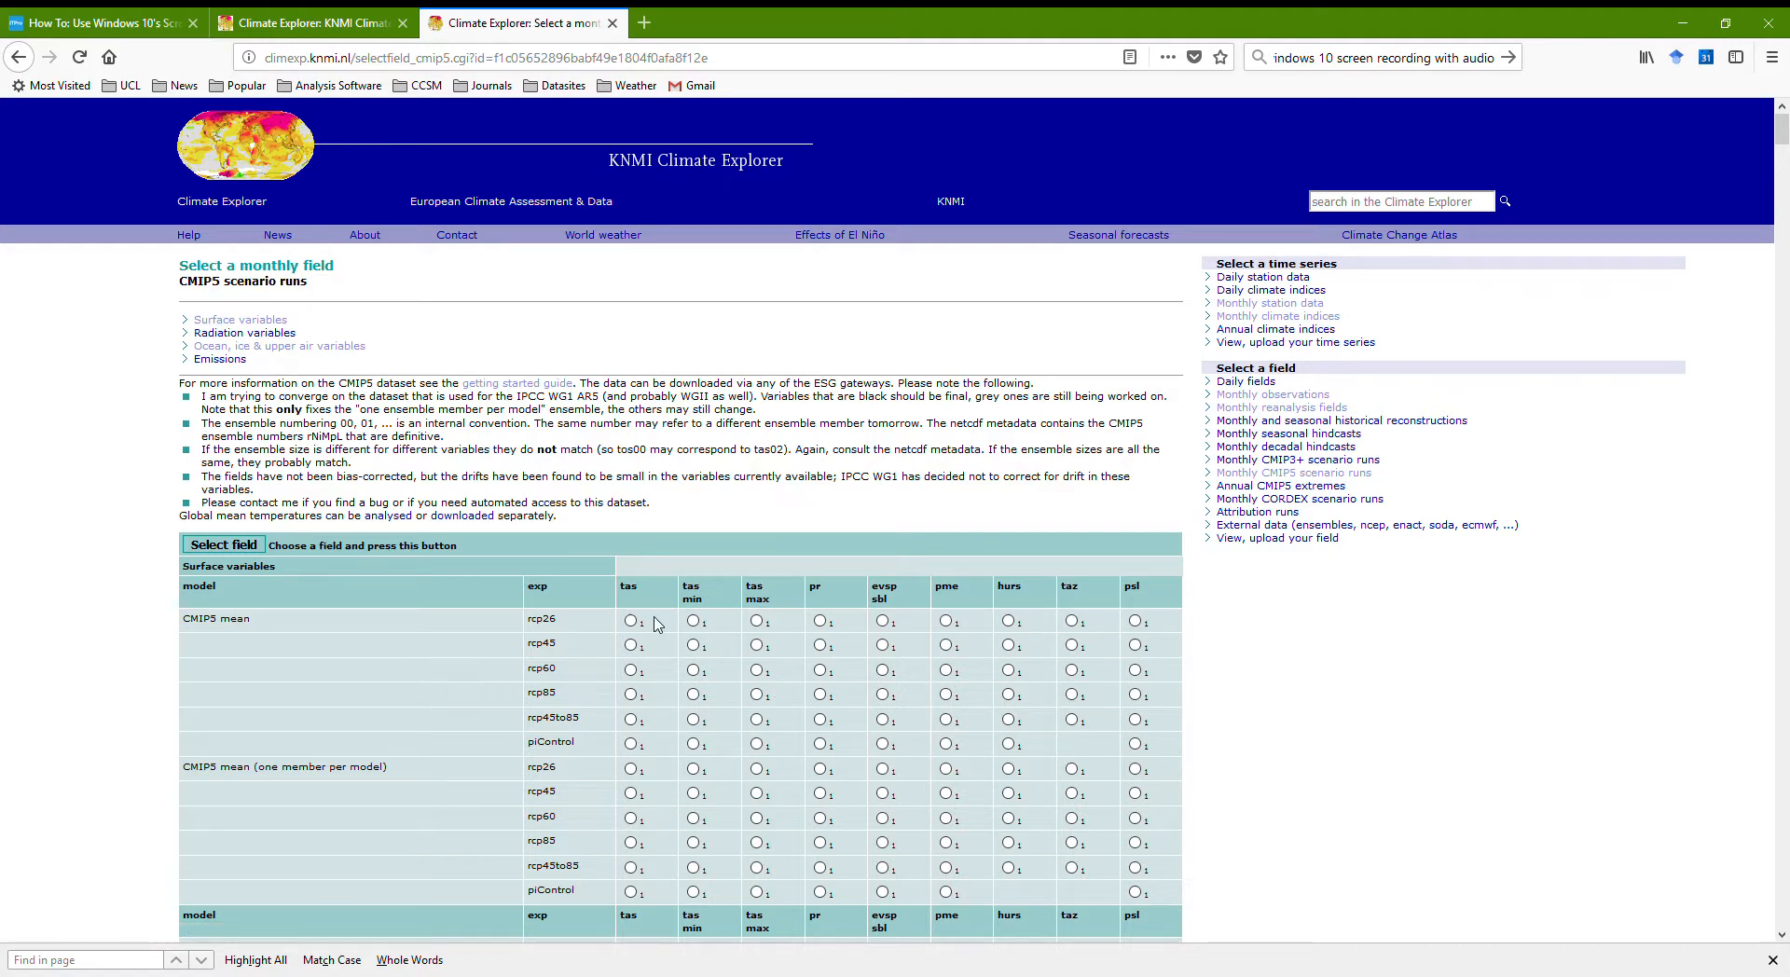
pyautogui.scroll(-3)
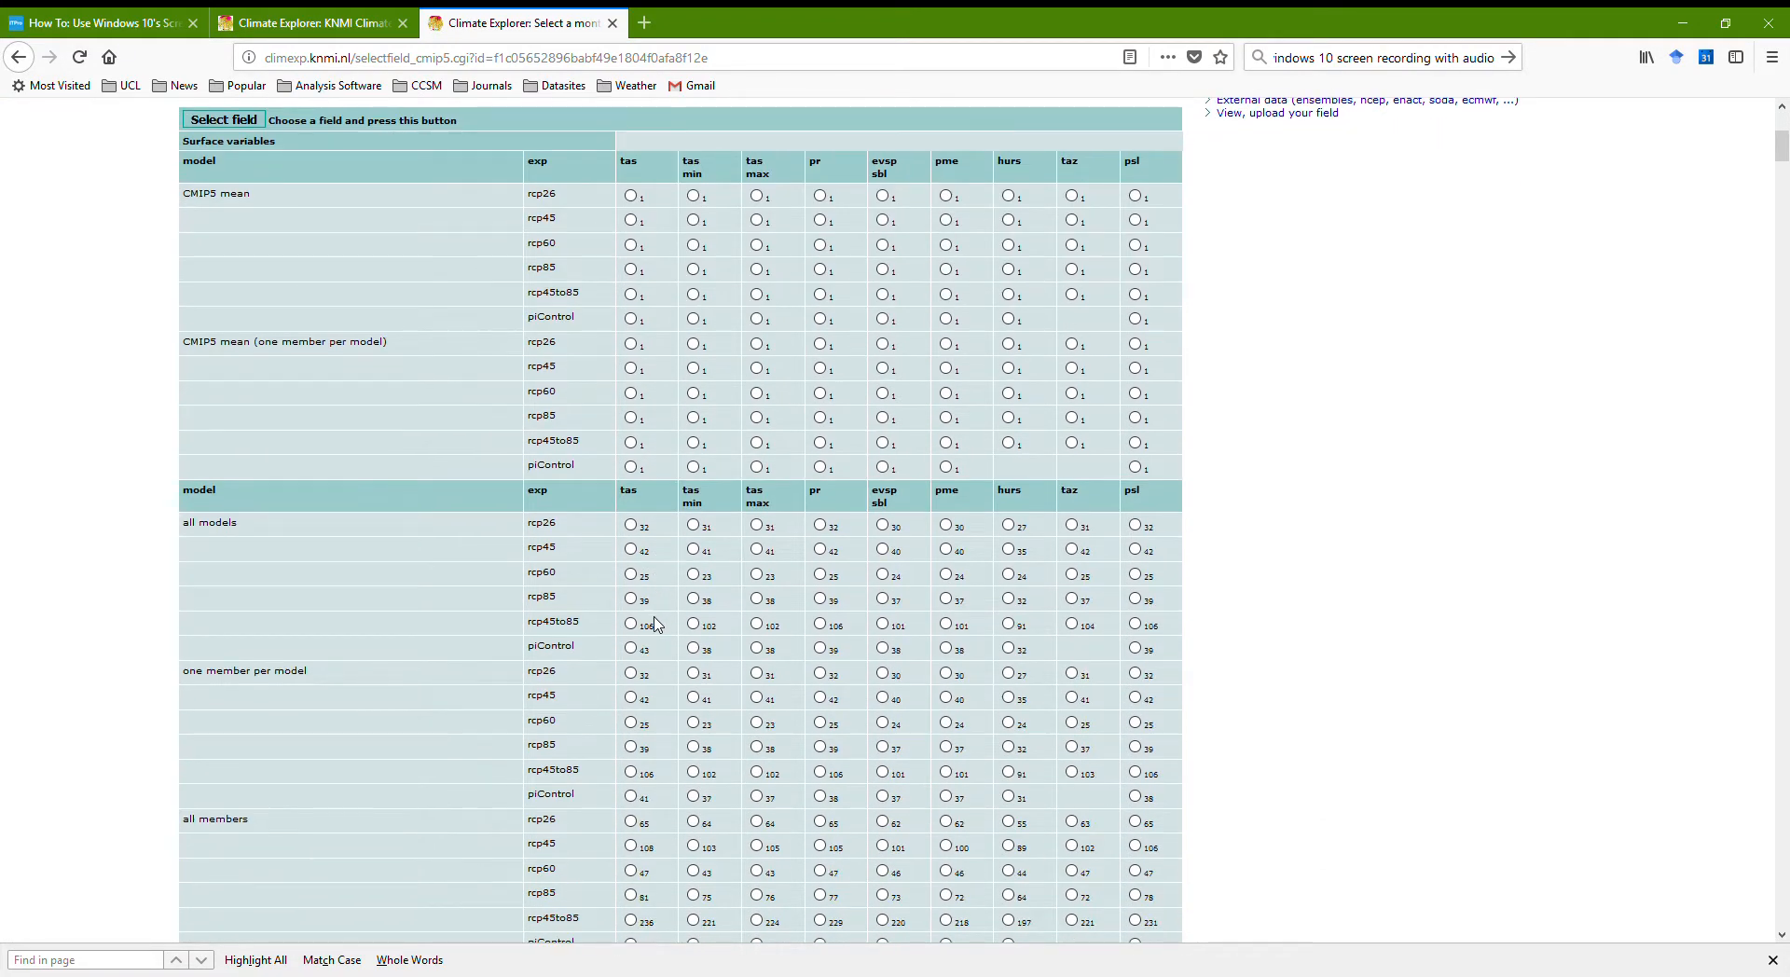
pyautogui.scroll(-3)
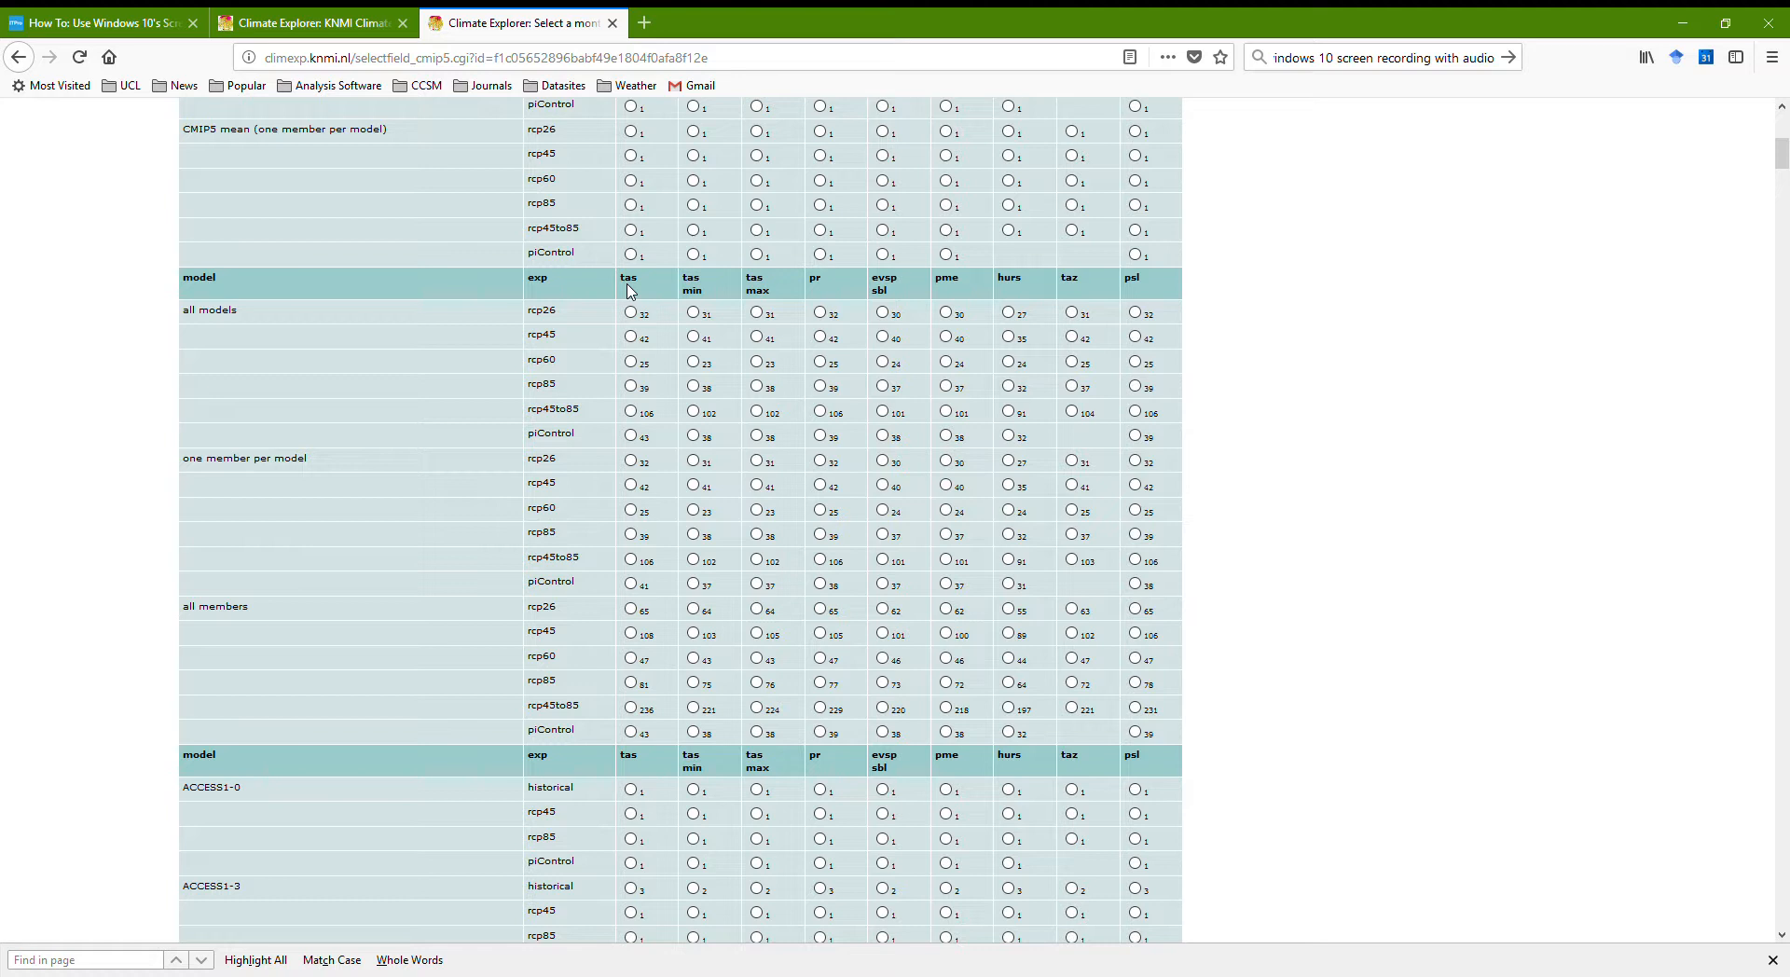
pyautogui.moveTo(705, 291)
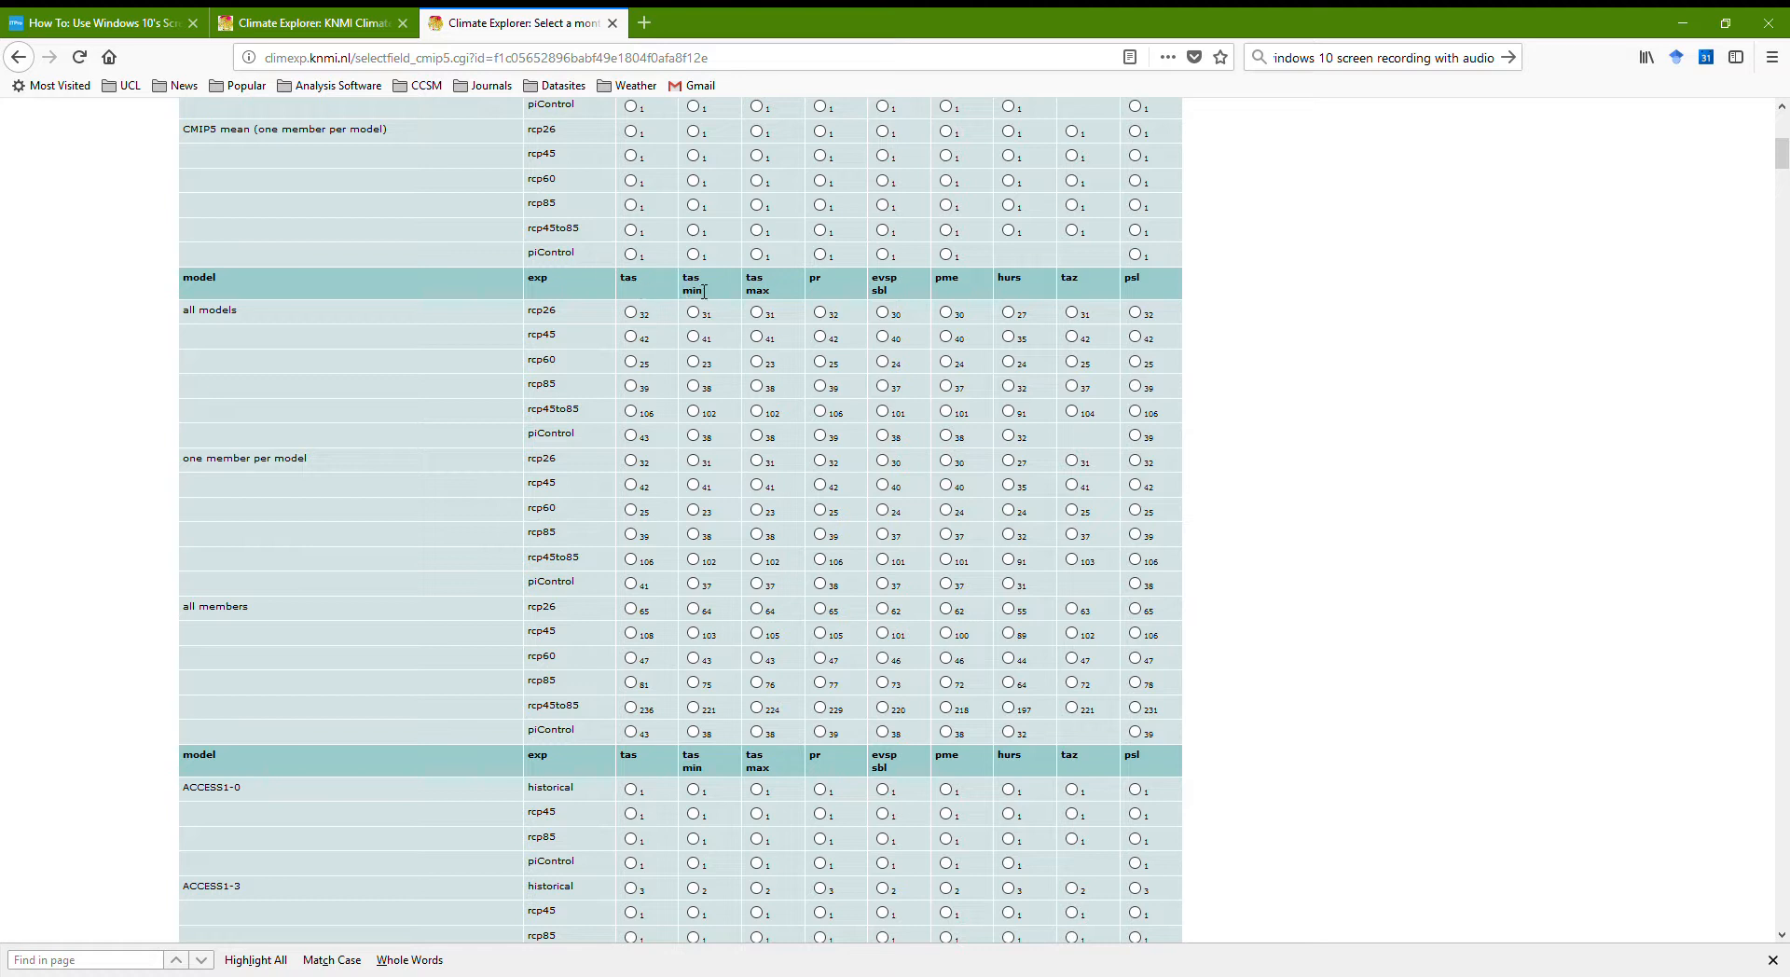
pyautogui.moveTo(773, 297)
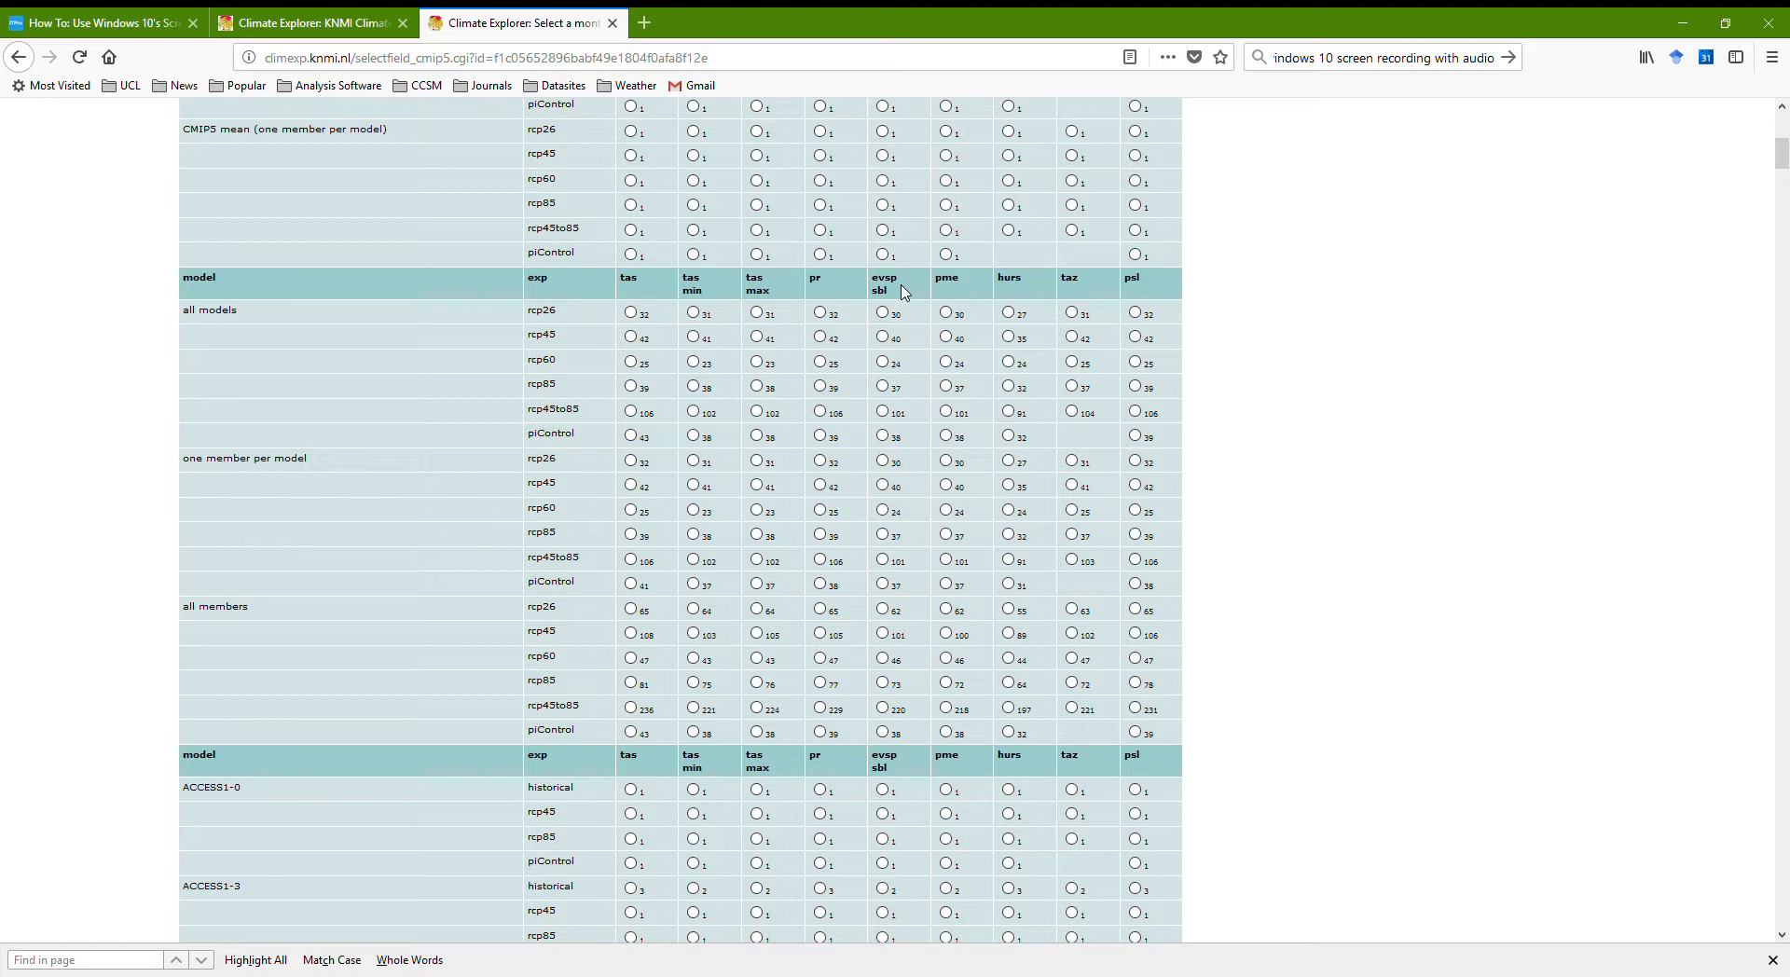
pyautogui.moveTo(949, 295)
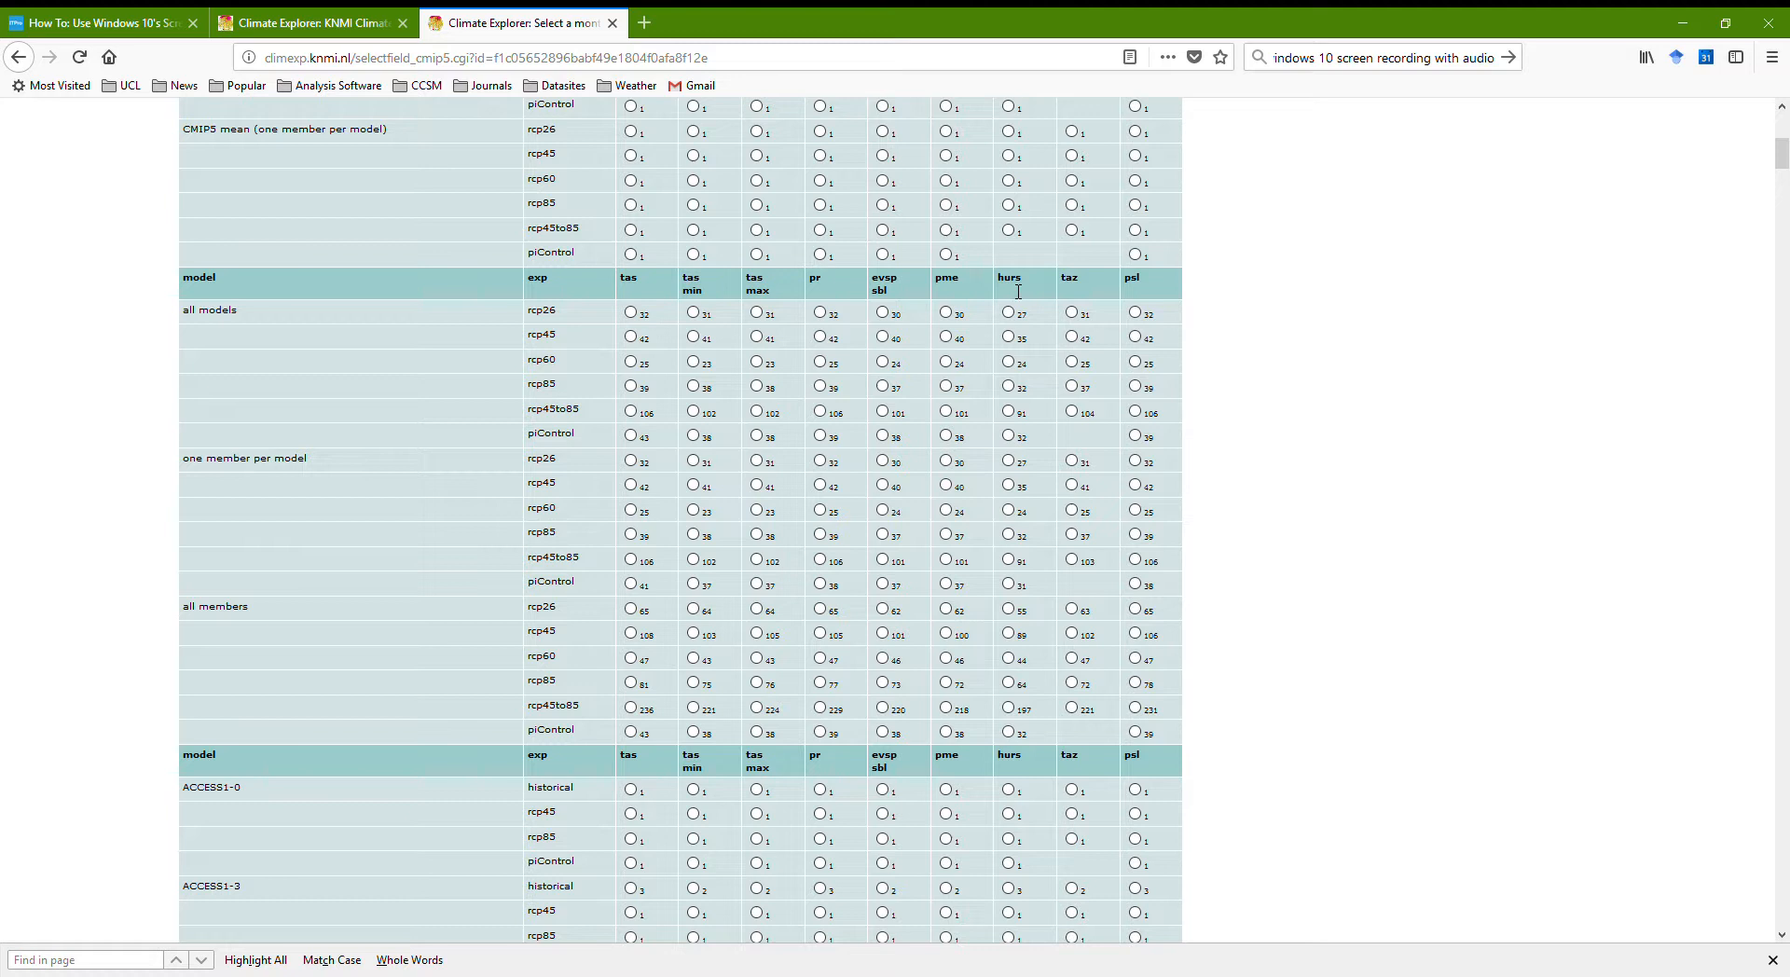
pyautogui.moveTo(1013, 294)
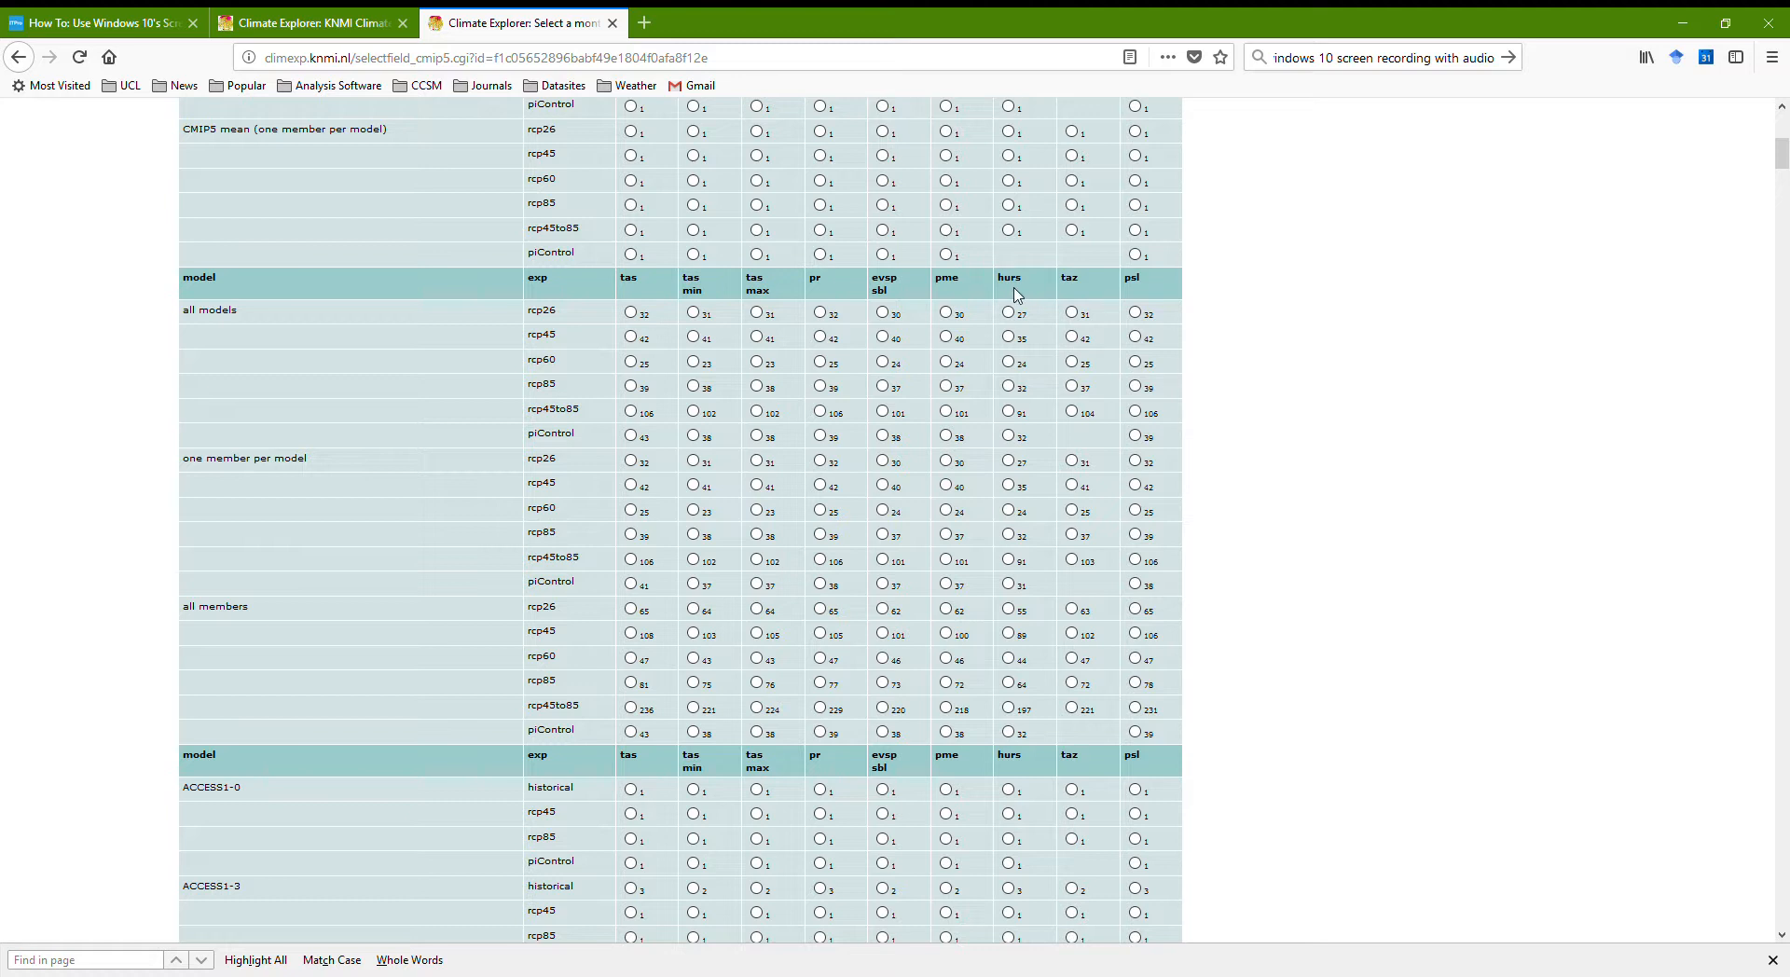
pyautogui.moveTo(1071, 300)
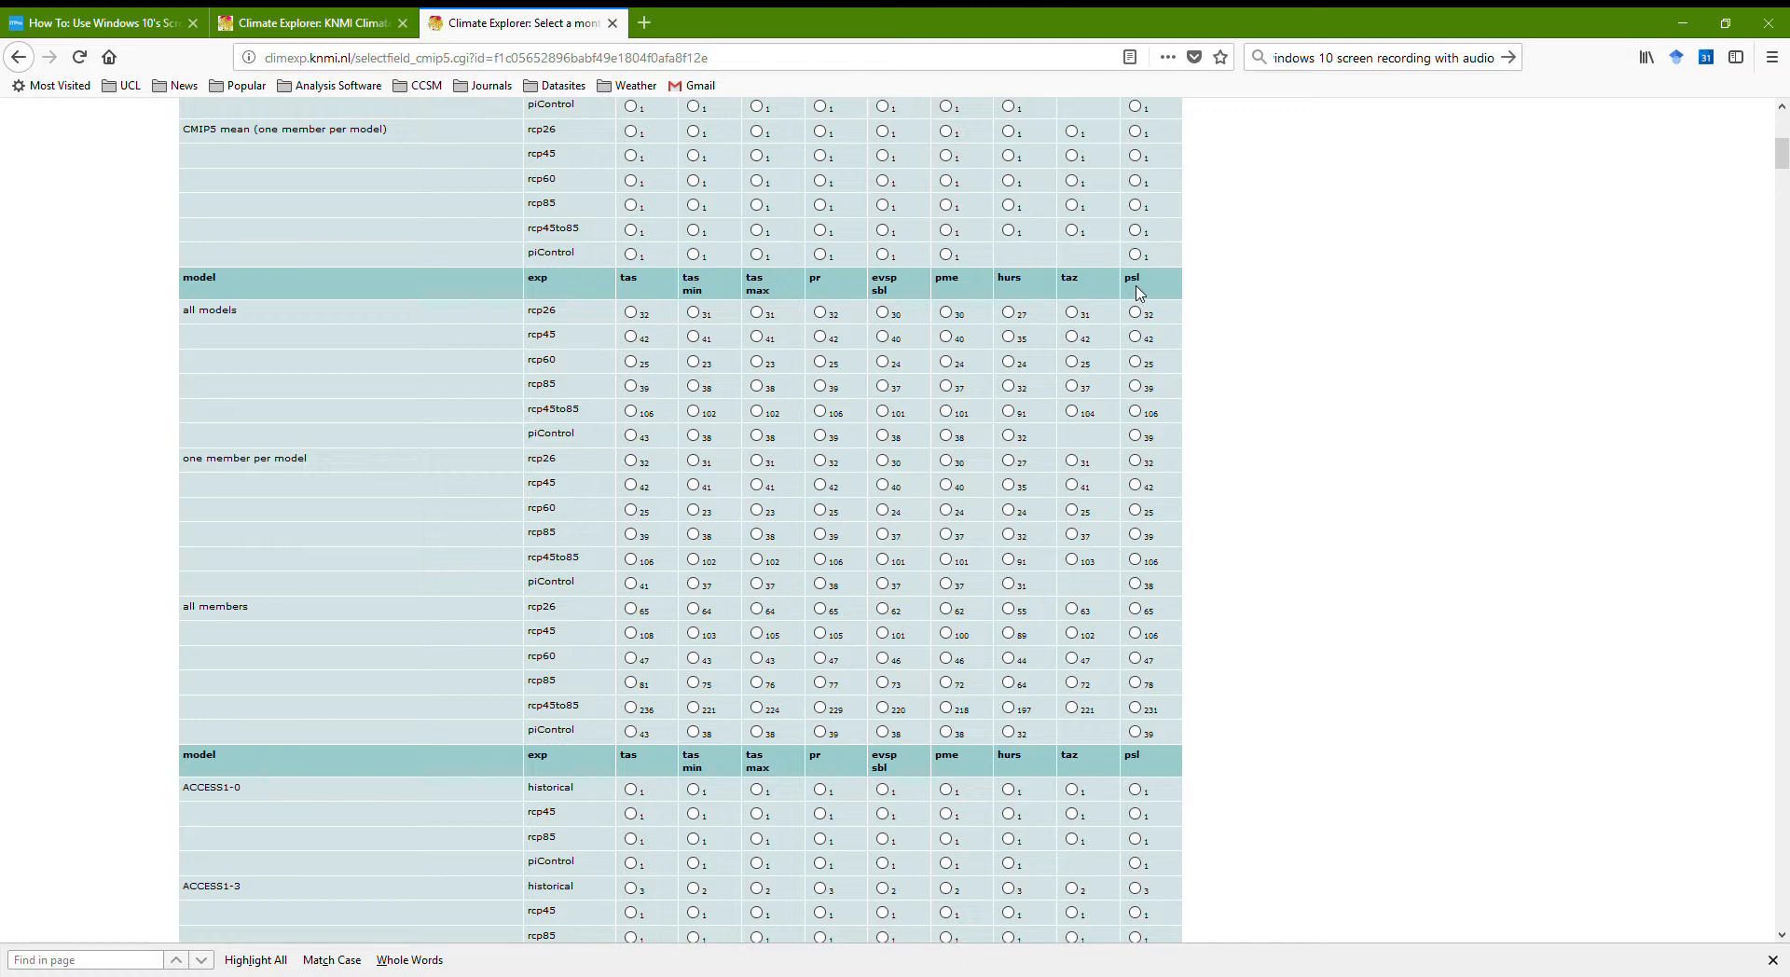
# - Choose the CanESM2 rcp45 tas (near-surface temperature) field and submit it
pyautogui.scroll(-3)
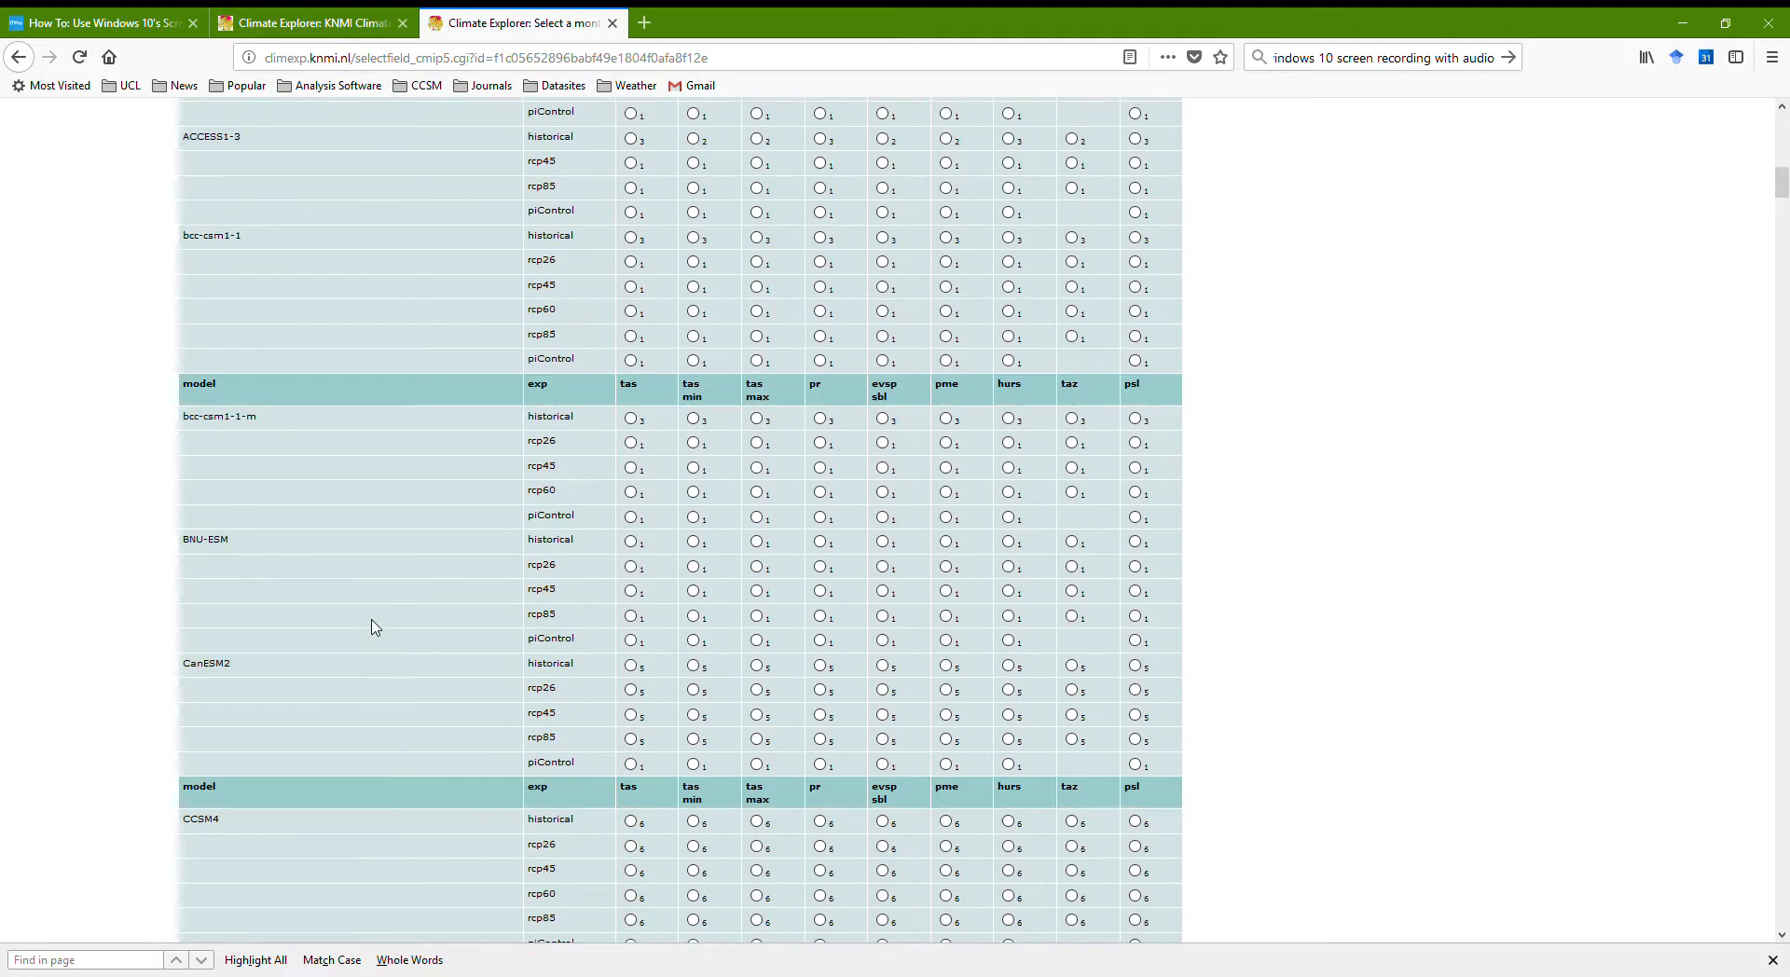
pyautogui.scroll(-3)
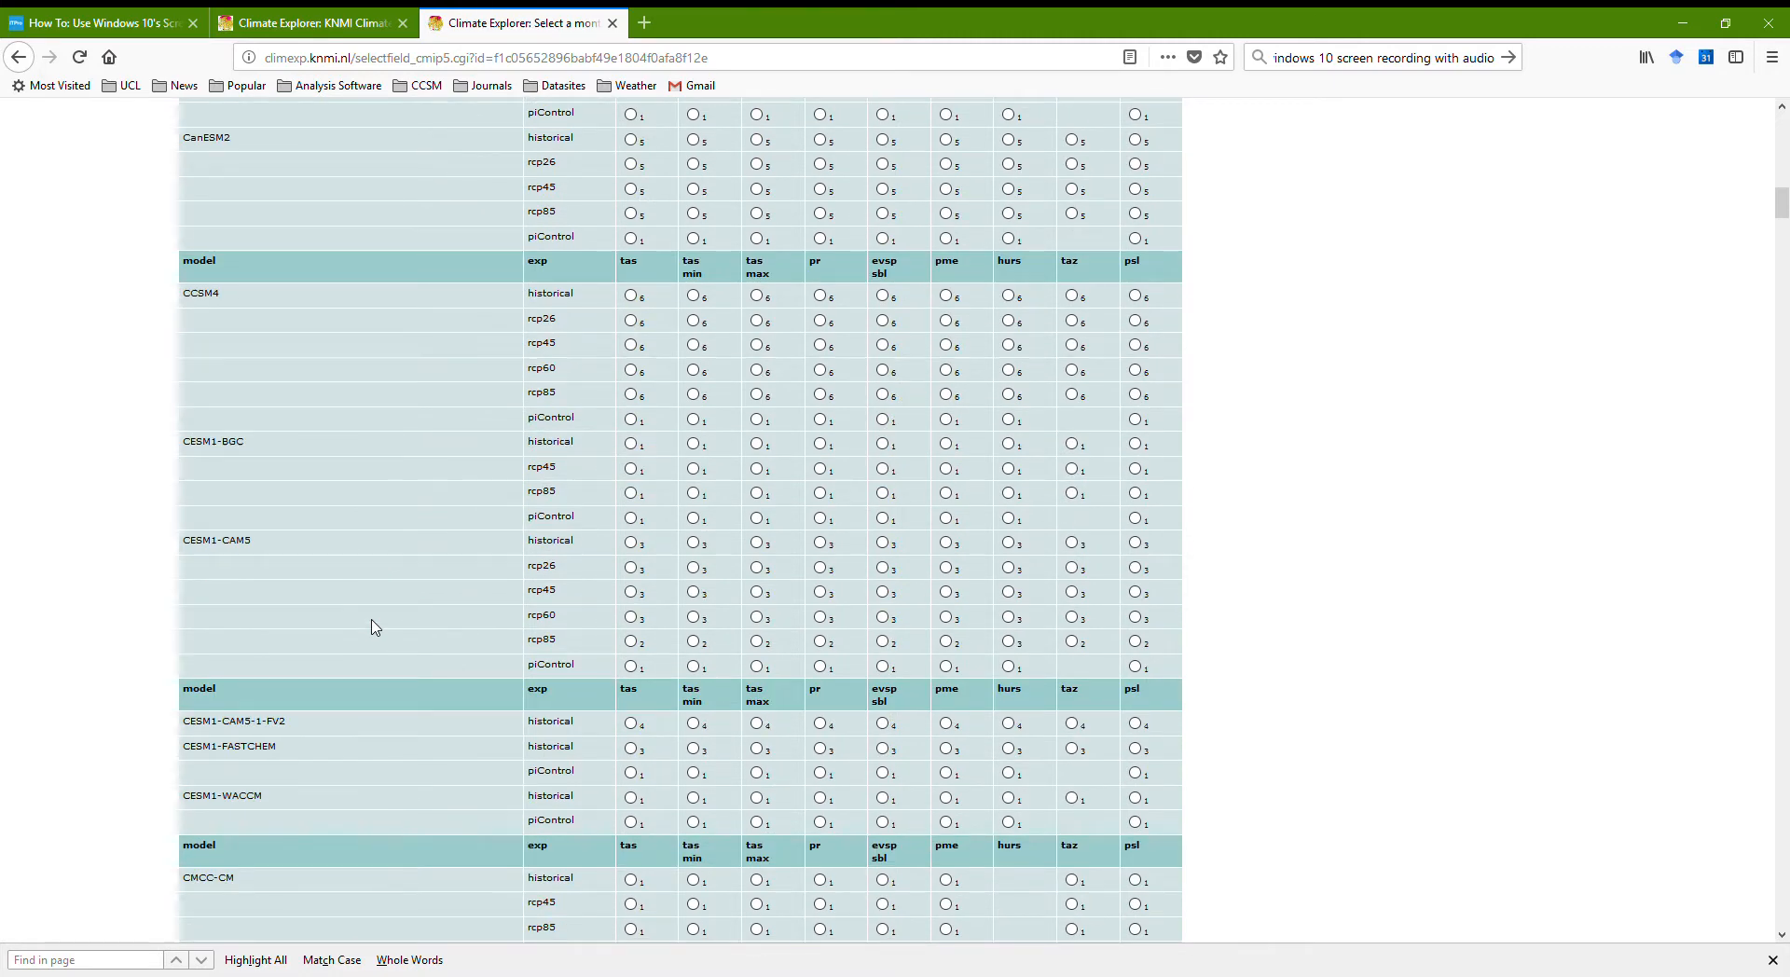
pyautogui.scroll(-3)
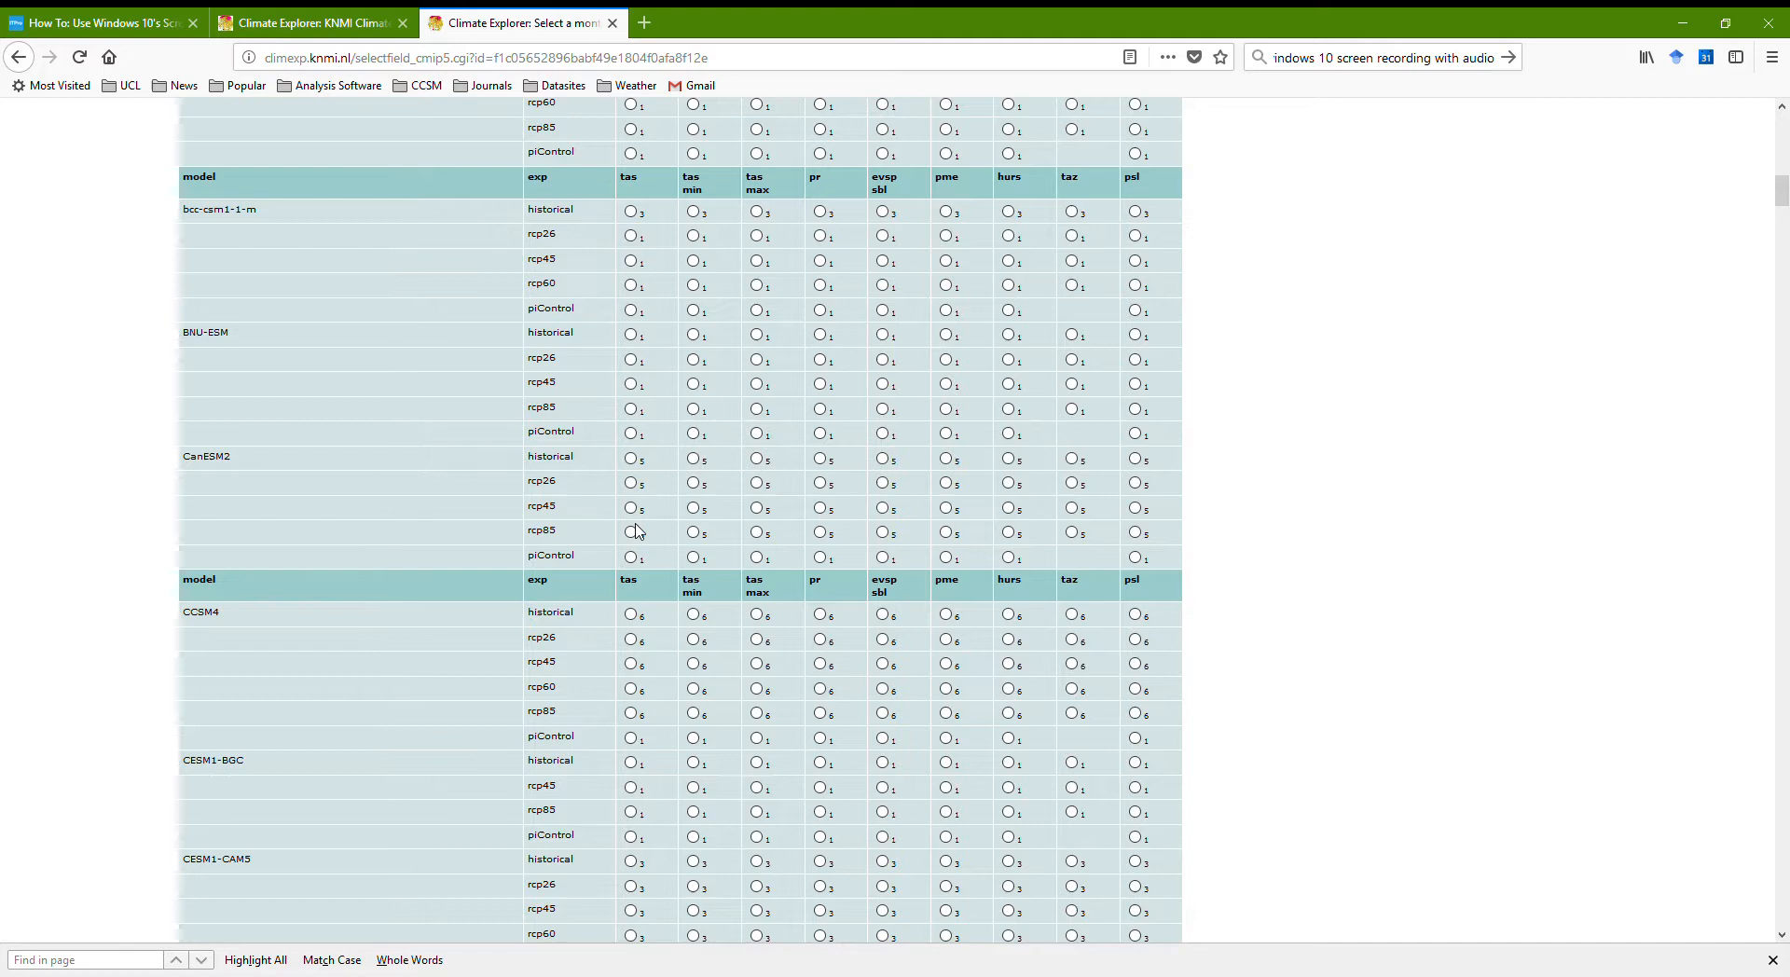
pyautogui.click(629, 508)
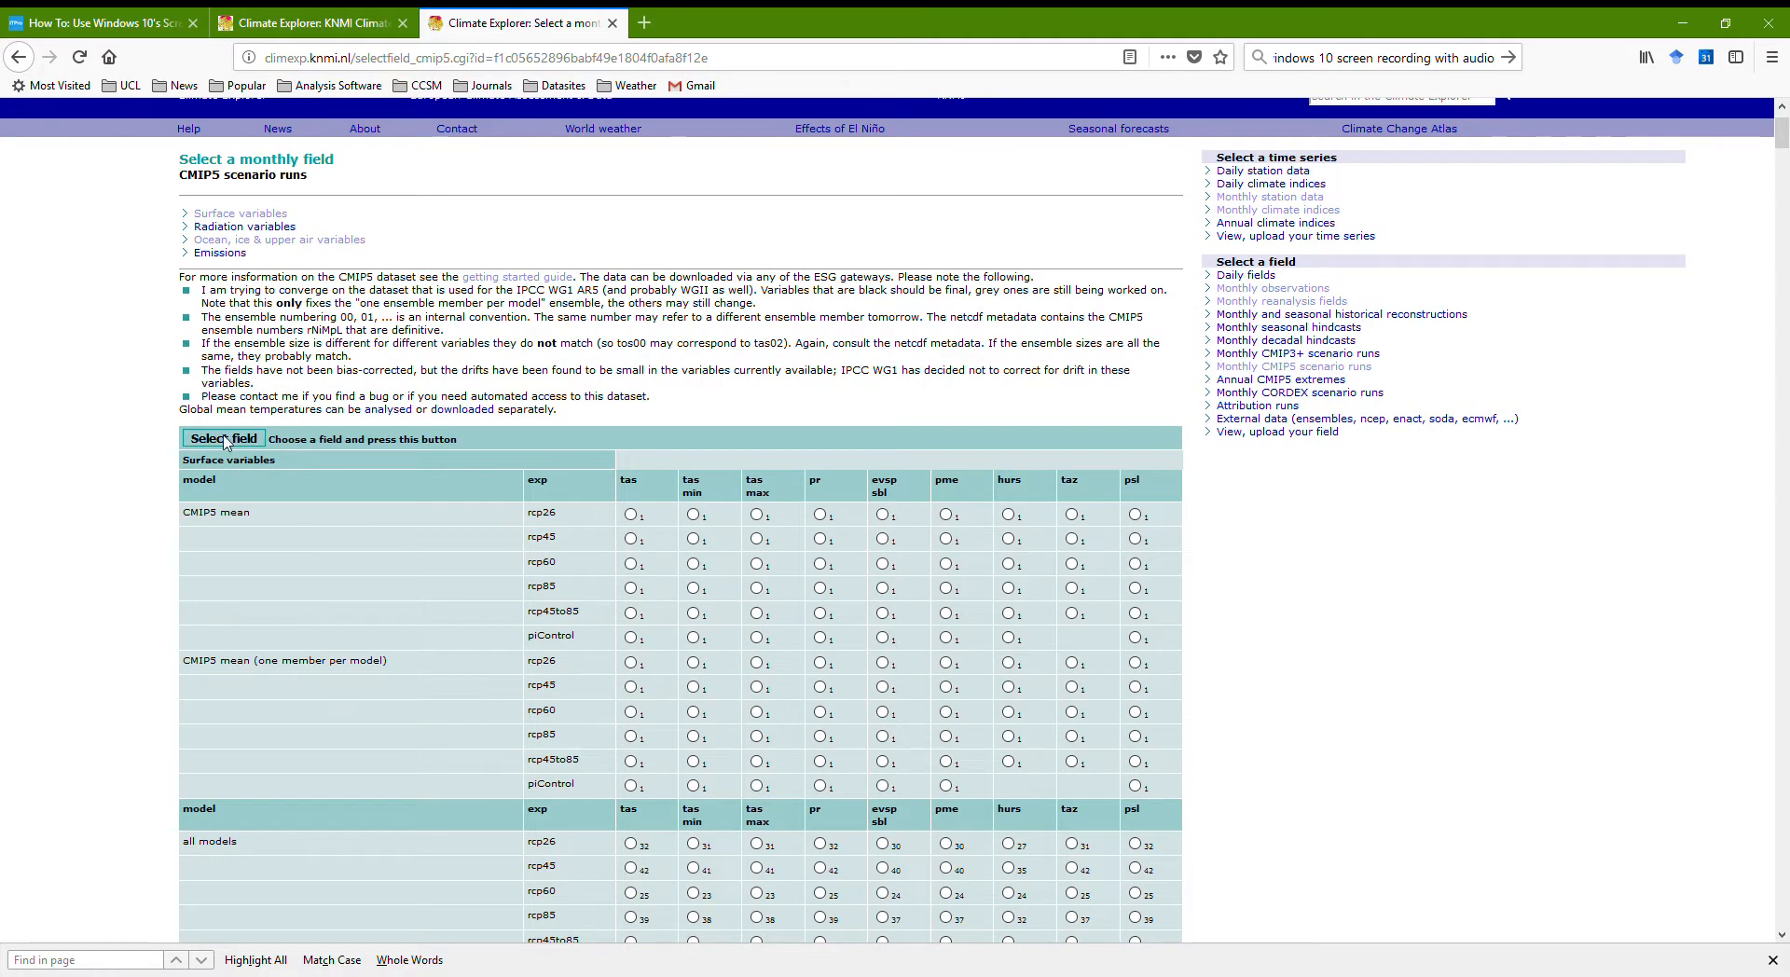
pyautogui.click(224, 438)
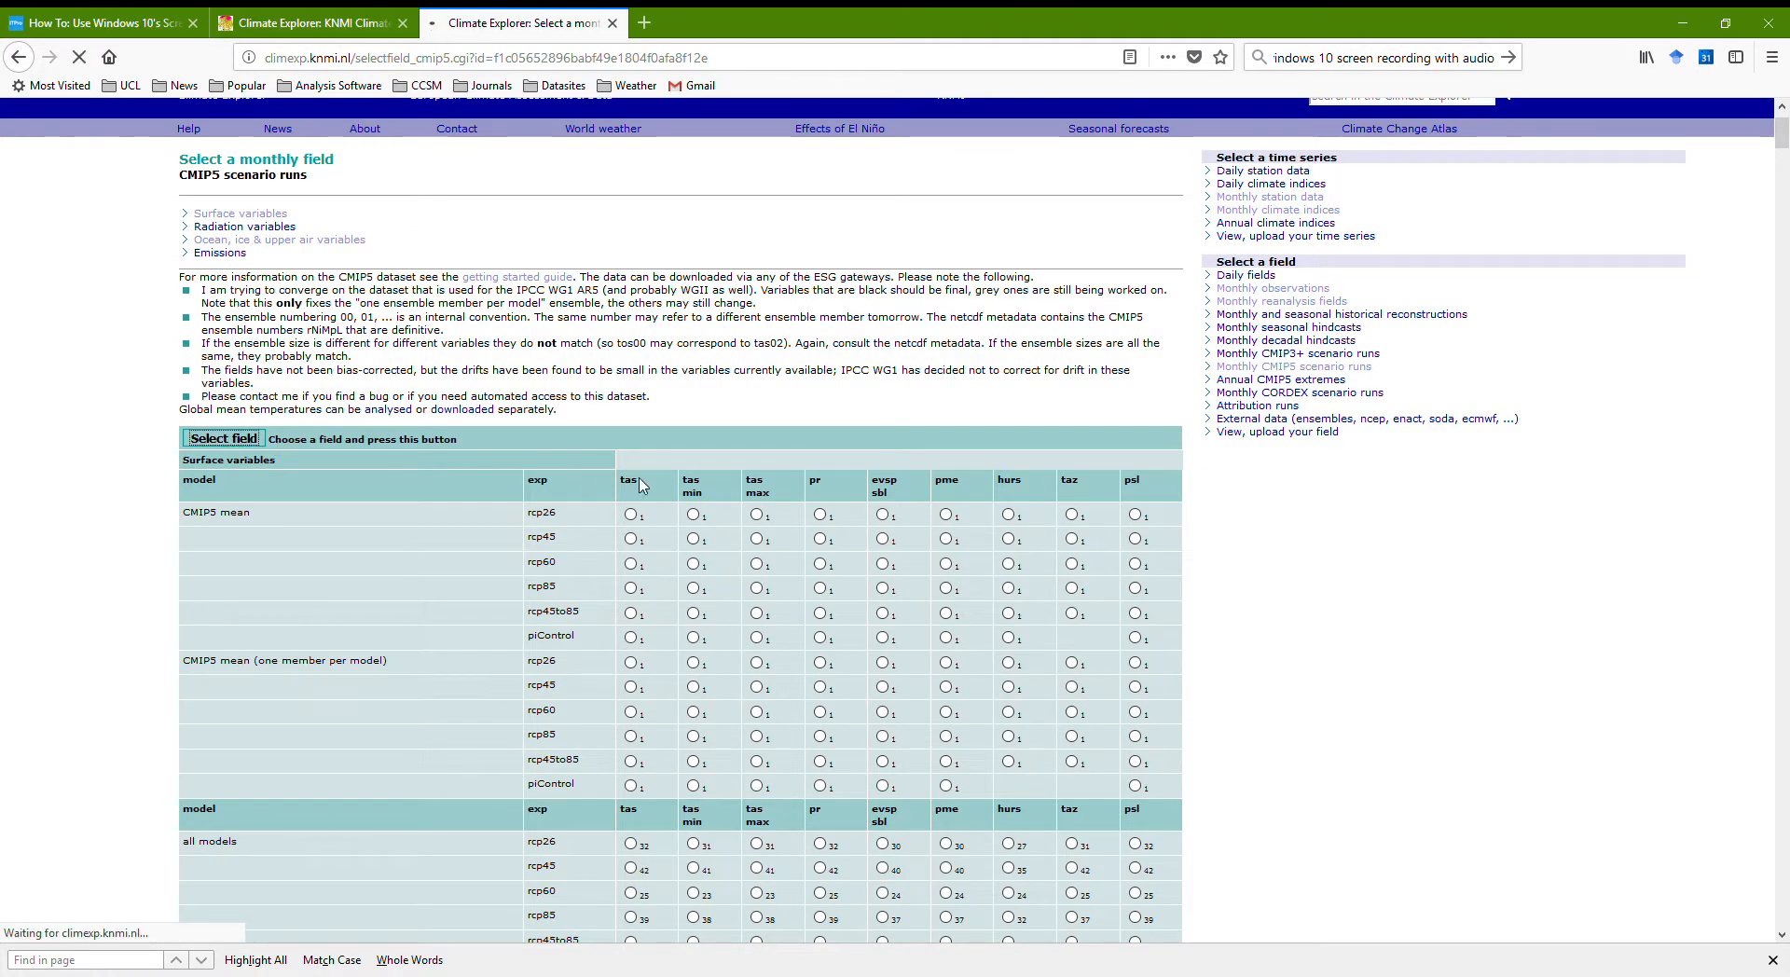
pyautogui.moveTo(729, 403)
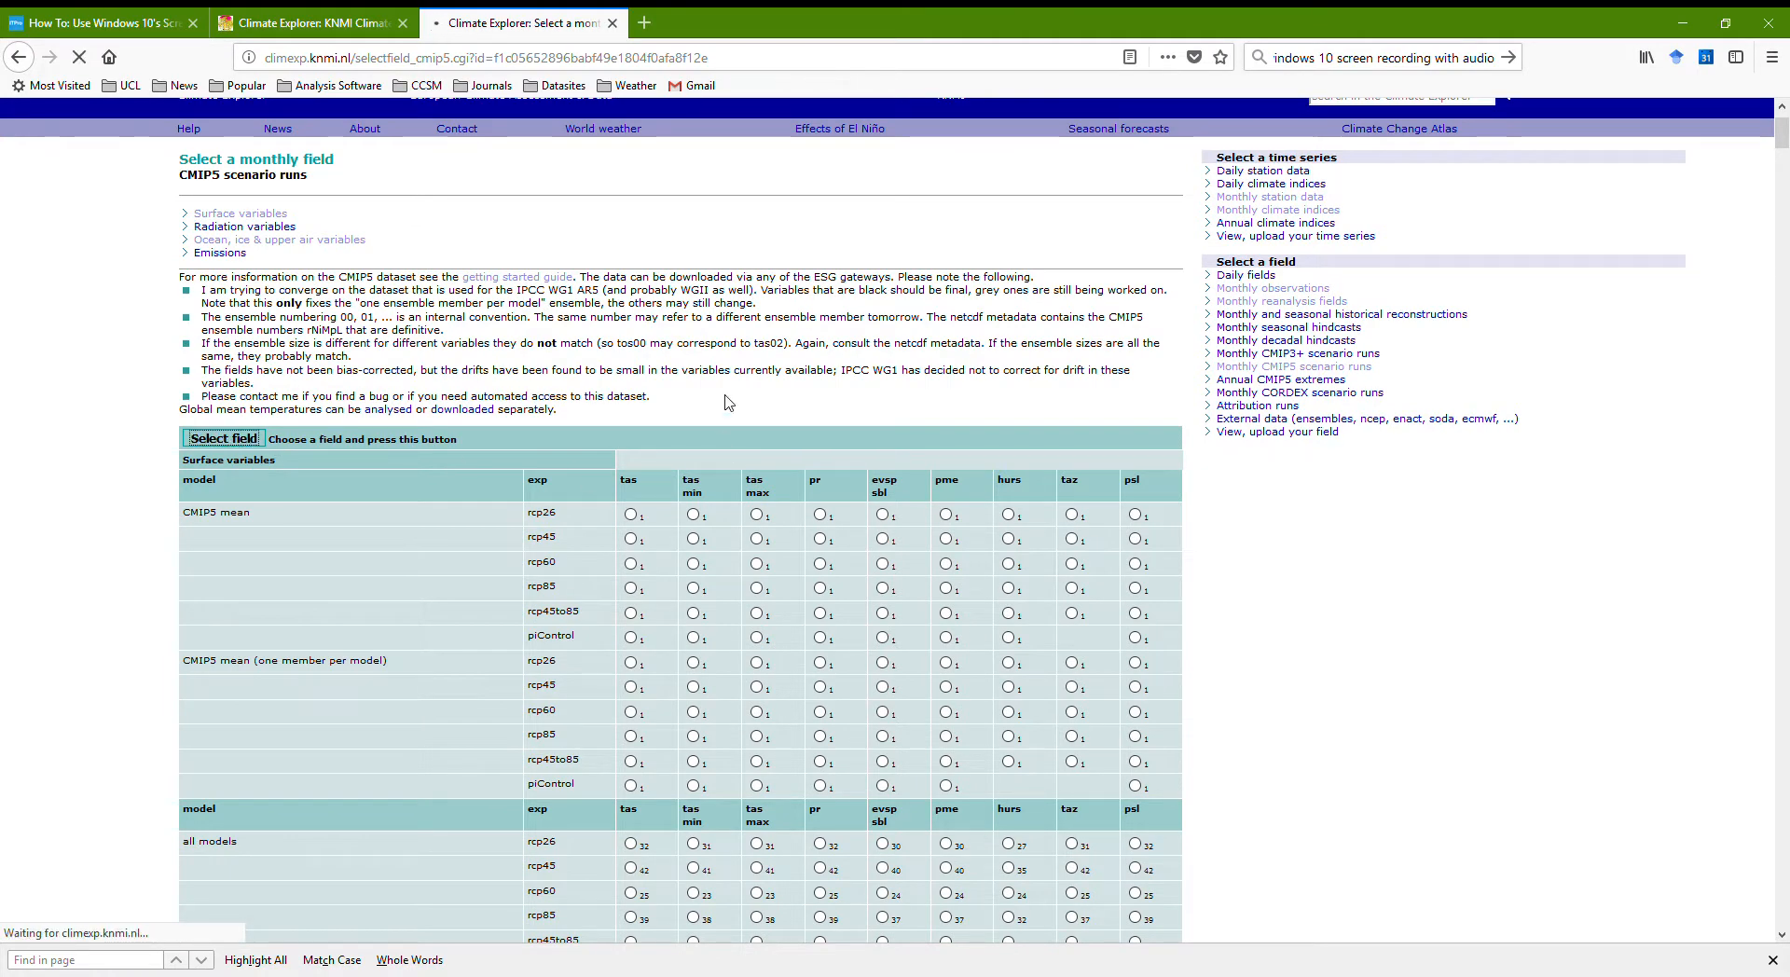
# - Reach the CanESM2 rcp45 tas field page with its averaging and filtering options
pyautogui.click(223, 439)
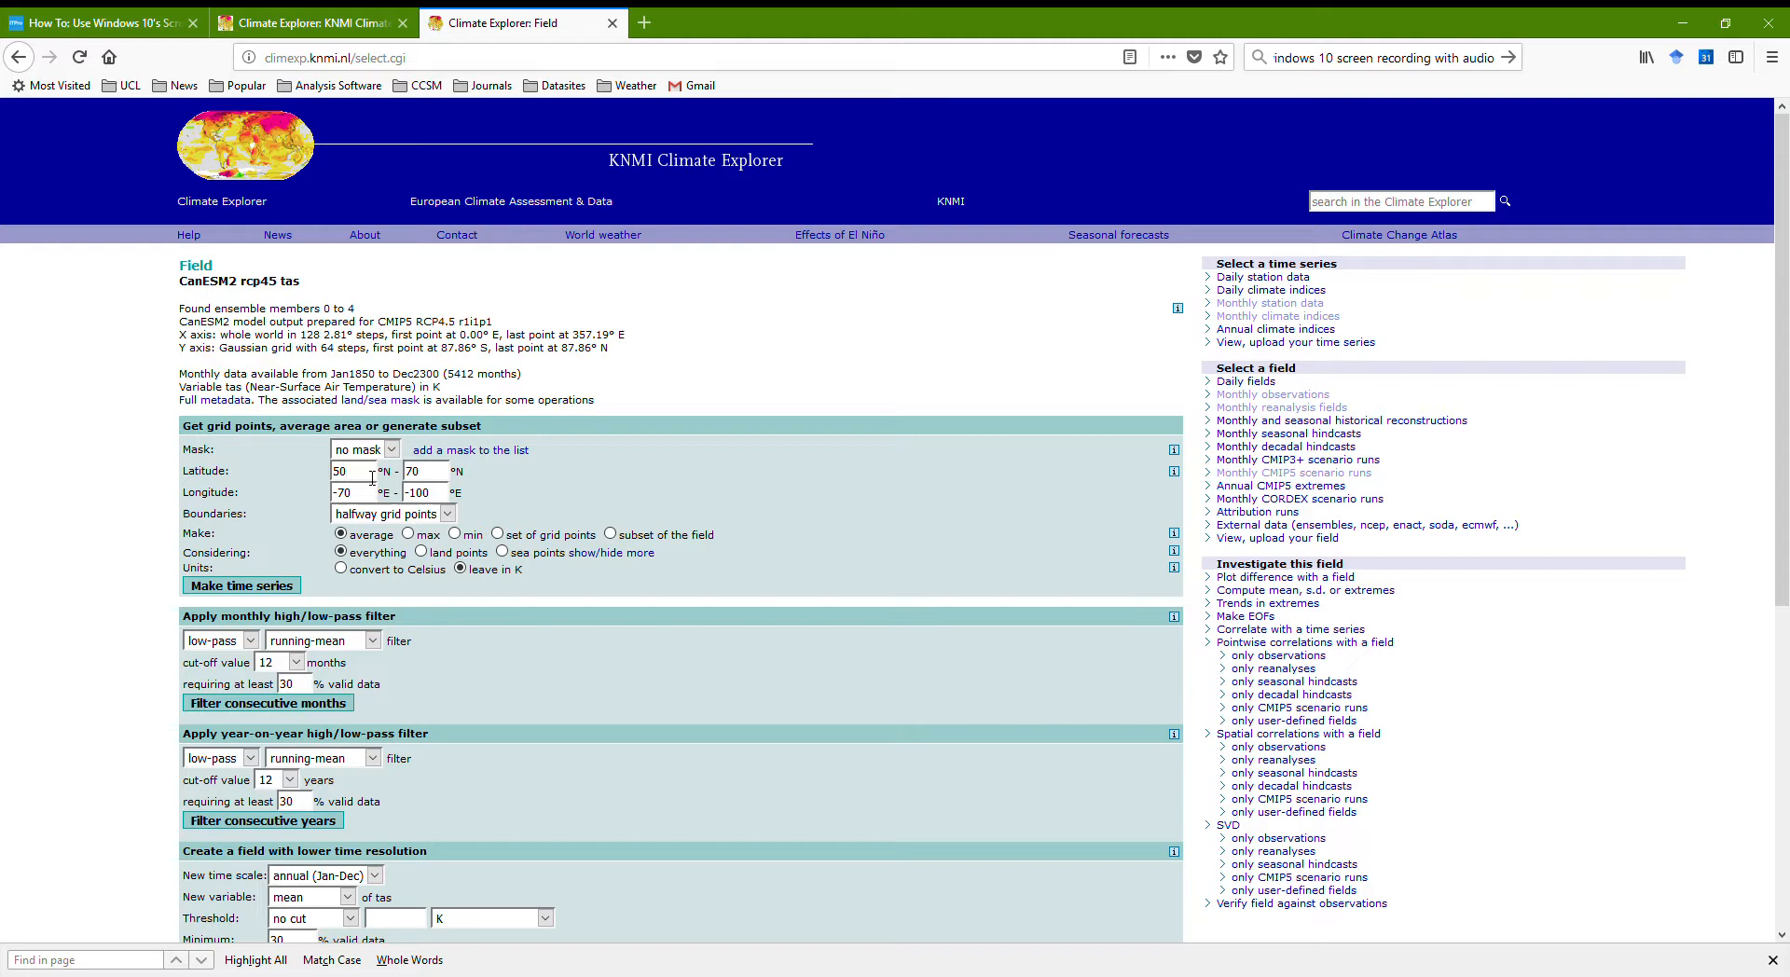
pyautogui.moveTo(400, 128)
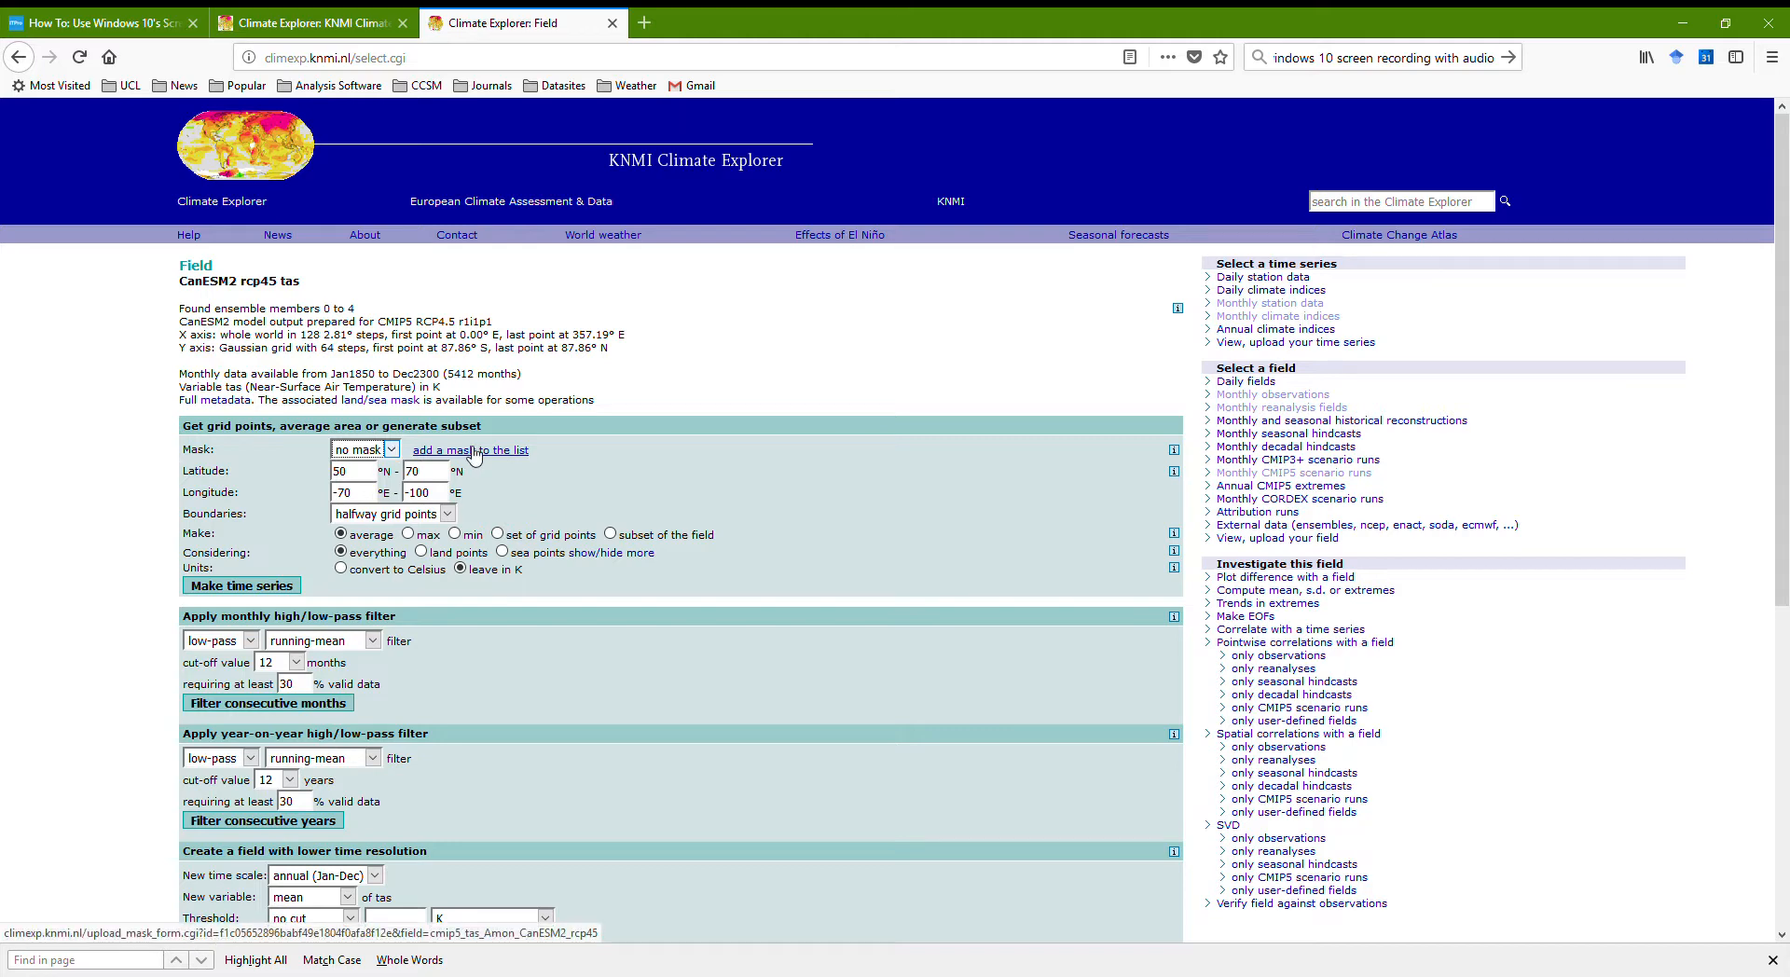
# - Reach the mask upload page listing standard region sets for the CanESM2 field
pyautogui.click(469, 449)
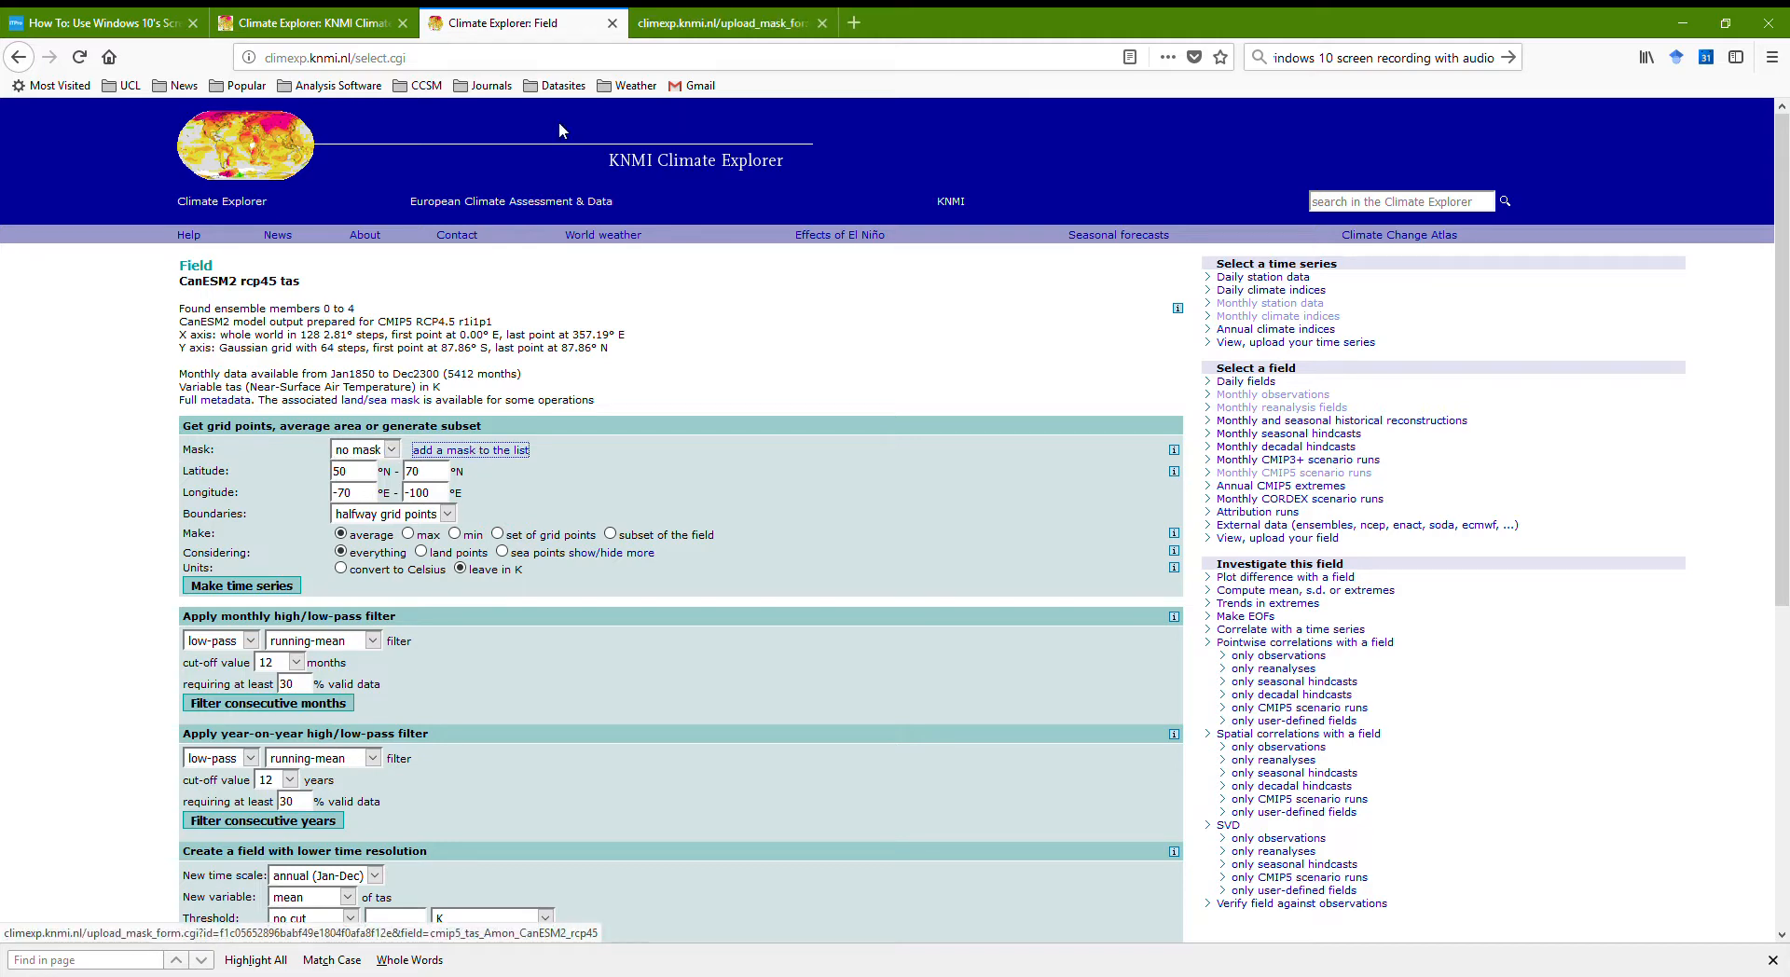
pyautogui.click(468, 449)
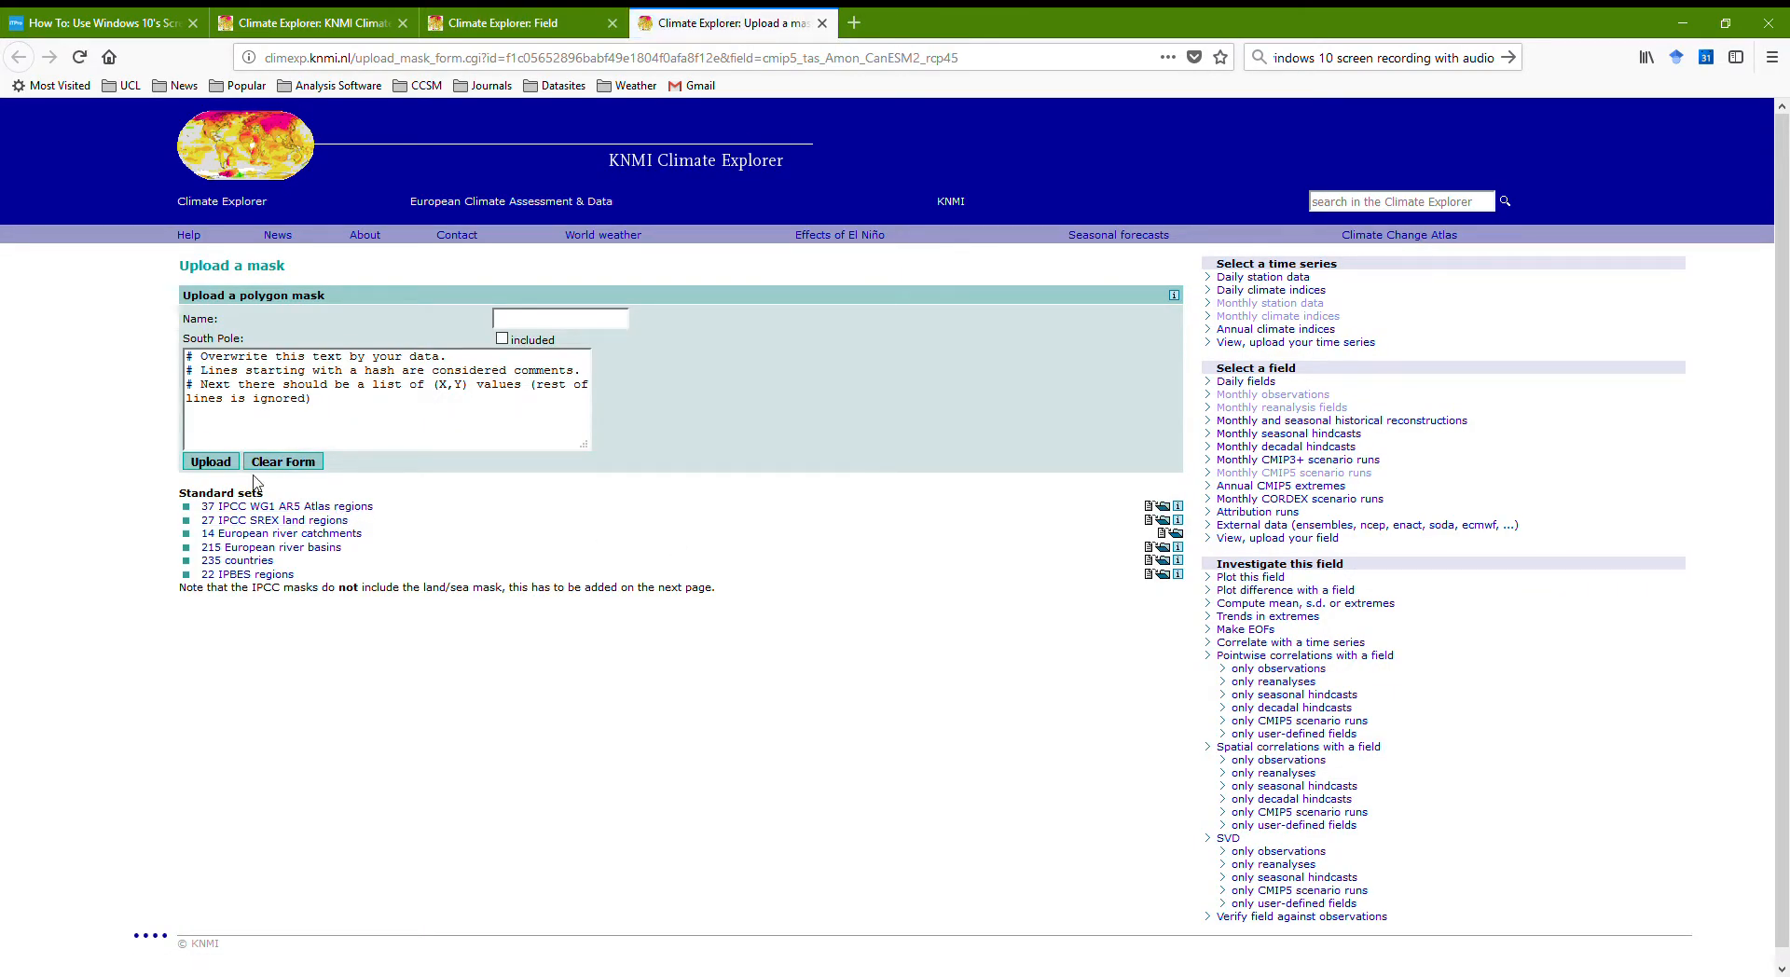
pyautogui.moveTo(286, 506)
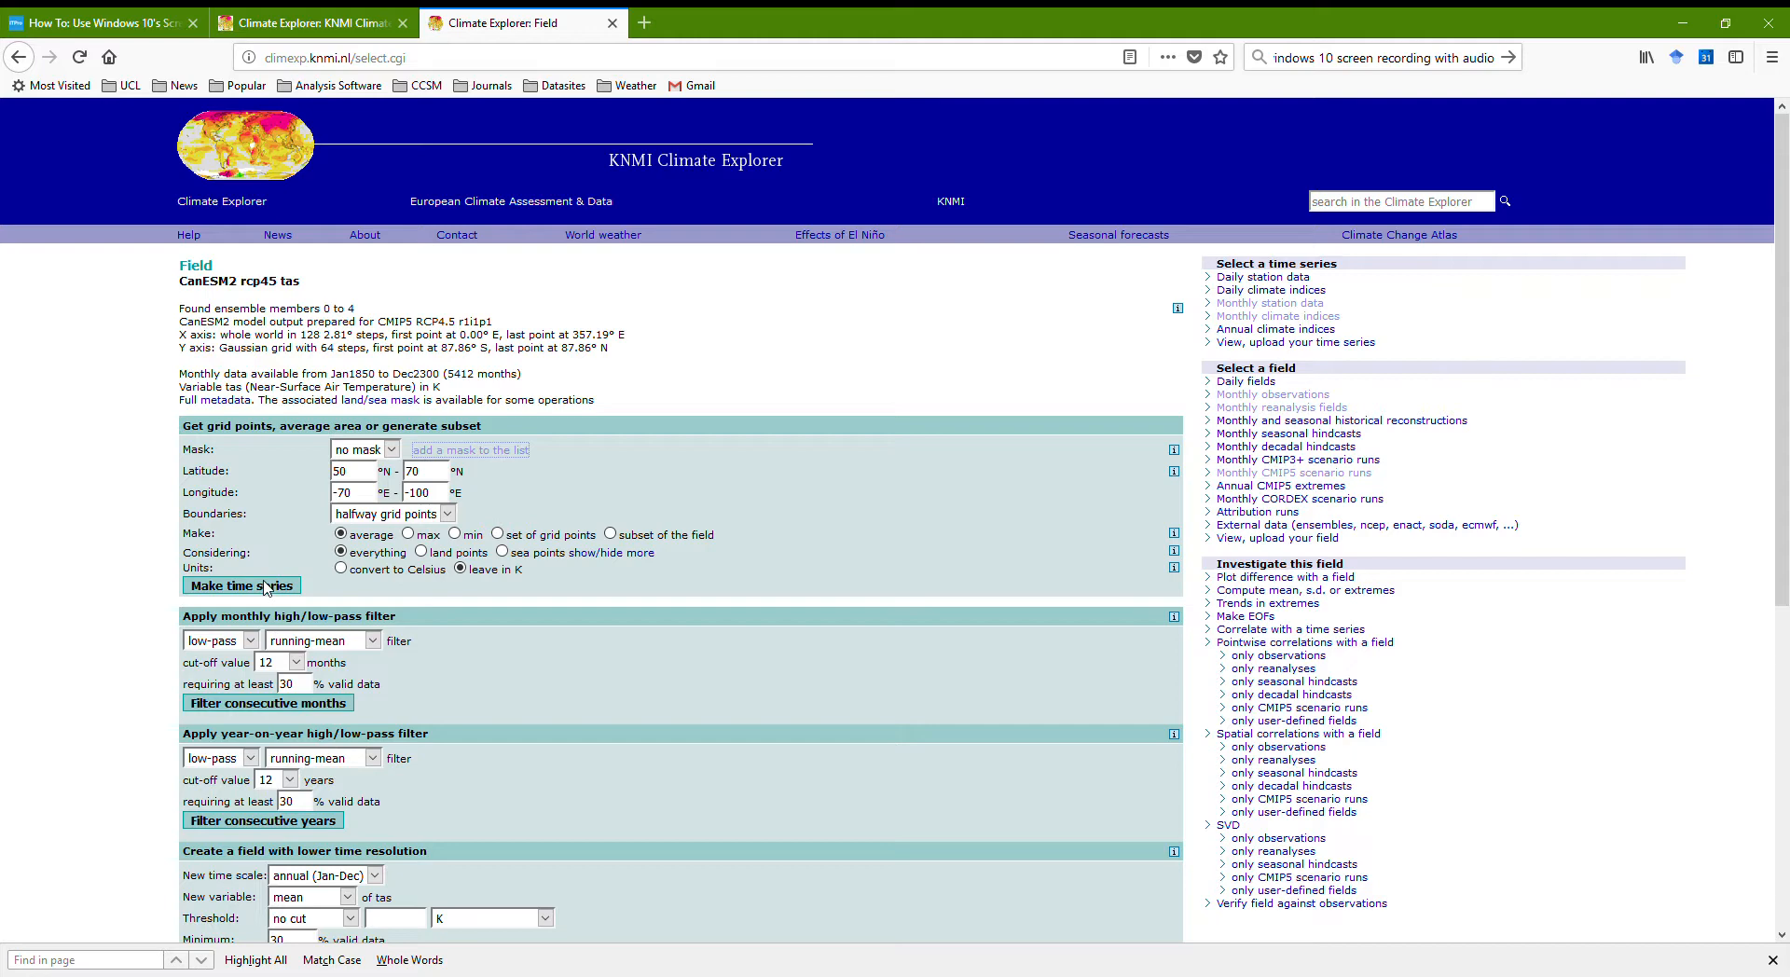
pyautogui.moveTo(271, 584)
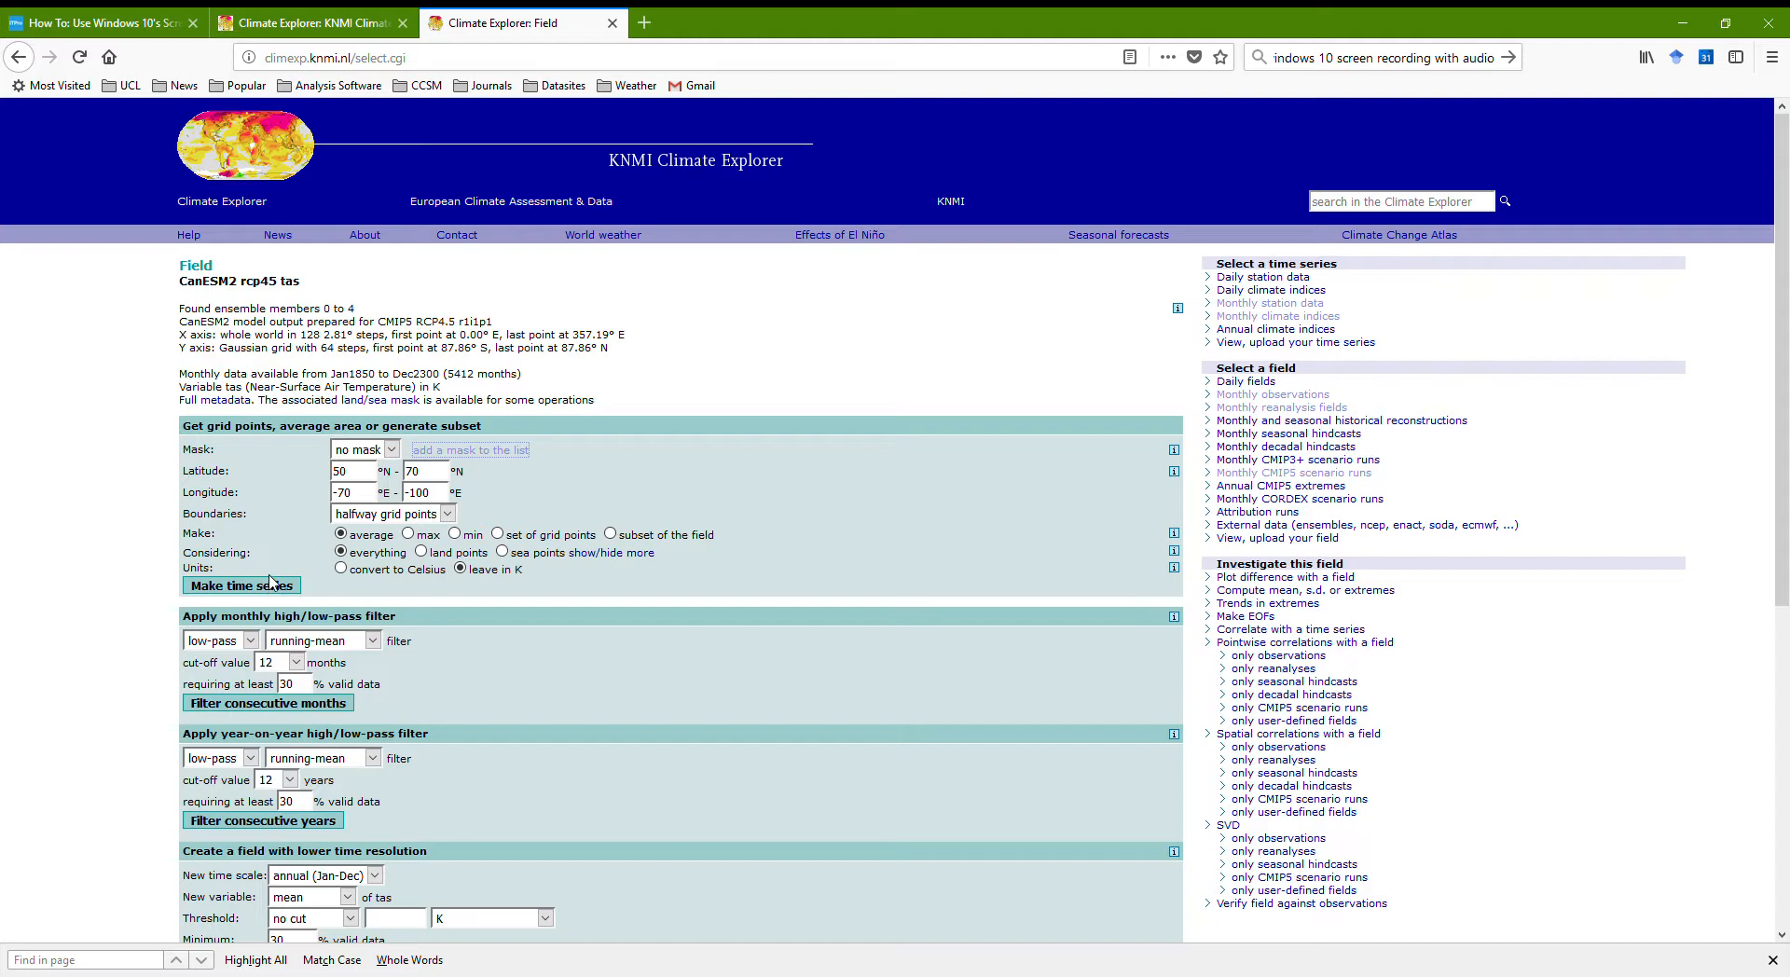
# - Make the area-averaged CanESM2 rcp45 time series for 50–70°N, 70–100°W
pyautogui.click(240, 585)
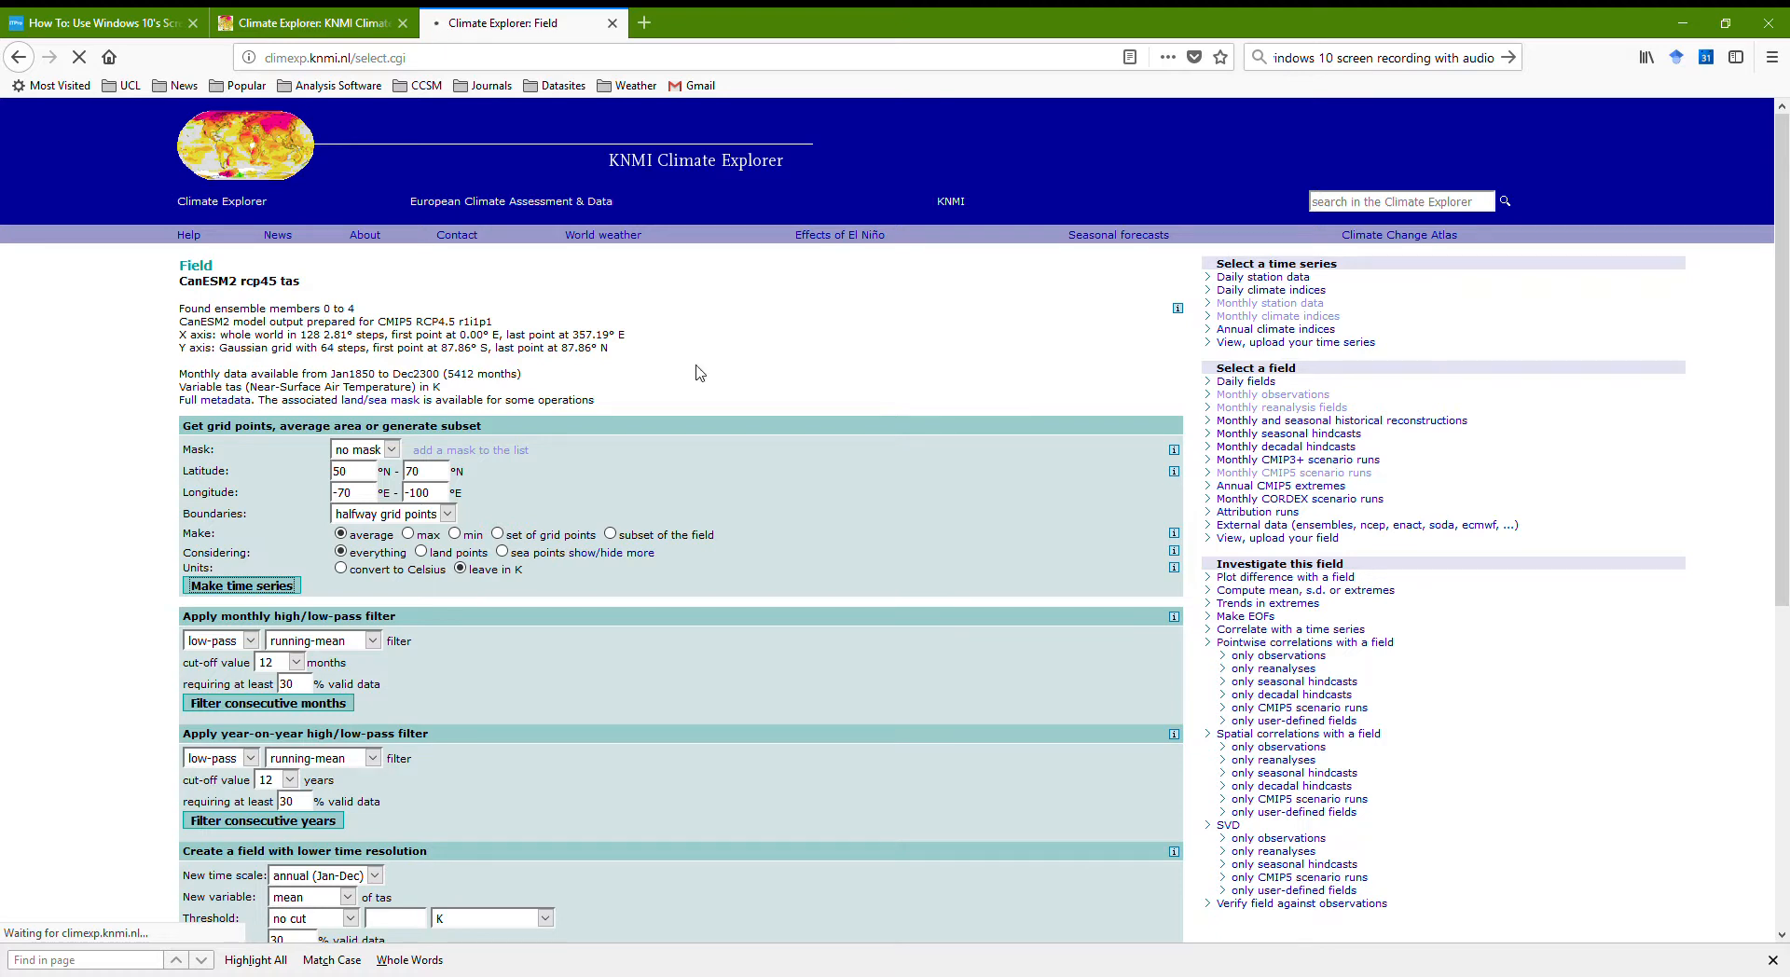
pyautogui.moveTo(851, 556)
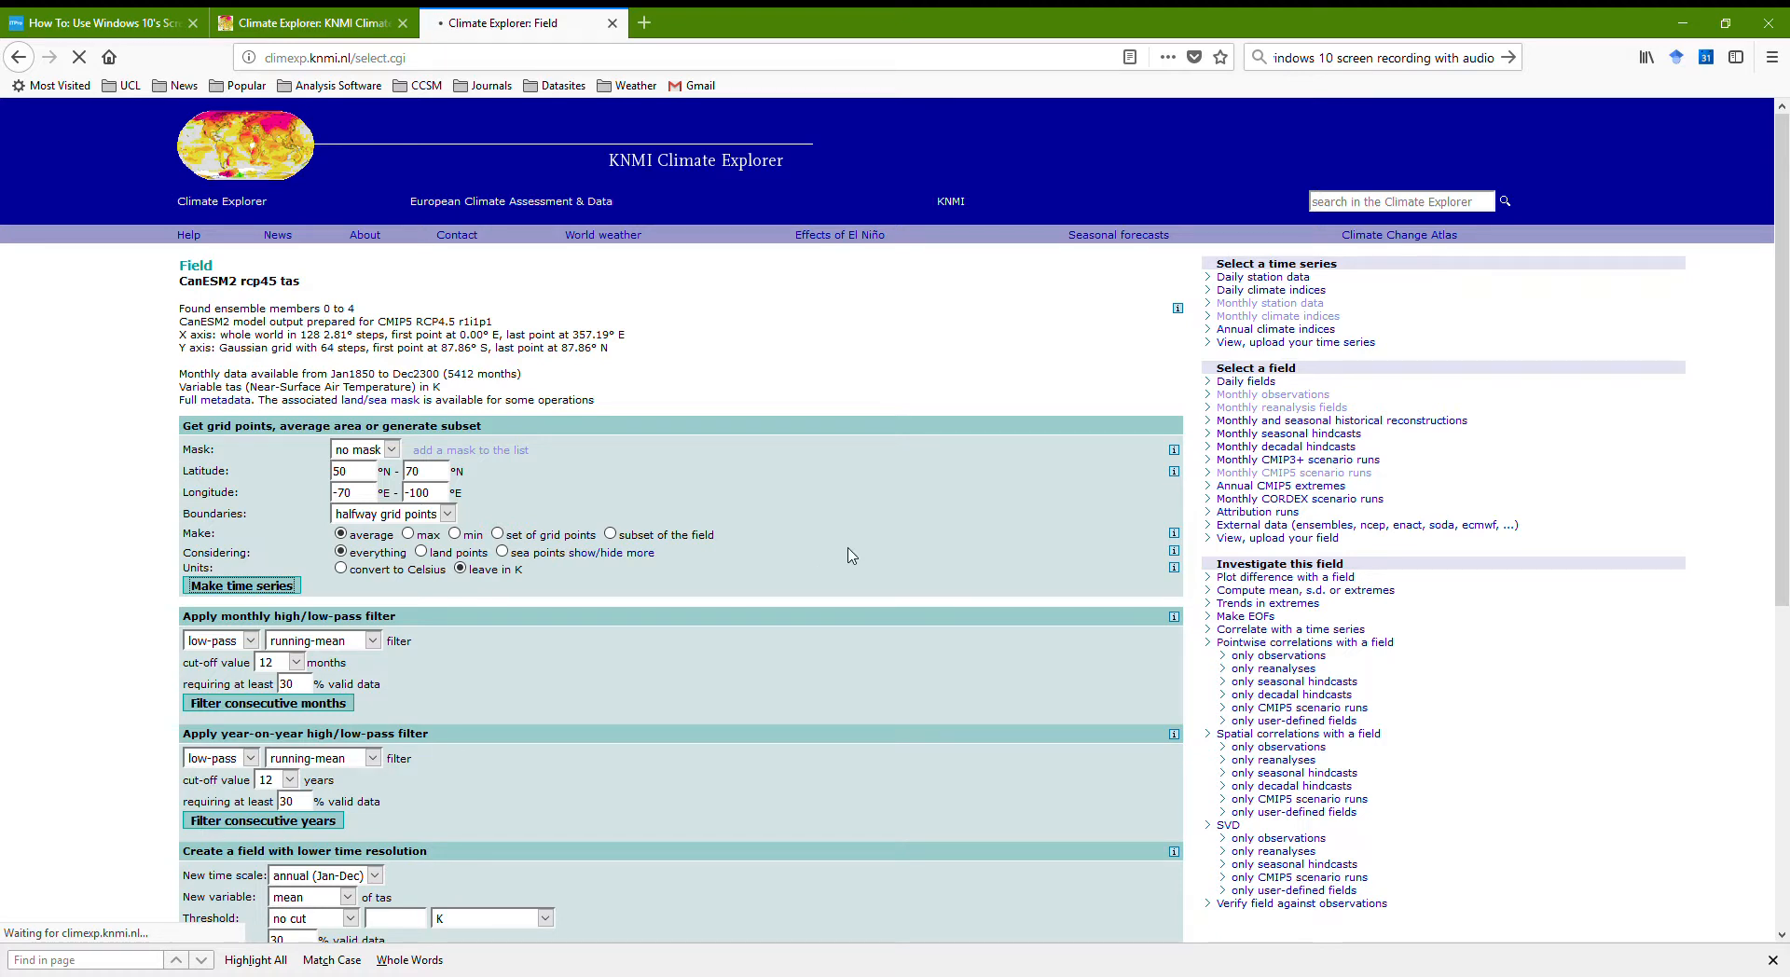
pyautogui.scroll(-3)
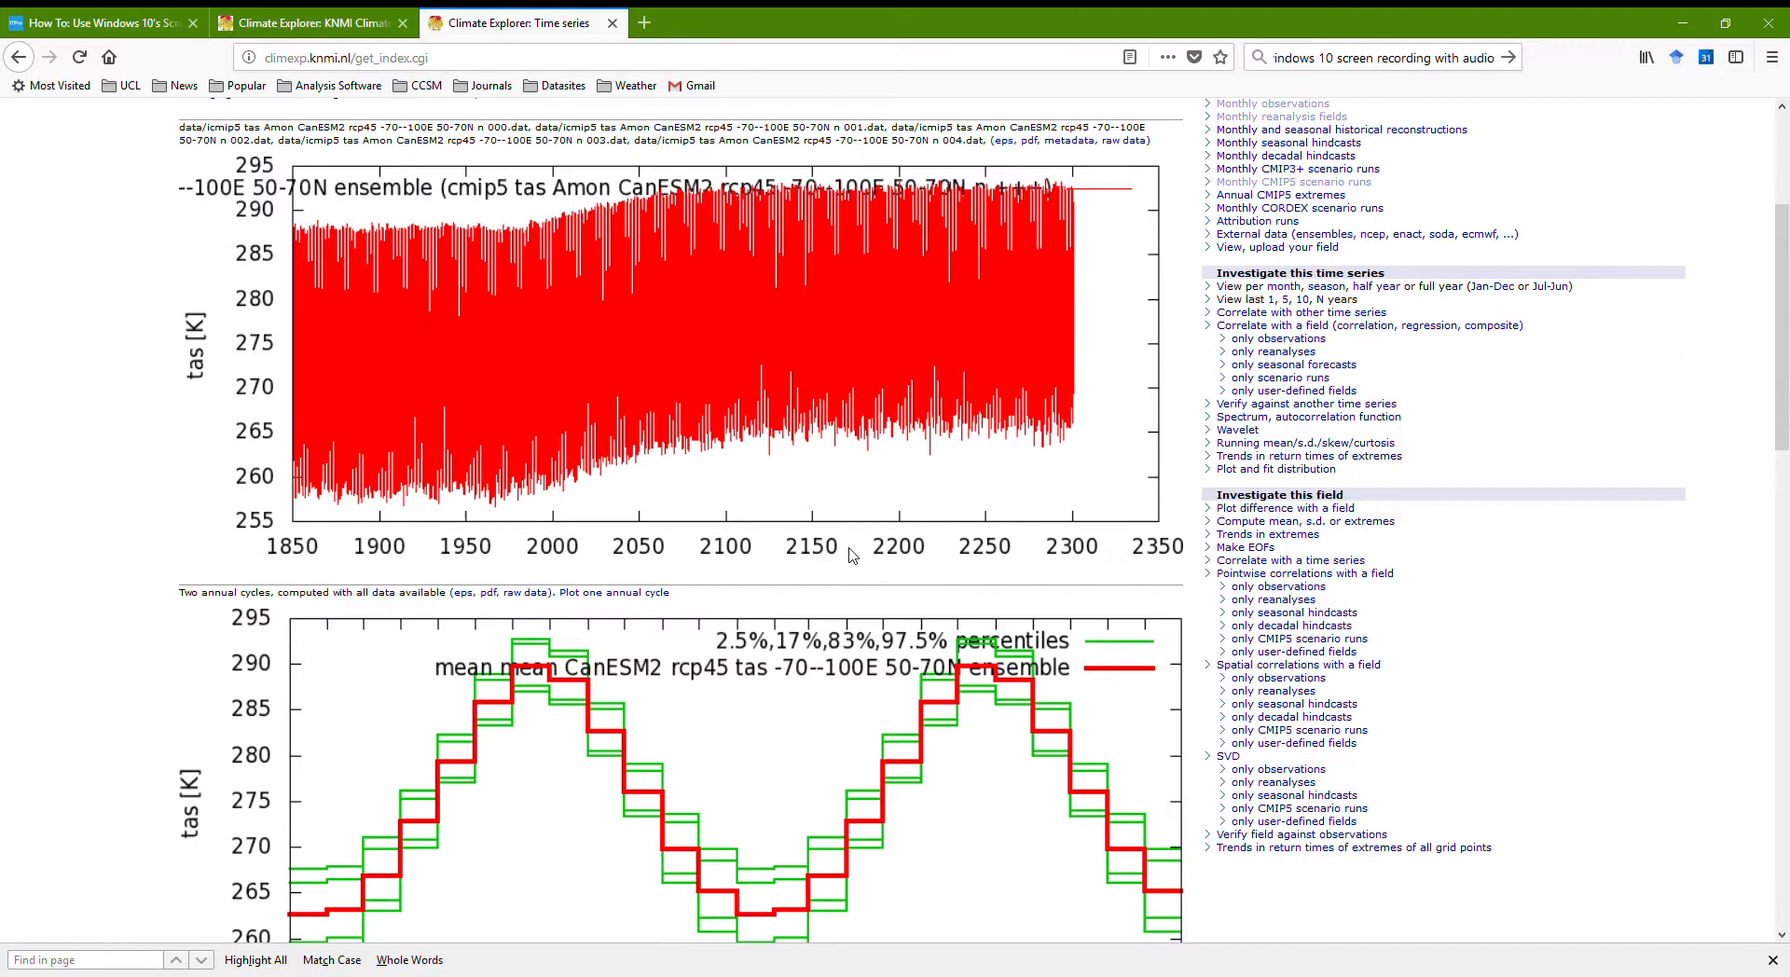
pyautogui.scroll(-3)
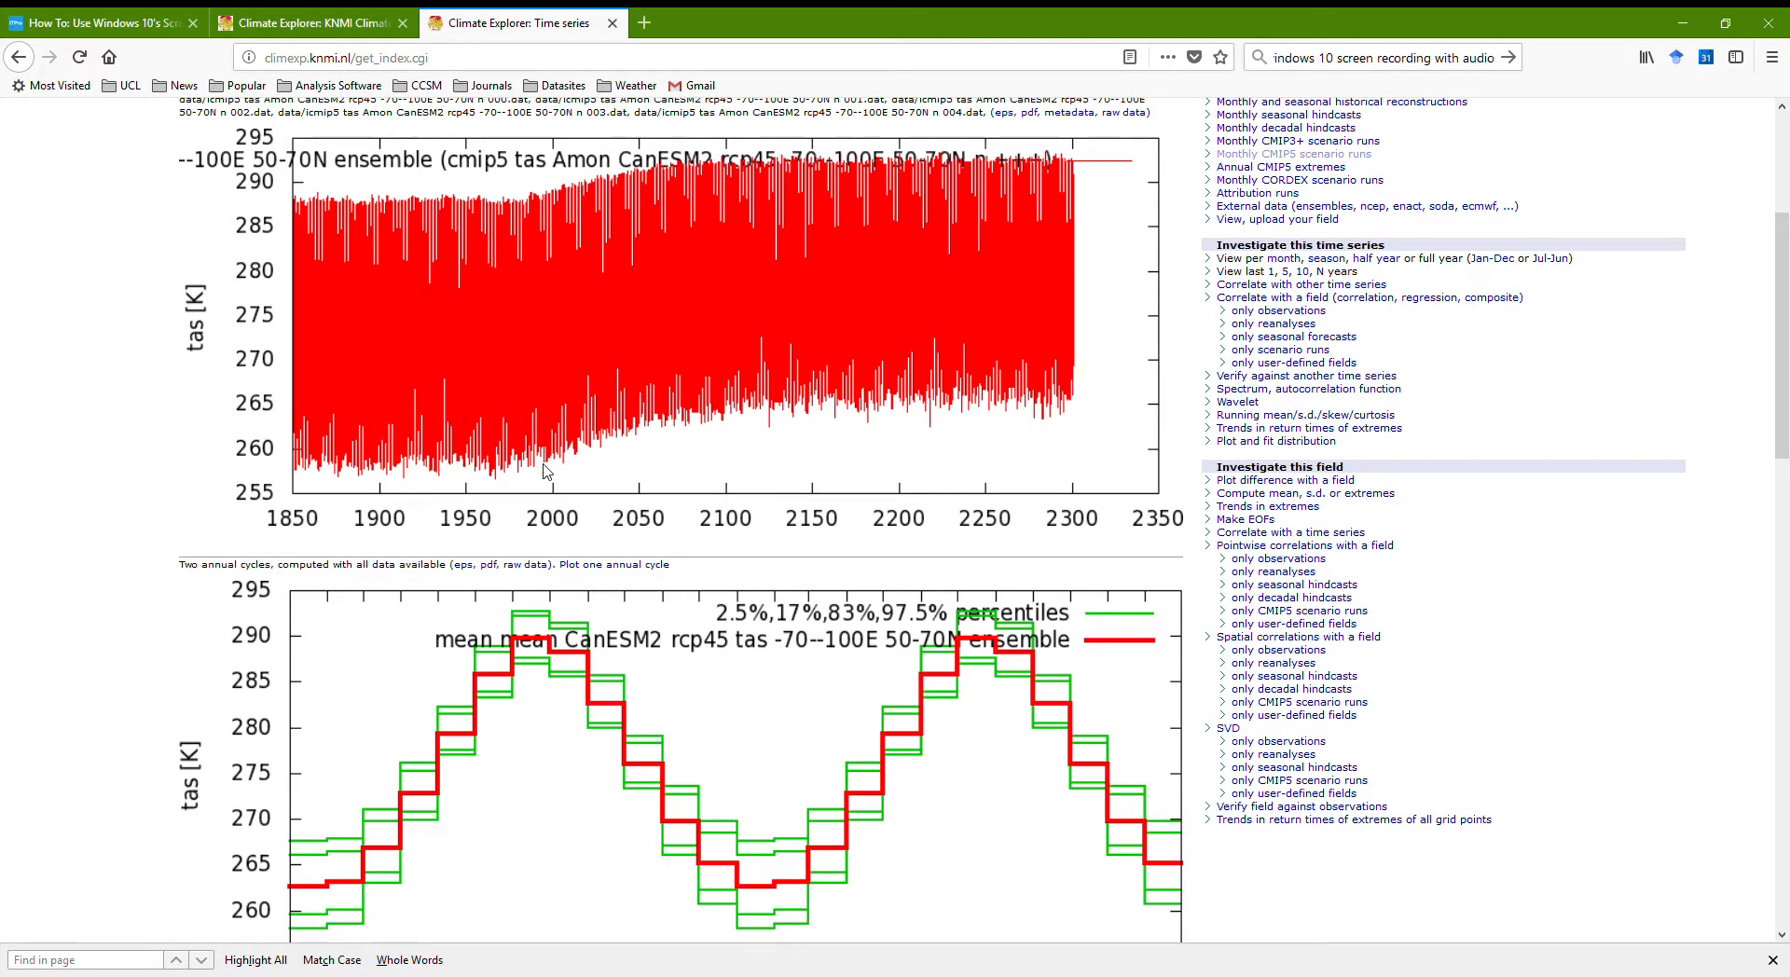
pyautogui.scroll(-3)
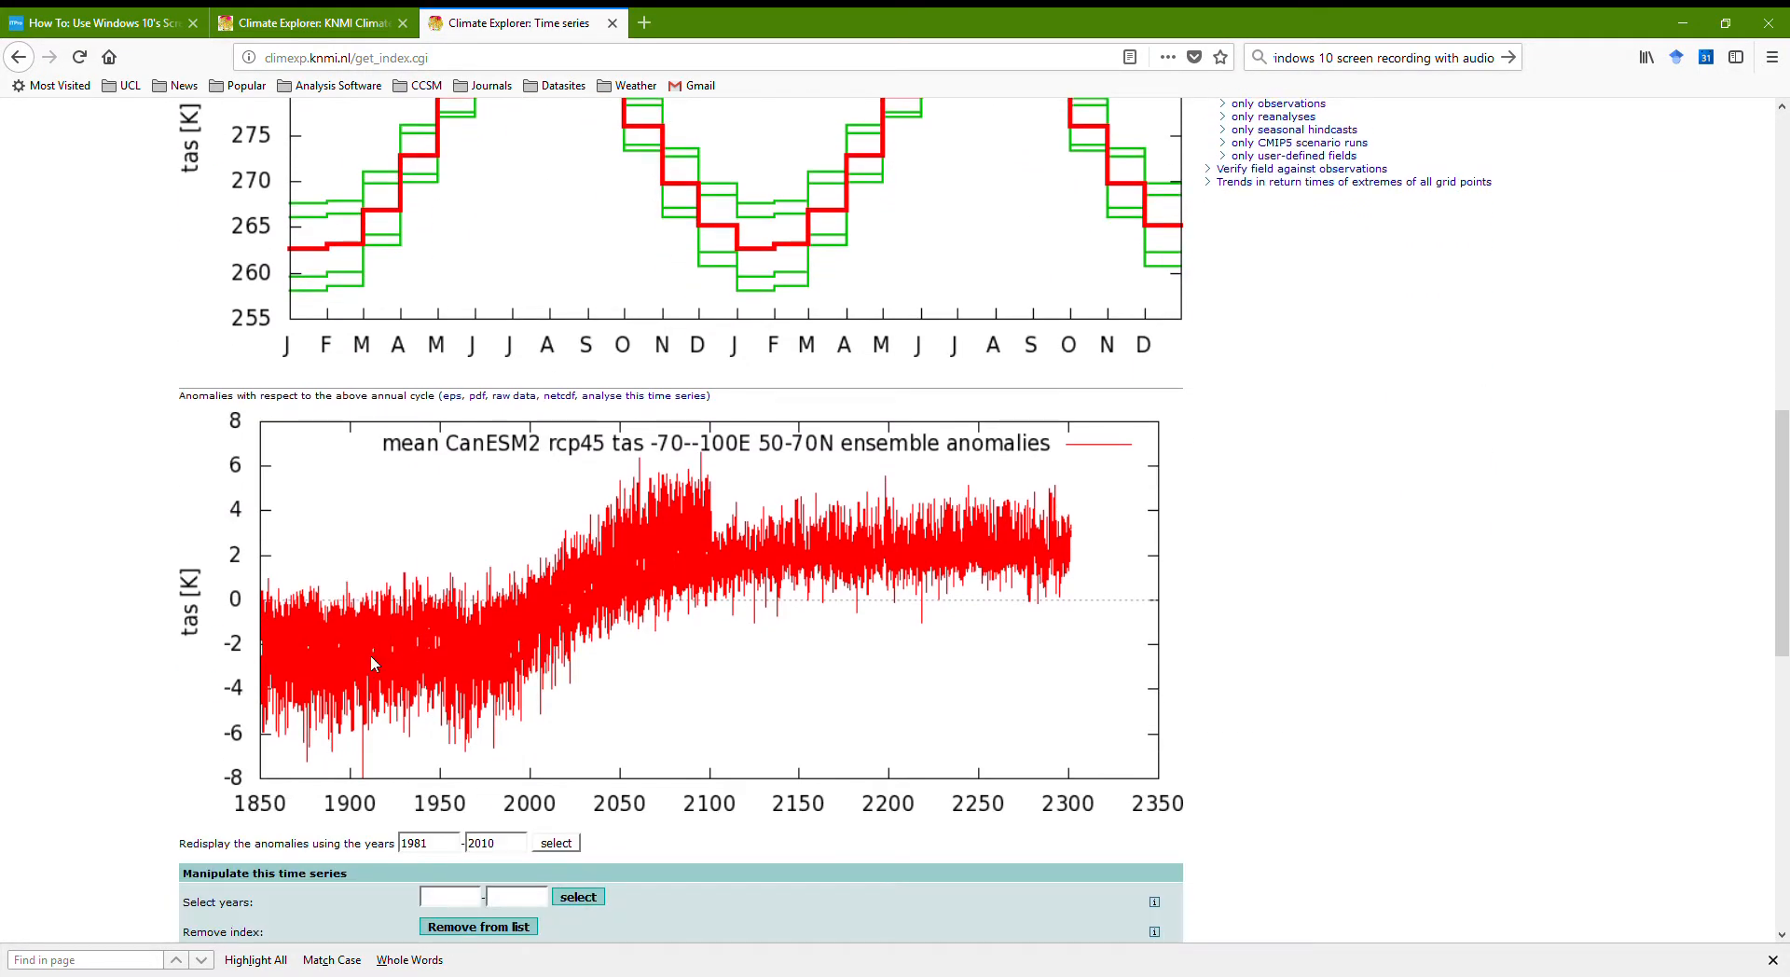
pyautogui.moveTo(762, 658)
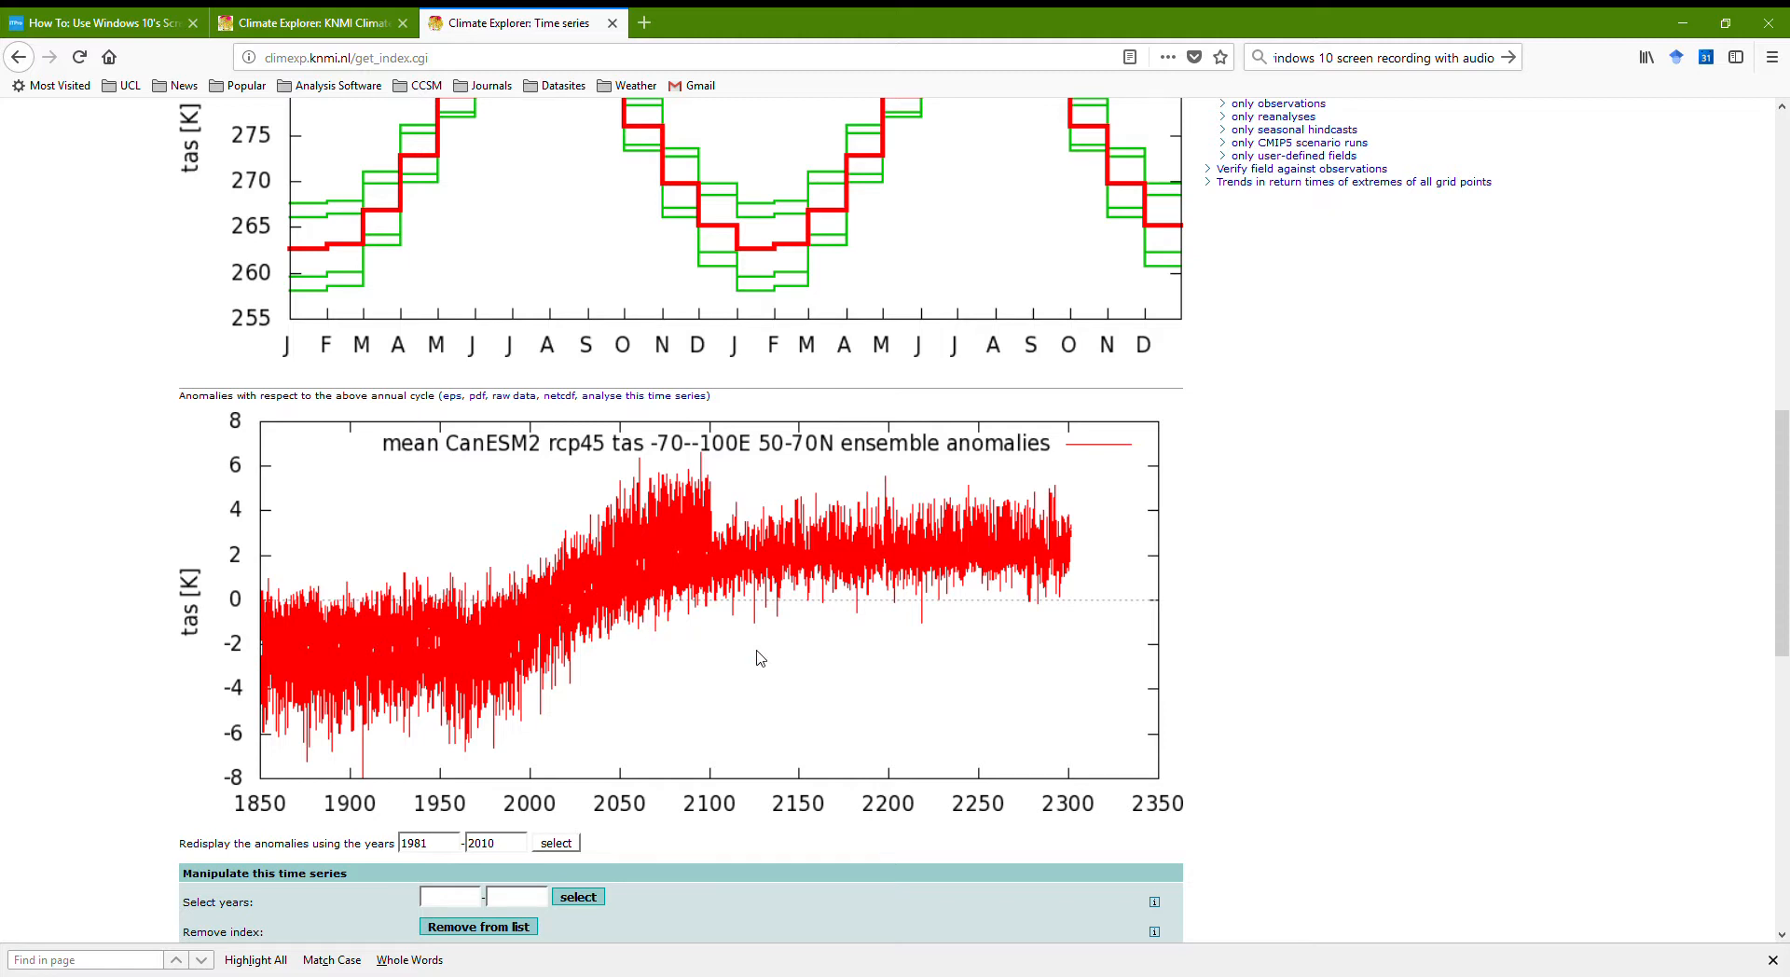
pyautogui.scroll(-3)
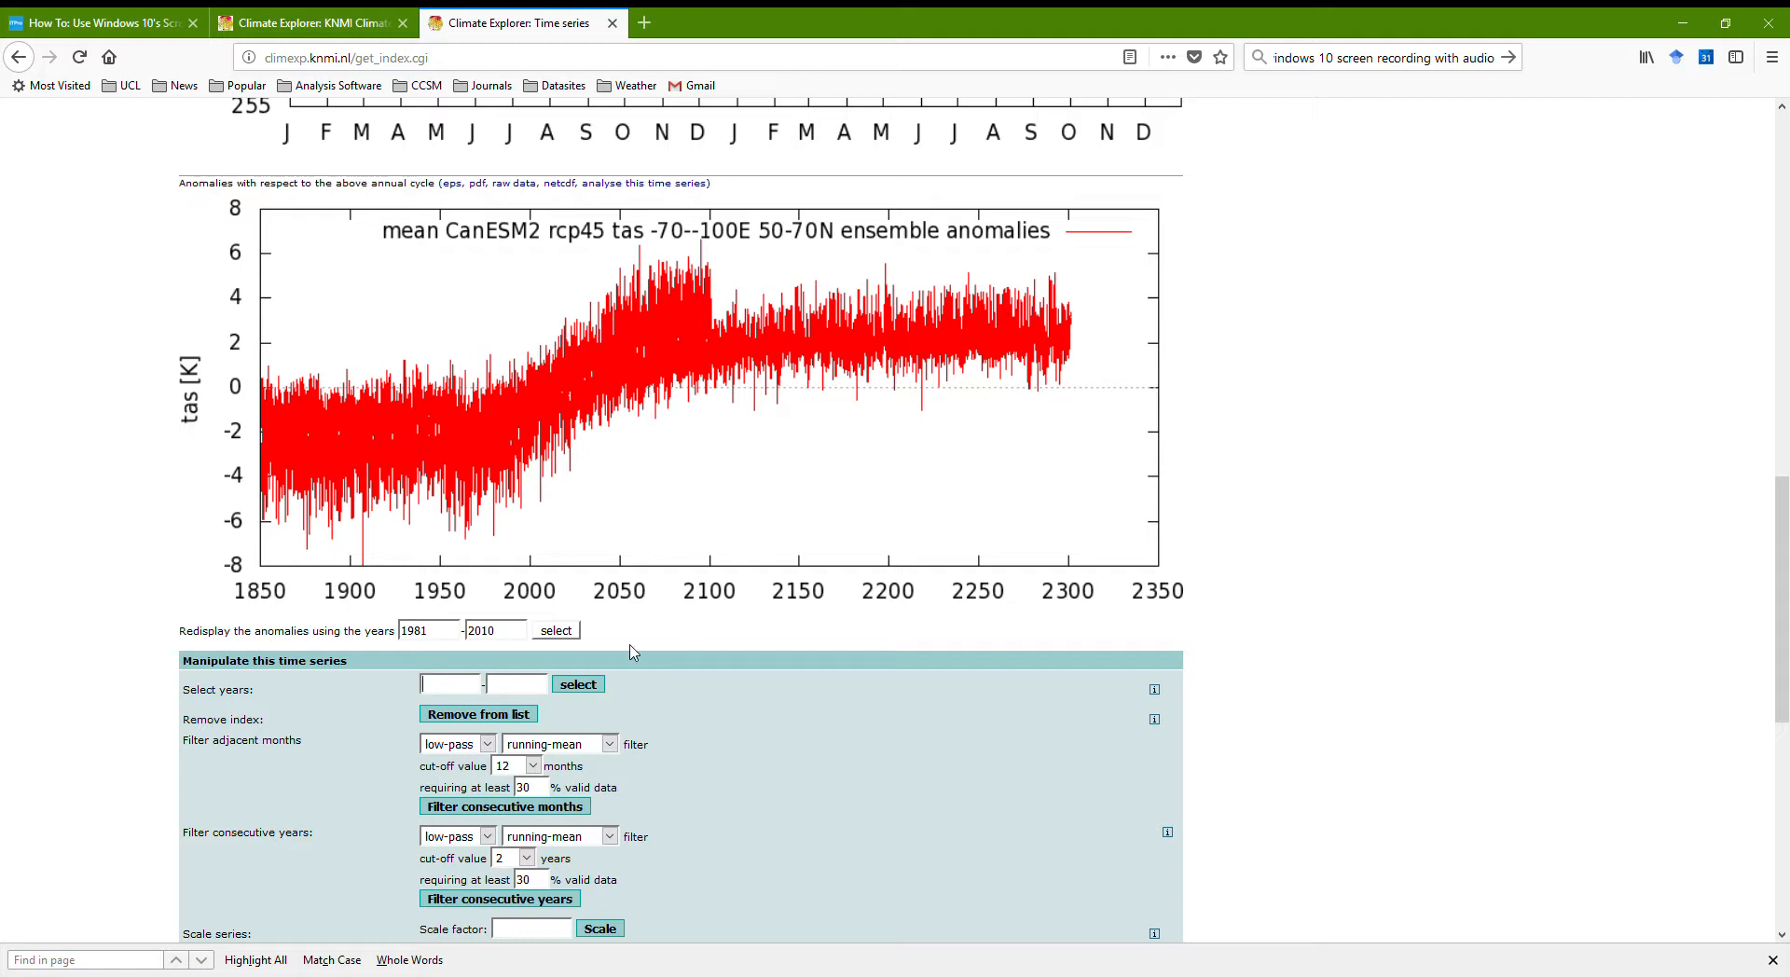
# - Restrict the regional series to the years 1850–2100
pyautogui.write('1850')
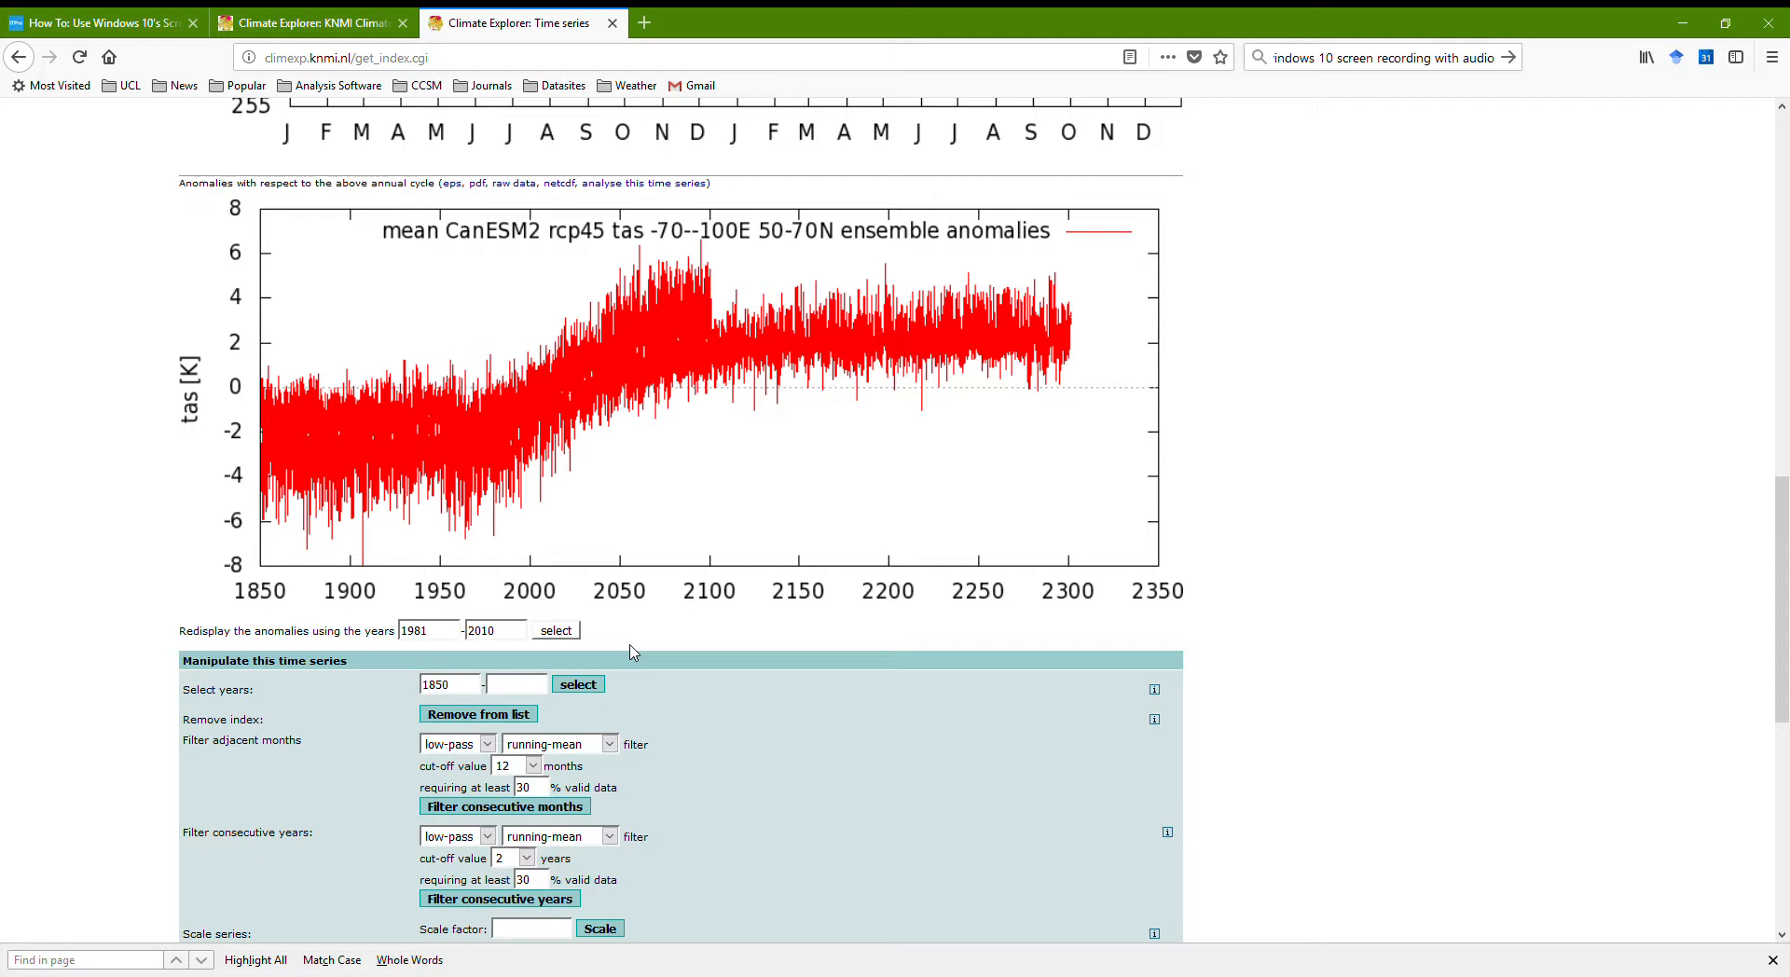
pyautogui.write('2100')
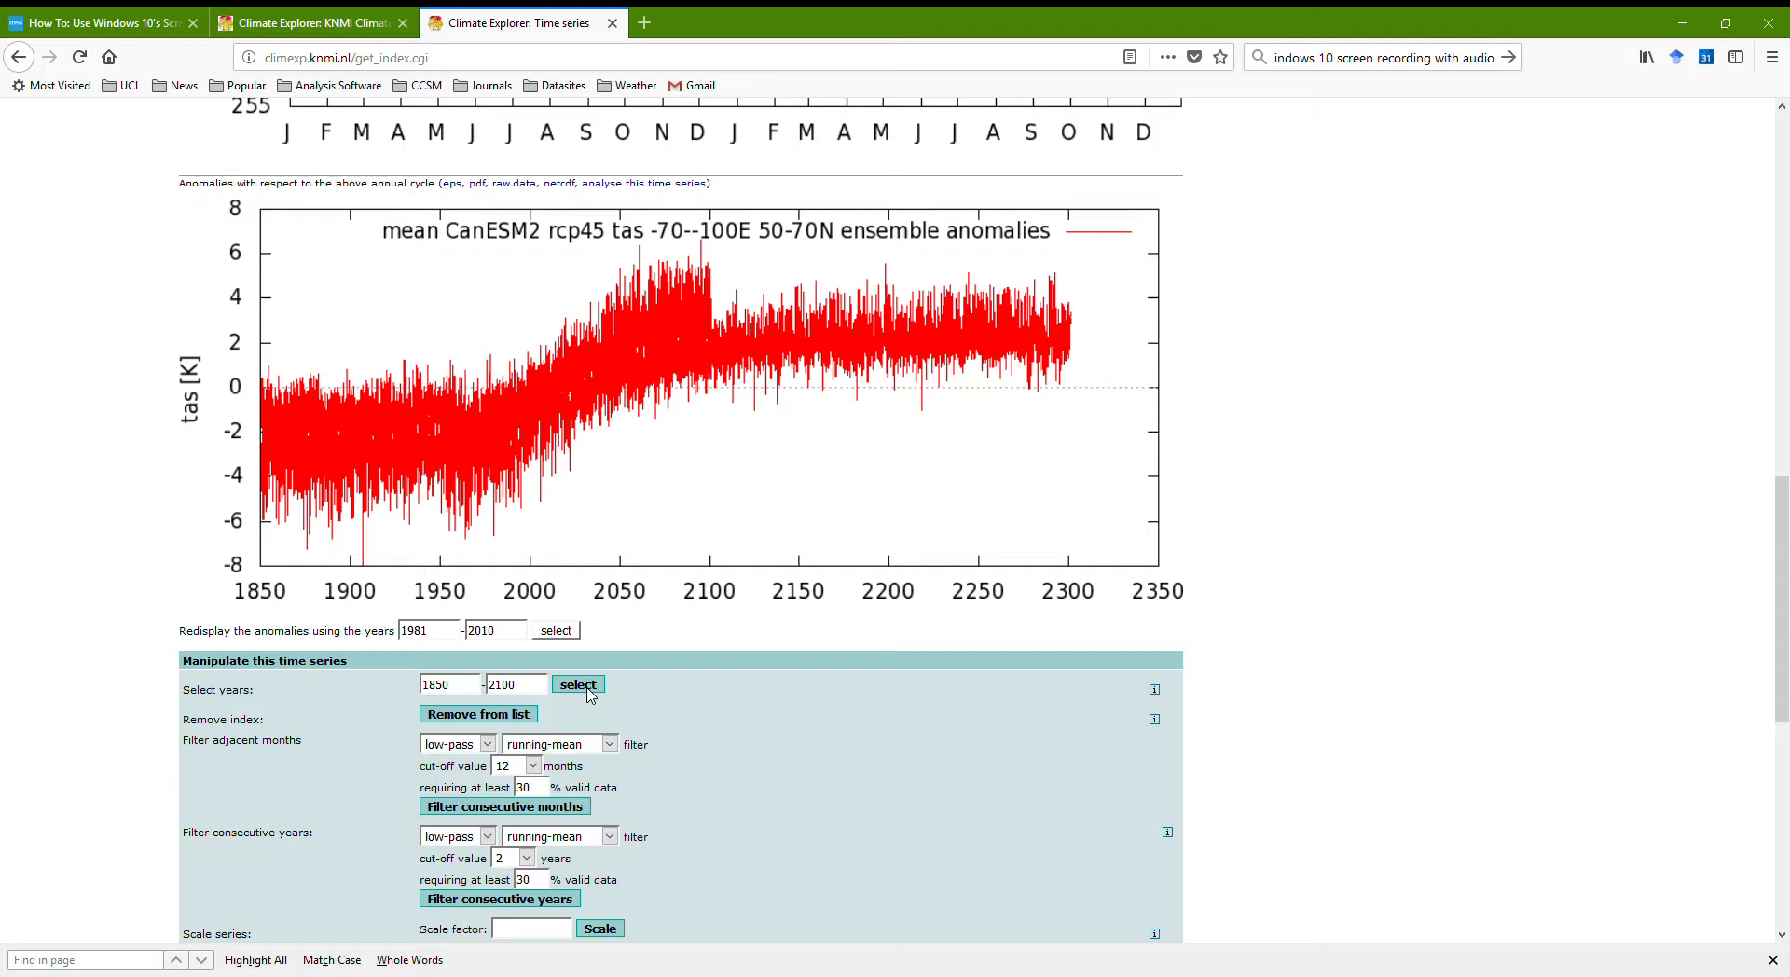
pyautogui.click(578, 683)
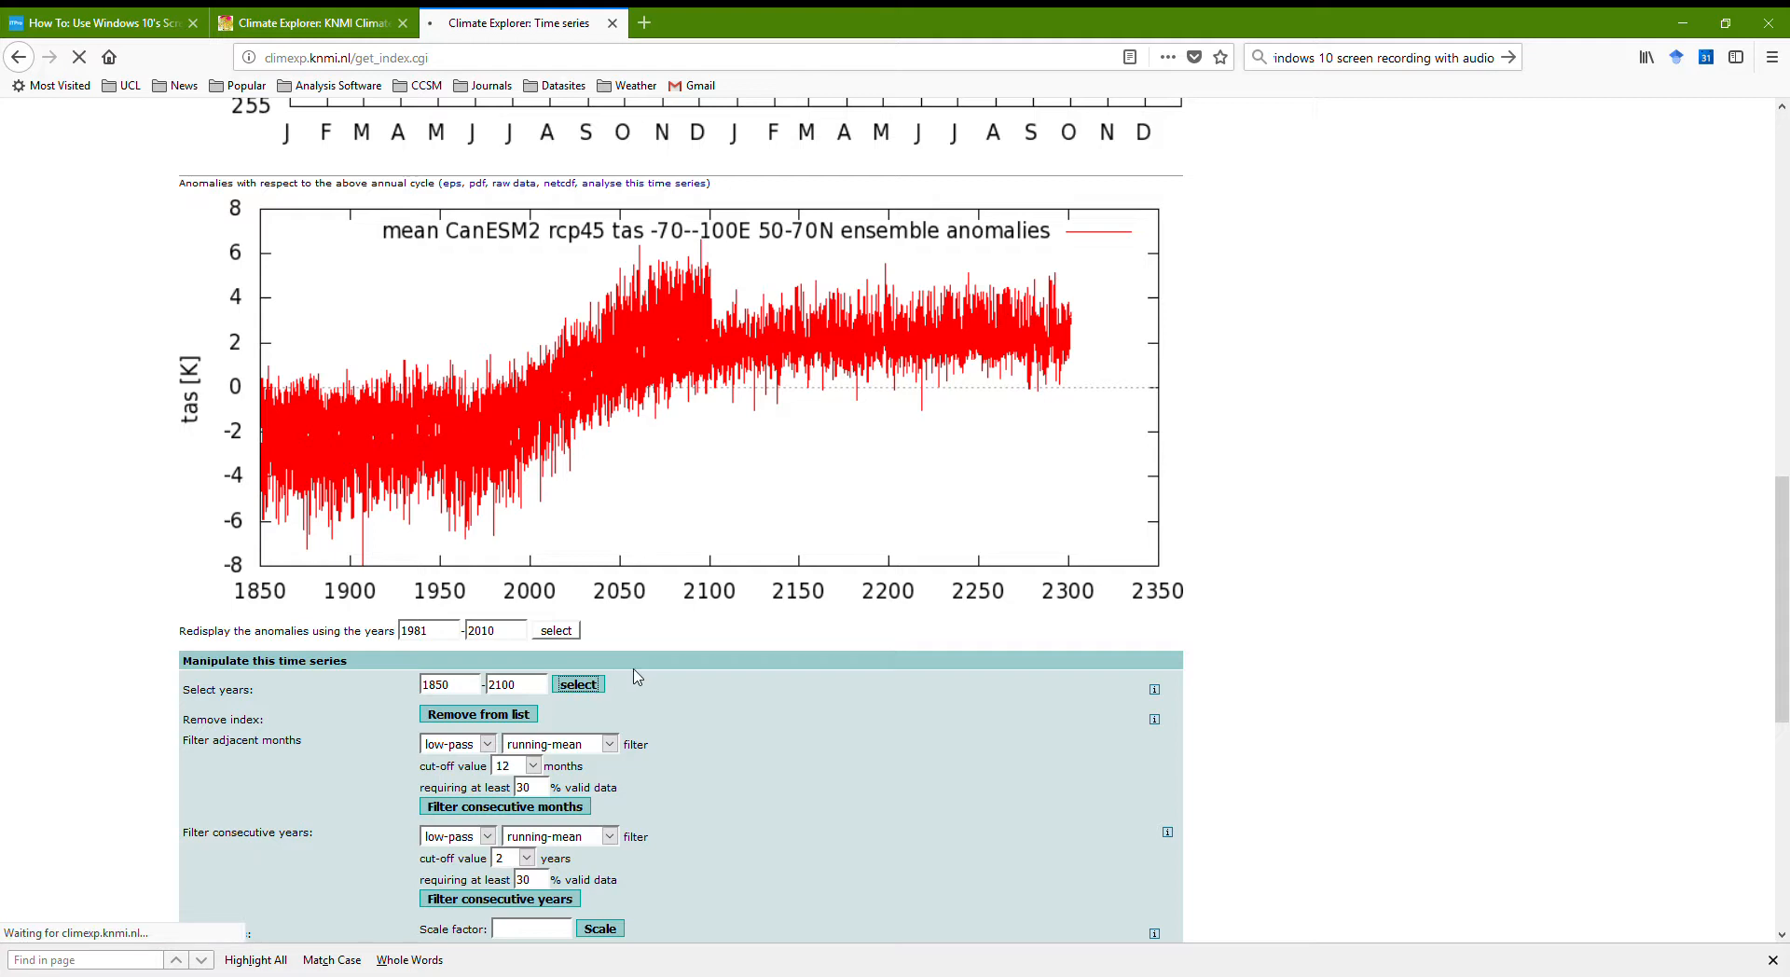
pyautogui.moveTo(705, 561)
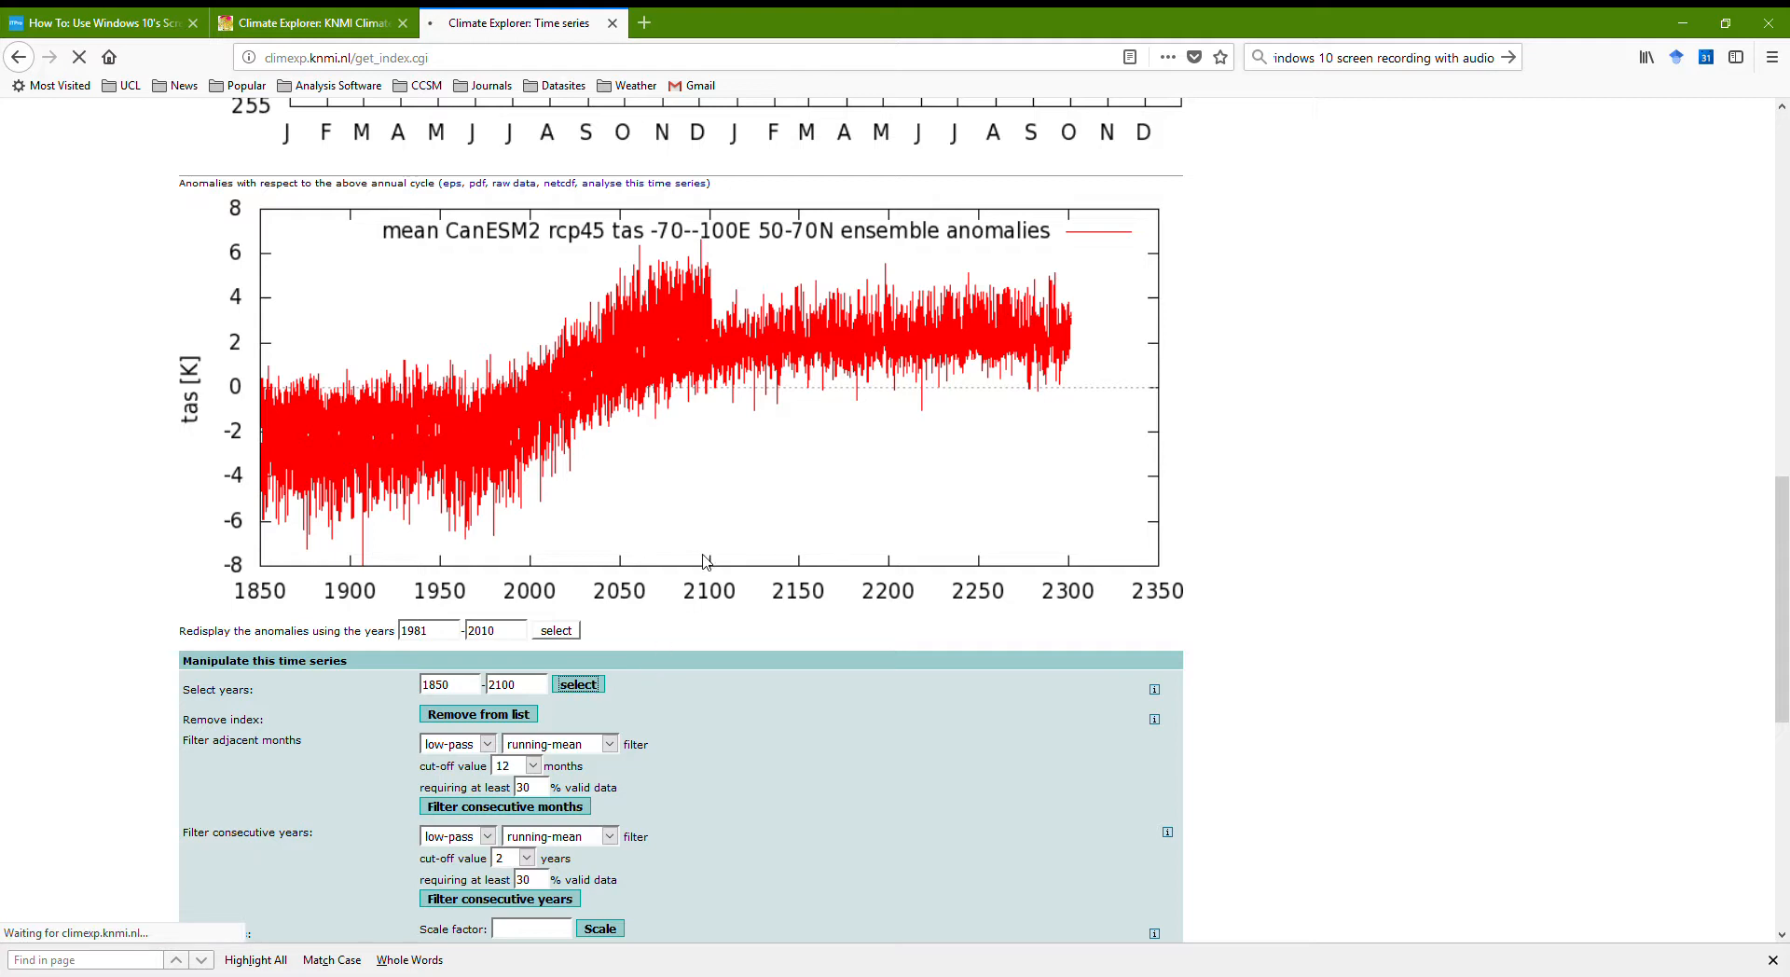
pyautogui.moveTo(708, 555)
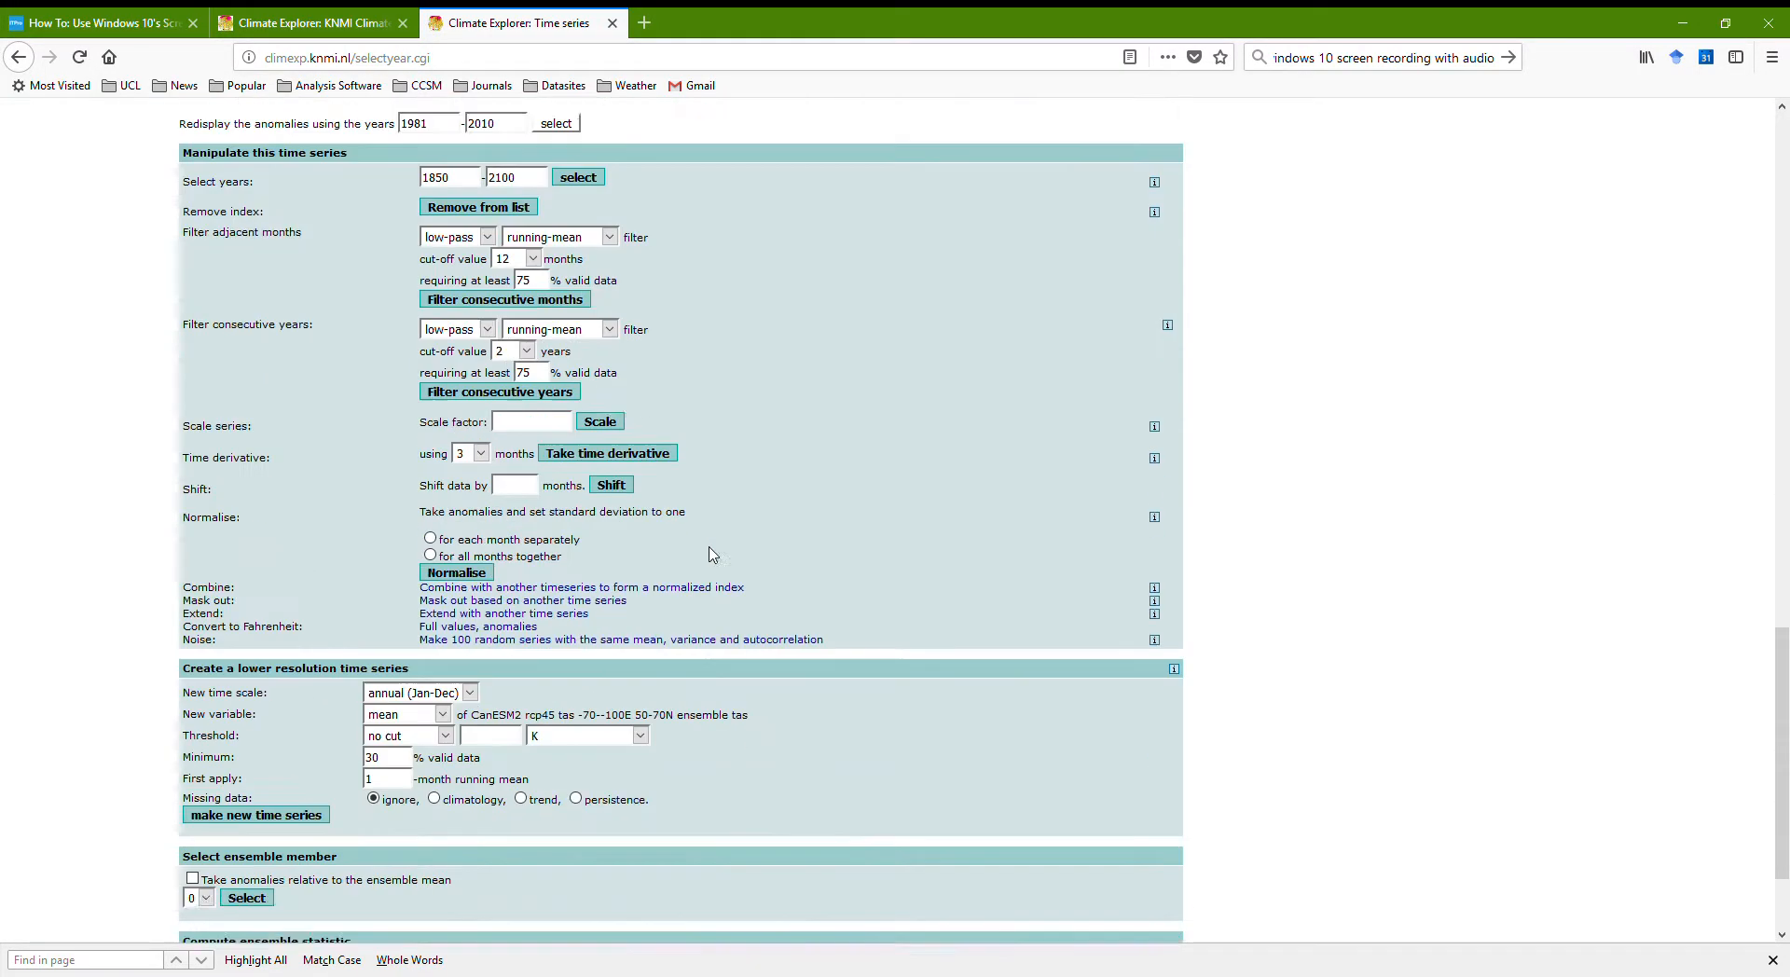
# - Create an annual (Jan–Dec) mean version of the 1850–2100 temperature series
pyautogui.scroll(-3)
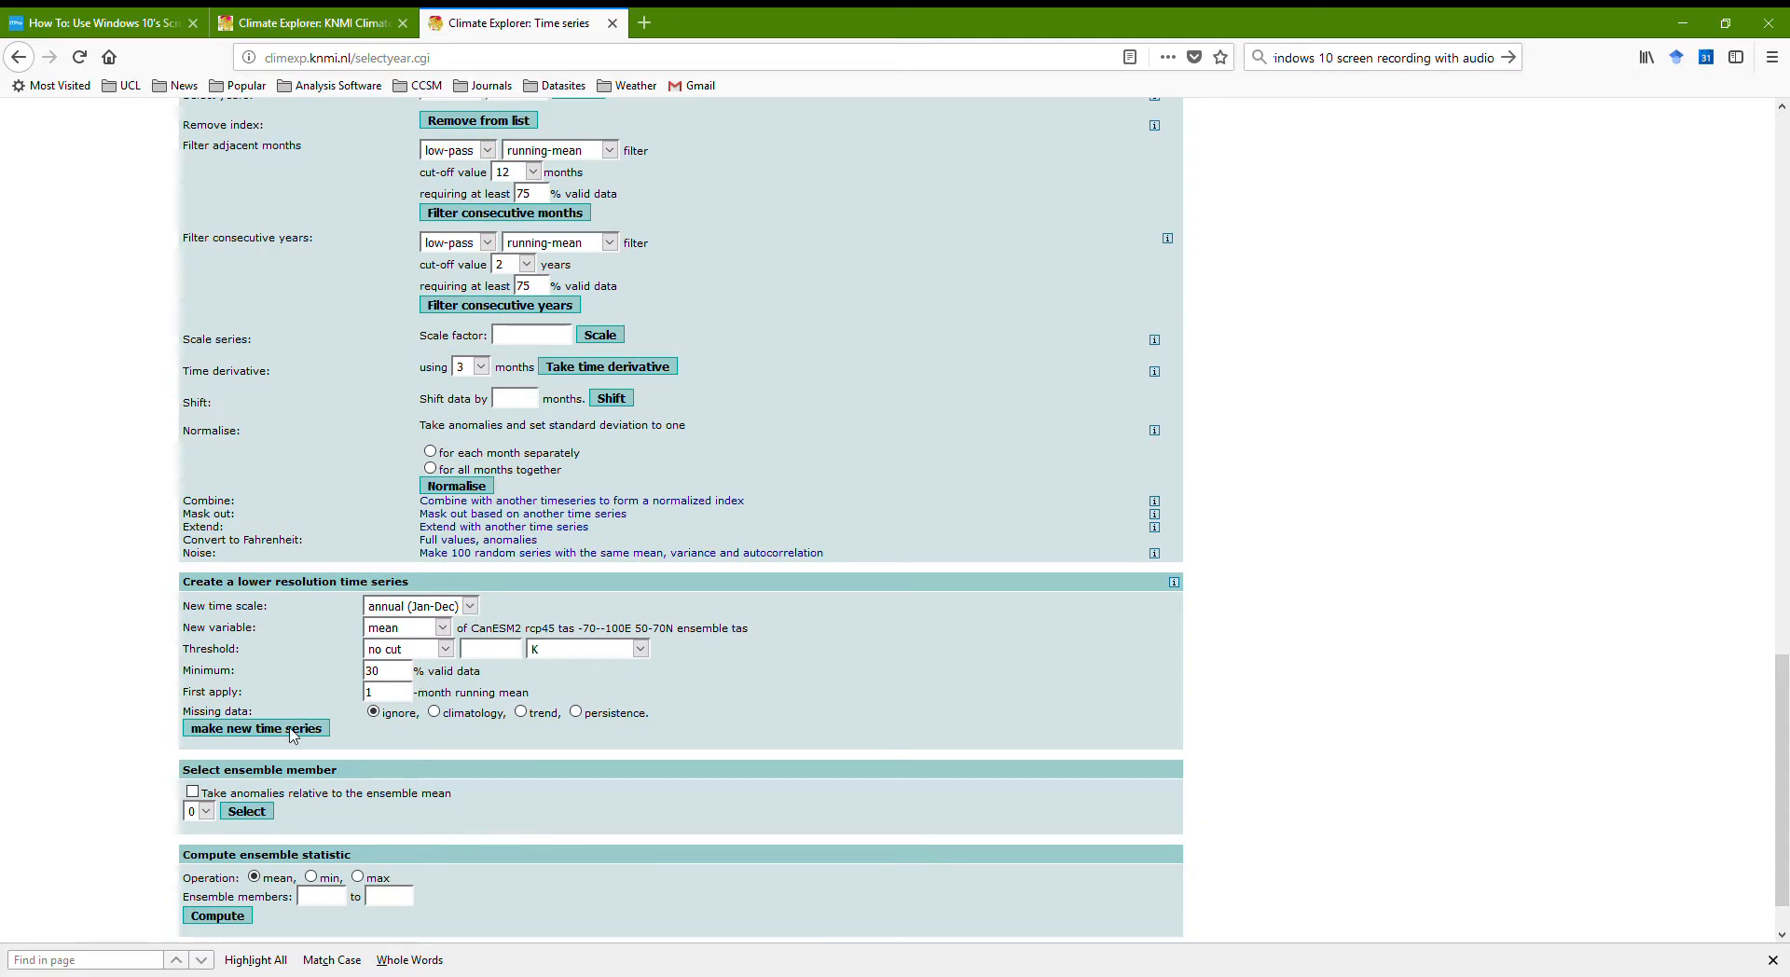
pyautogui.click(255, 729)
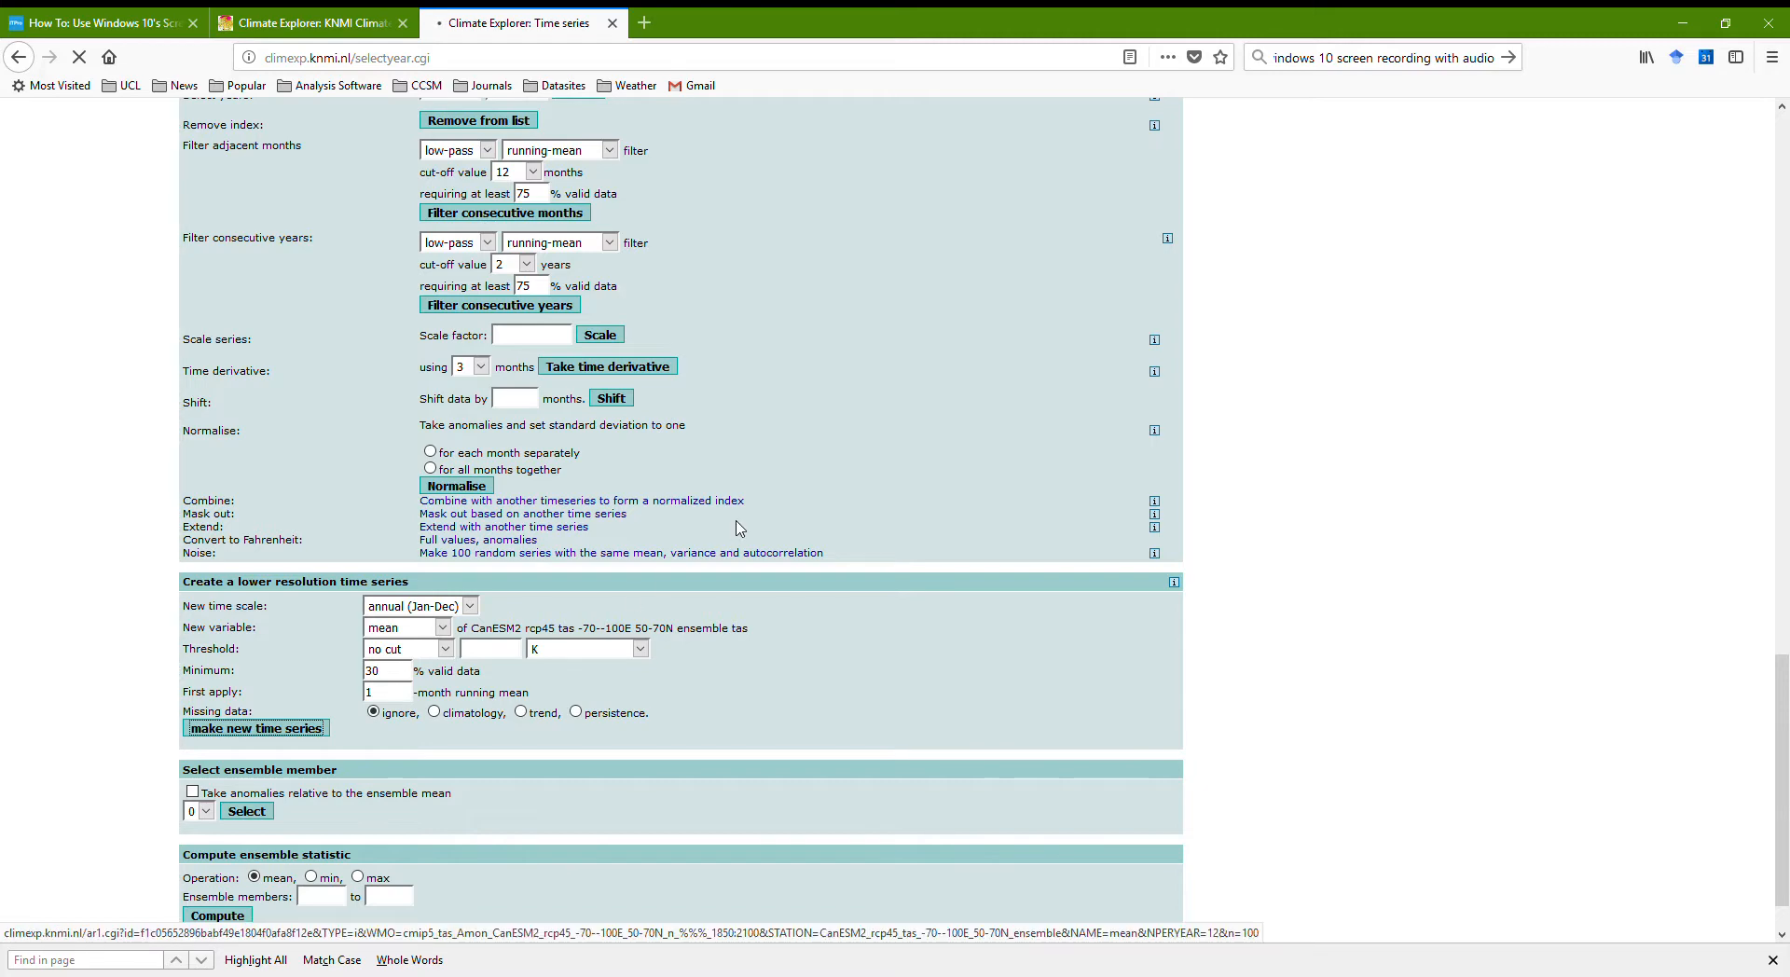
pyautogui.click(254, 728)
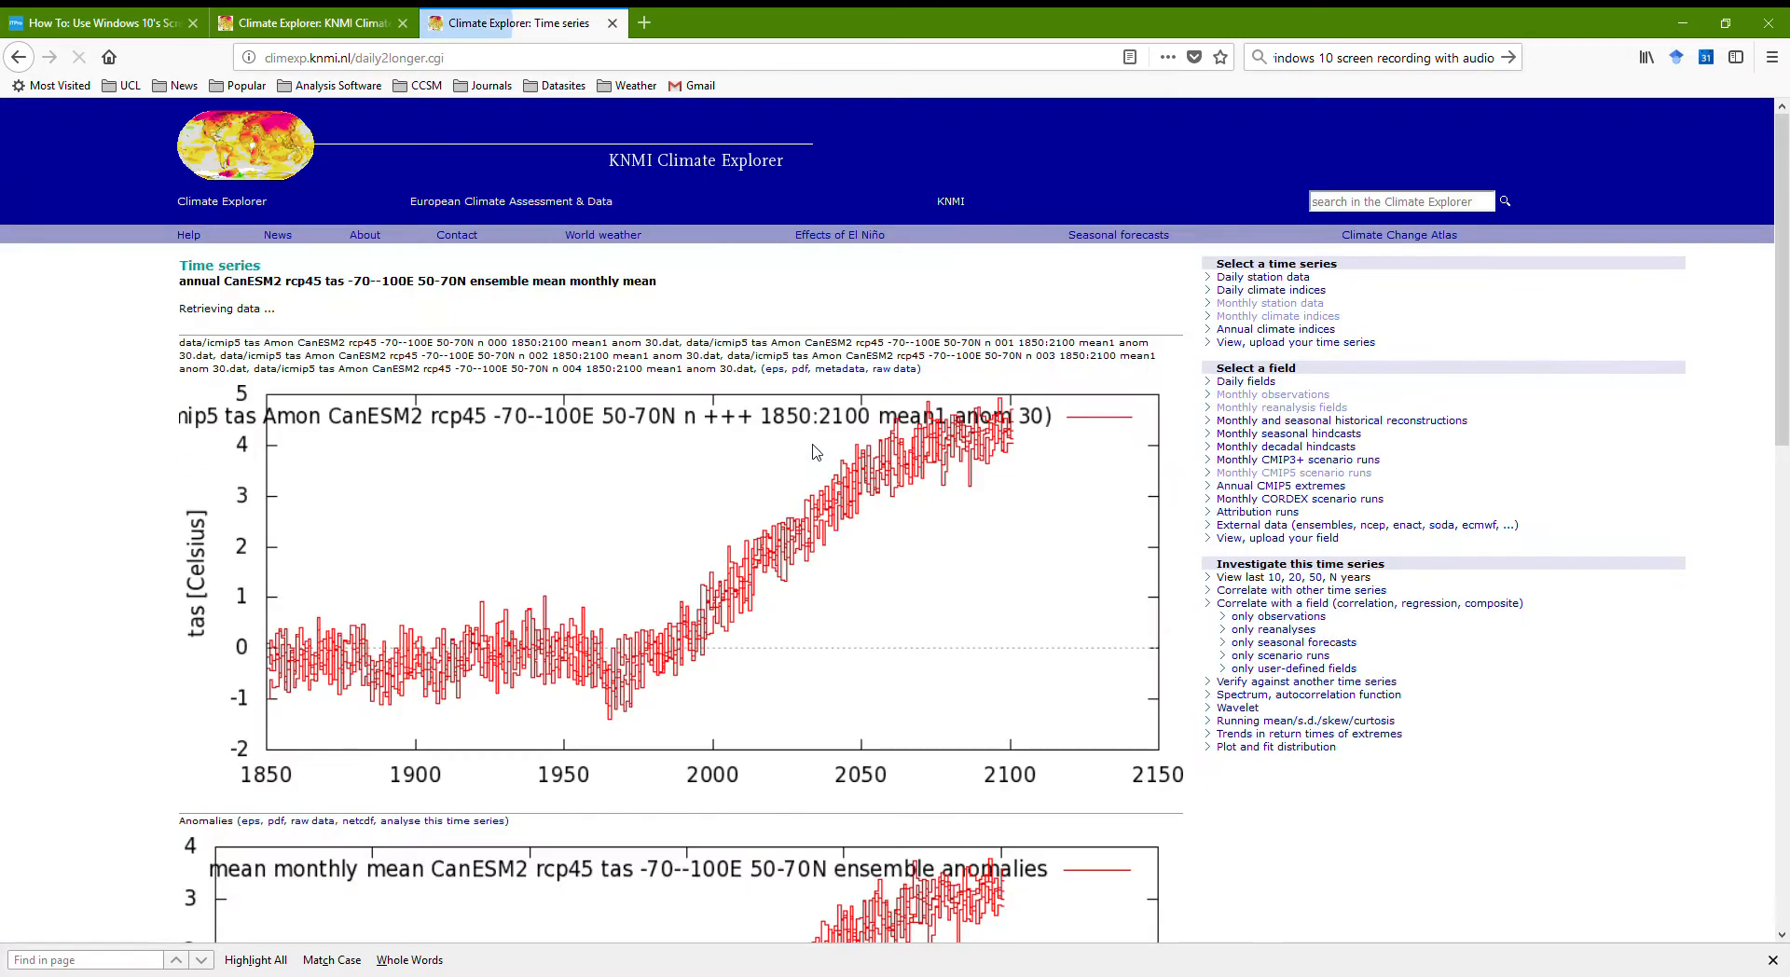
# - Redisplay the annual anomalies relative to an 1850–1900 reference period
pyautogui.scroll(-3)
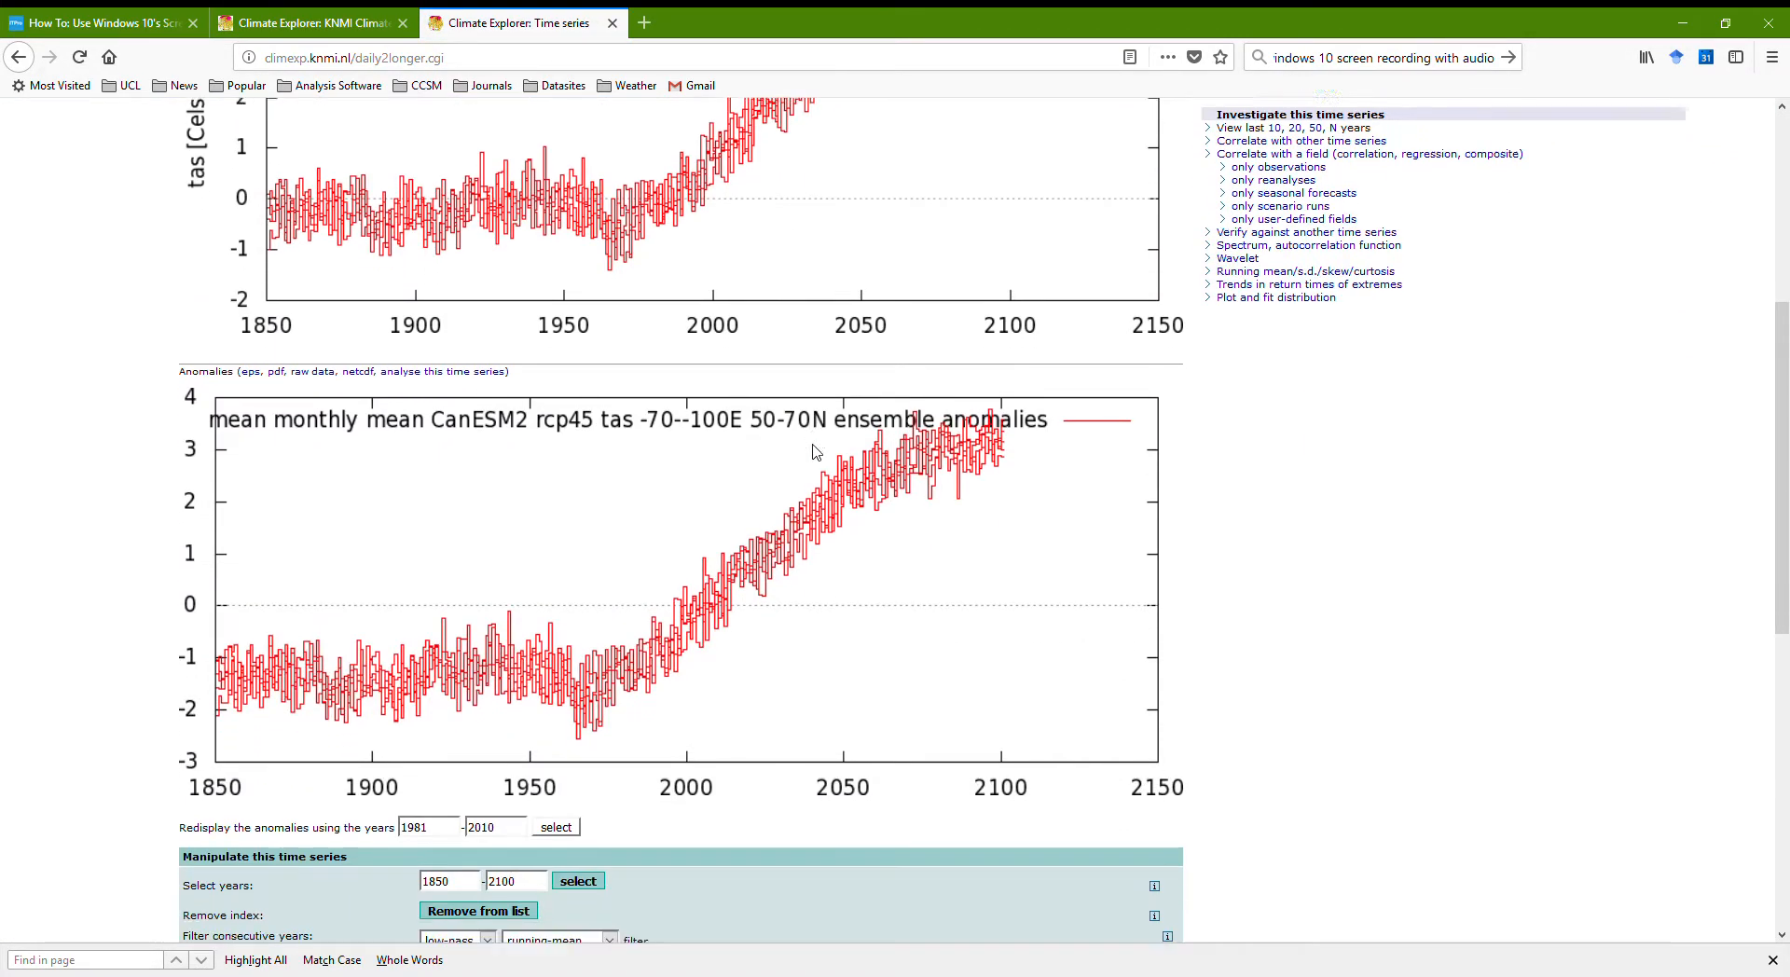
pyautogui.scroll(-3)
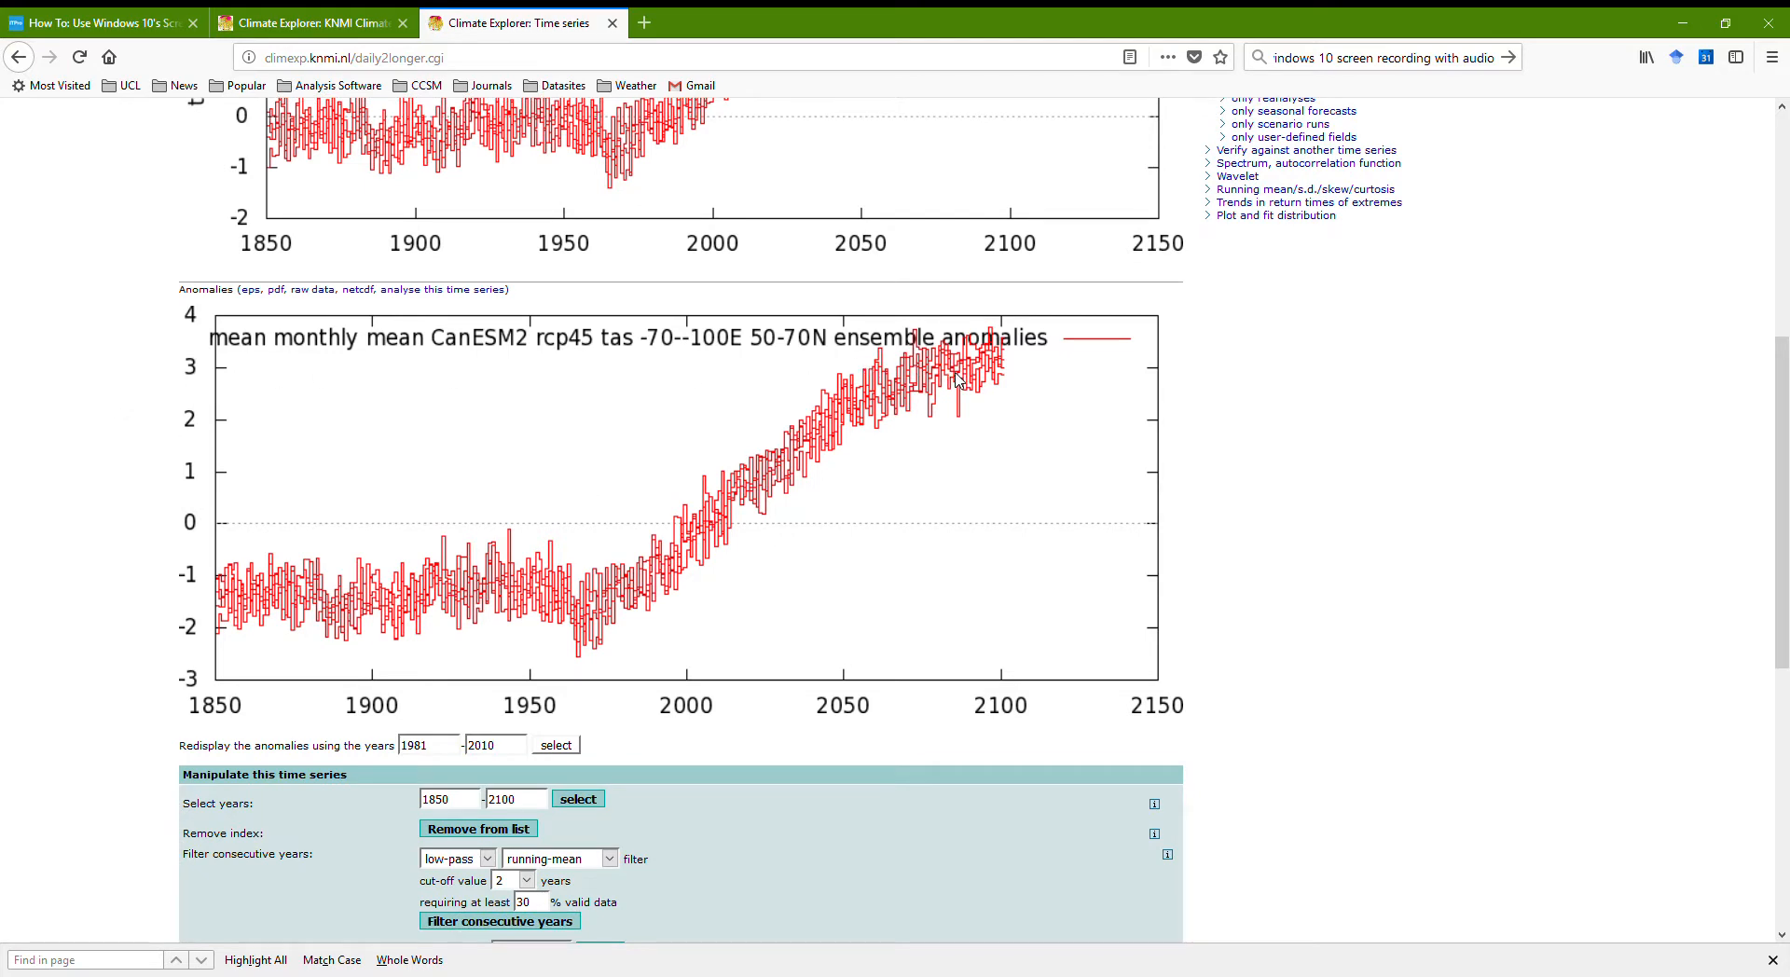
pyautogui.moveTo(832, 545)
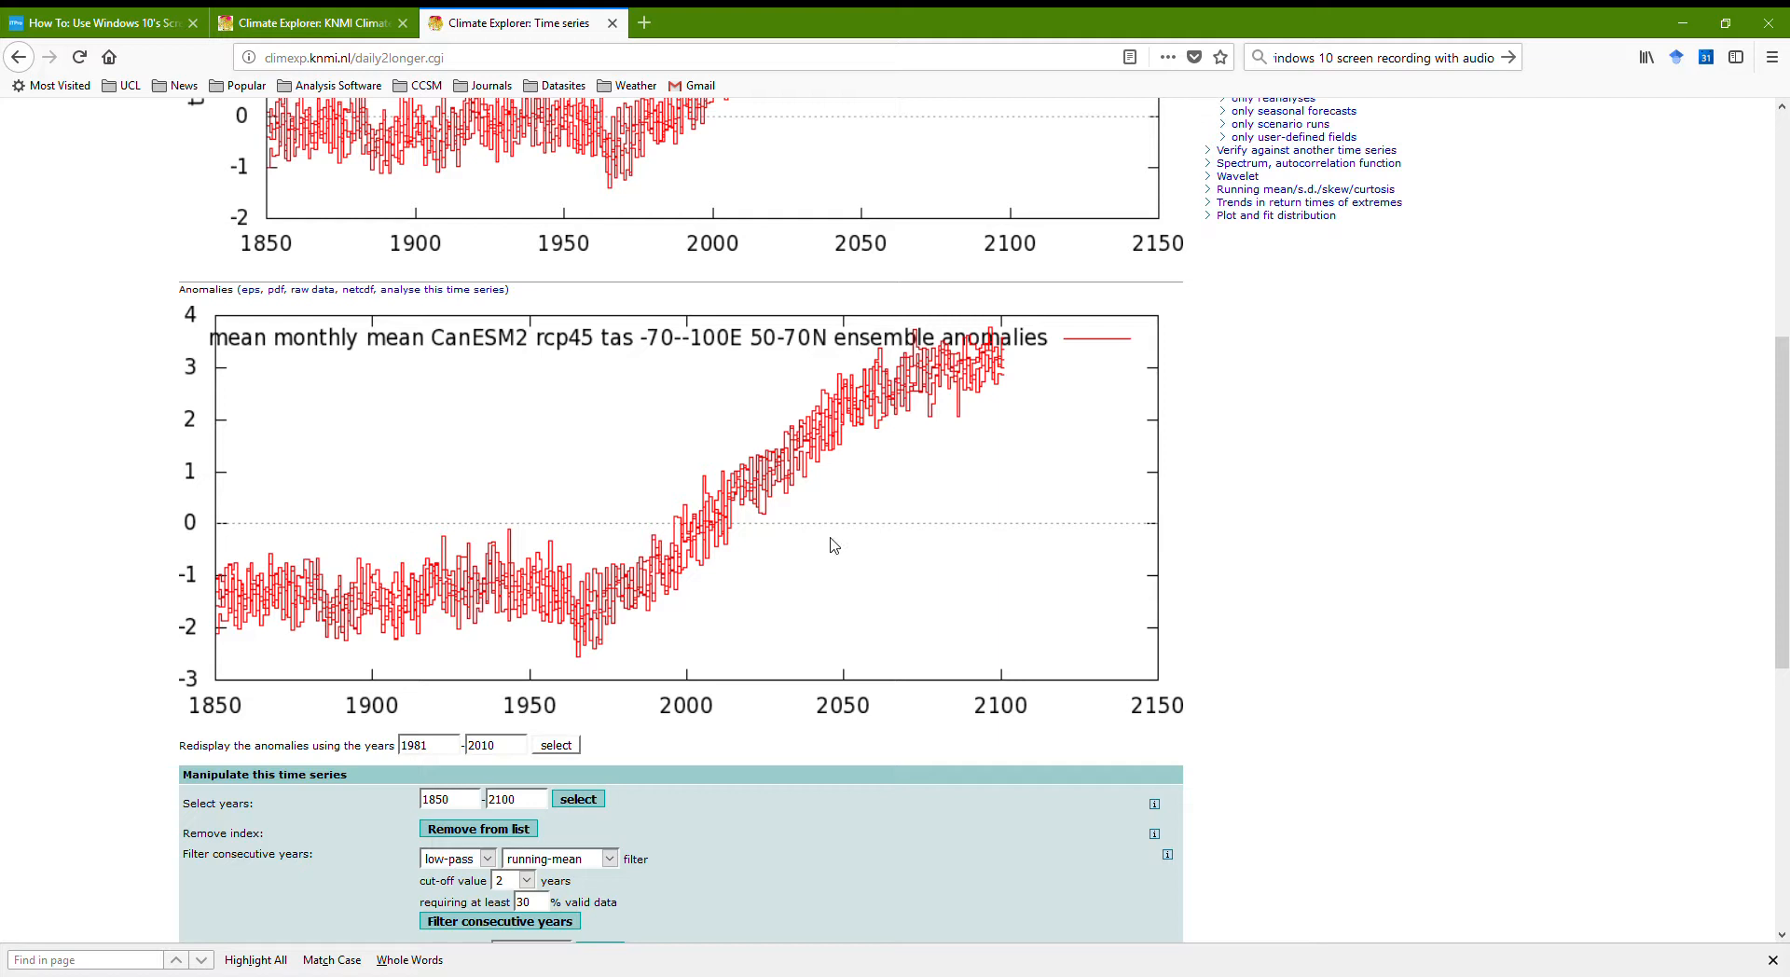
pyautogui.moveTo(414, 704)
pyautogui.write('1850')
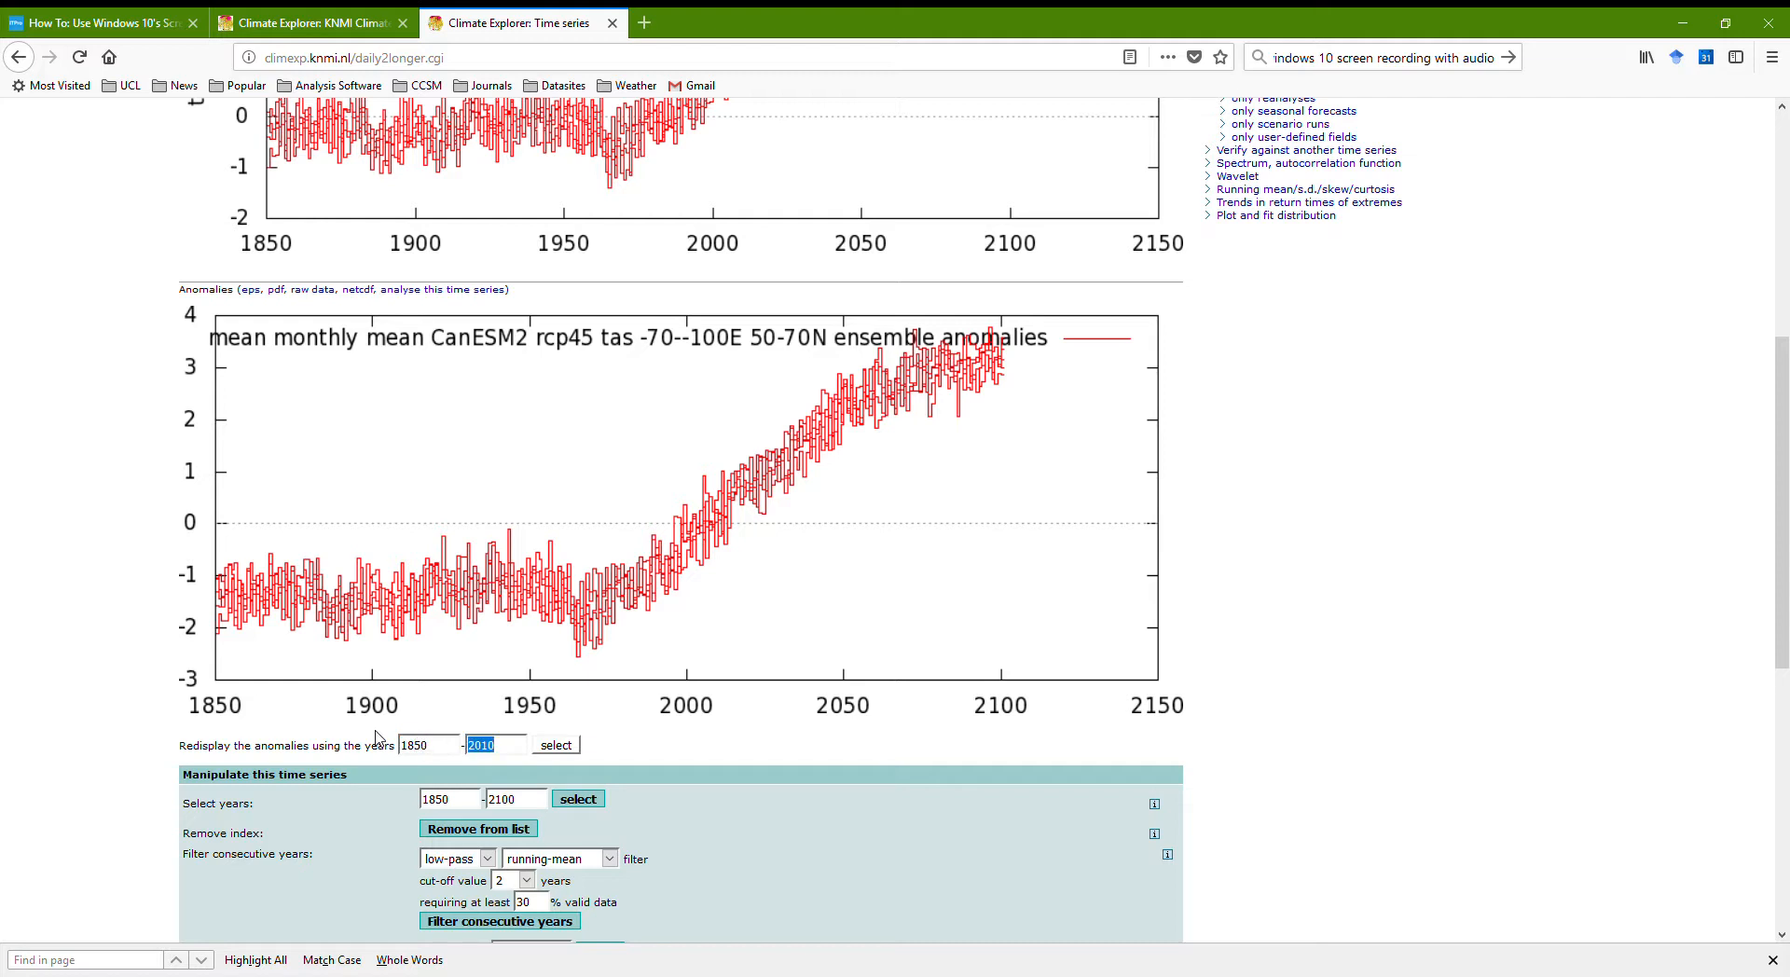
pyautogui.write('1')
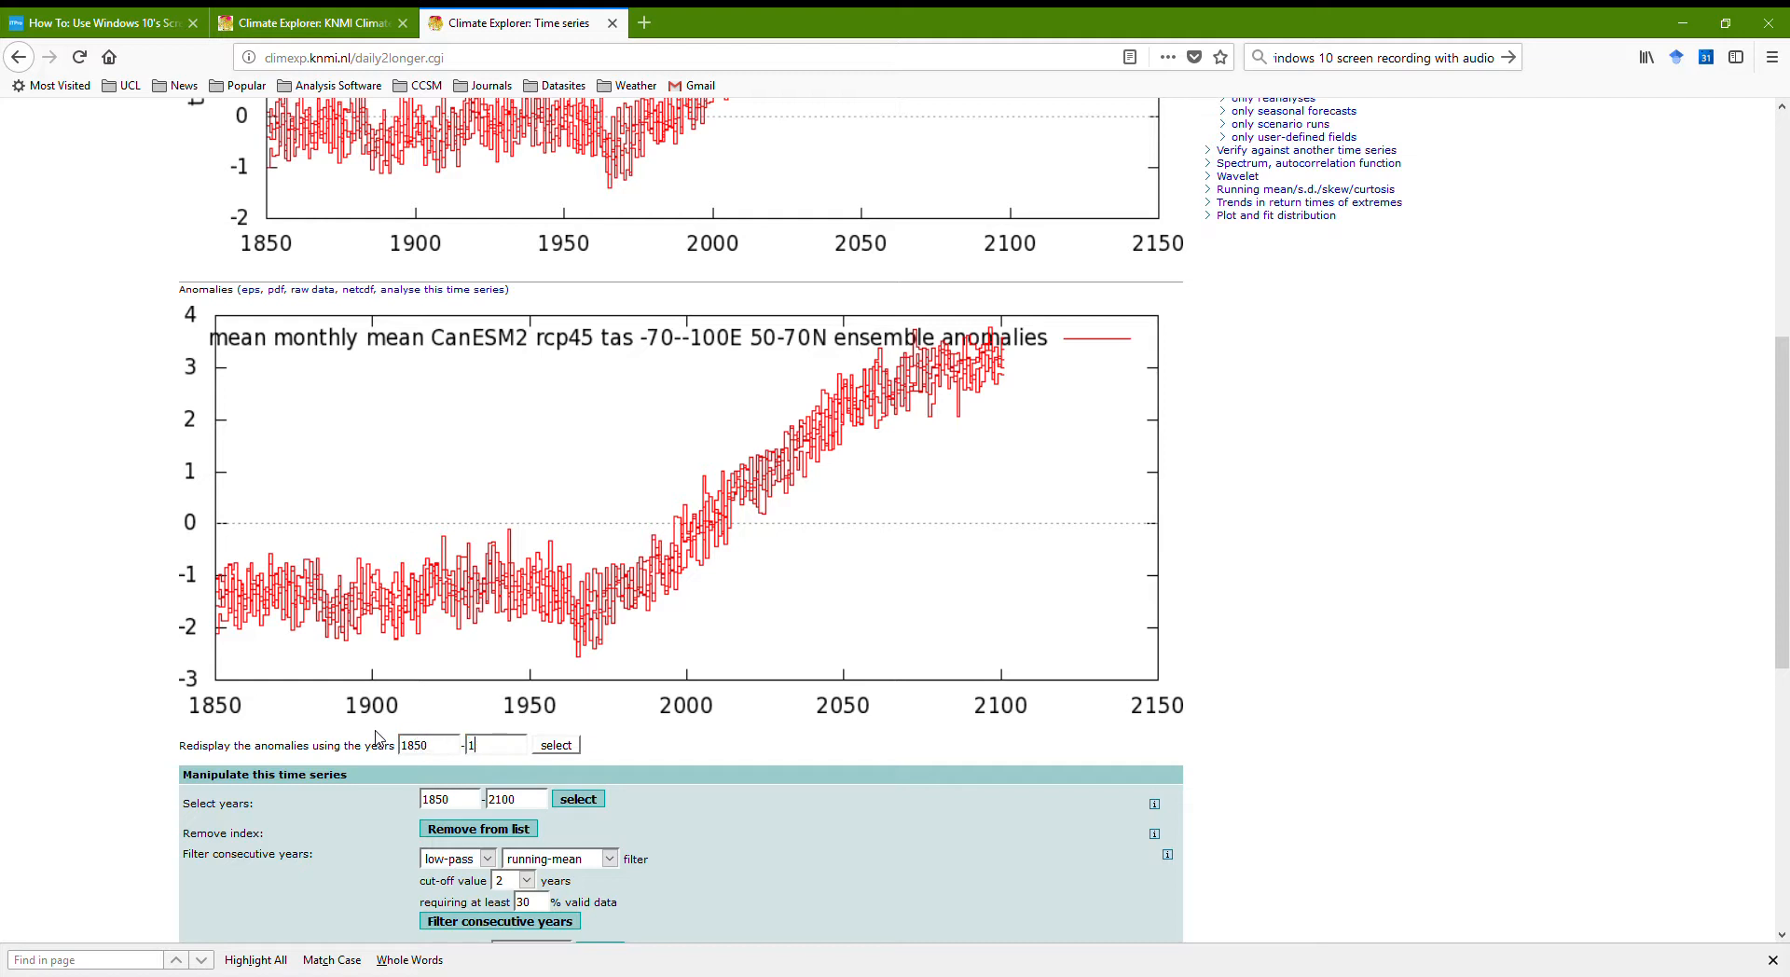
pyautogui.write('90')
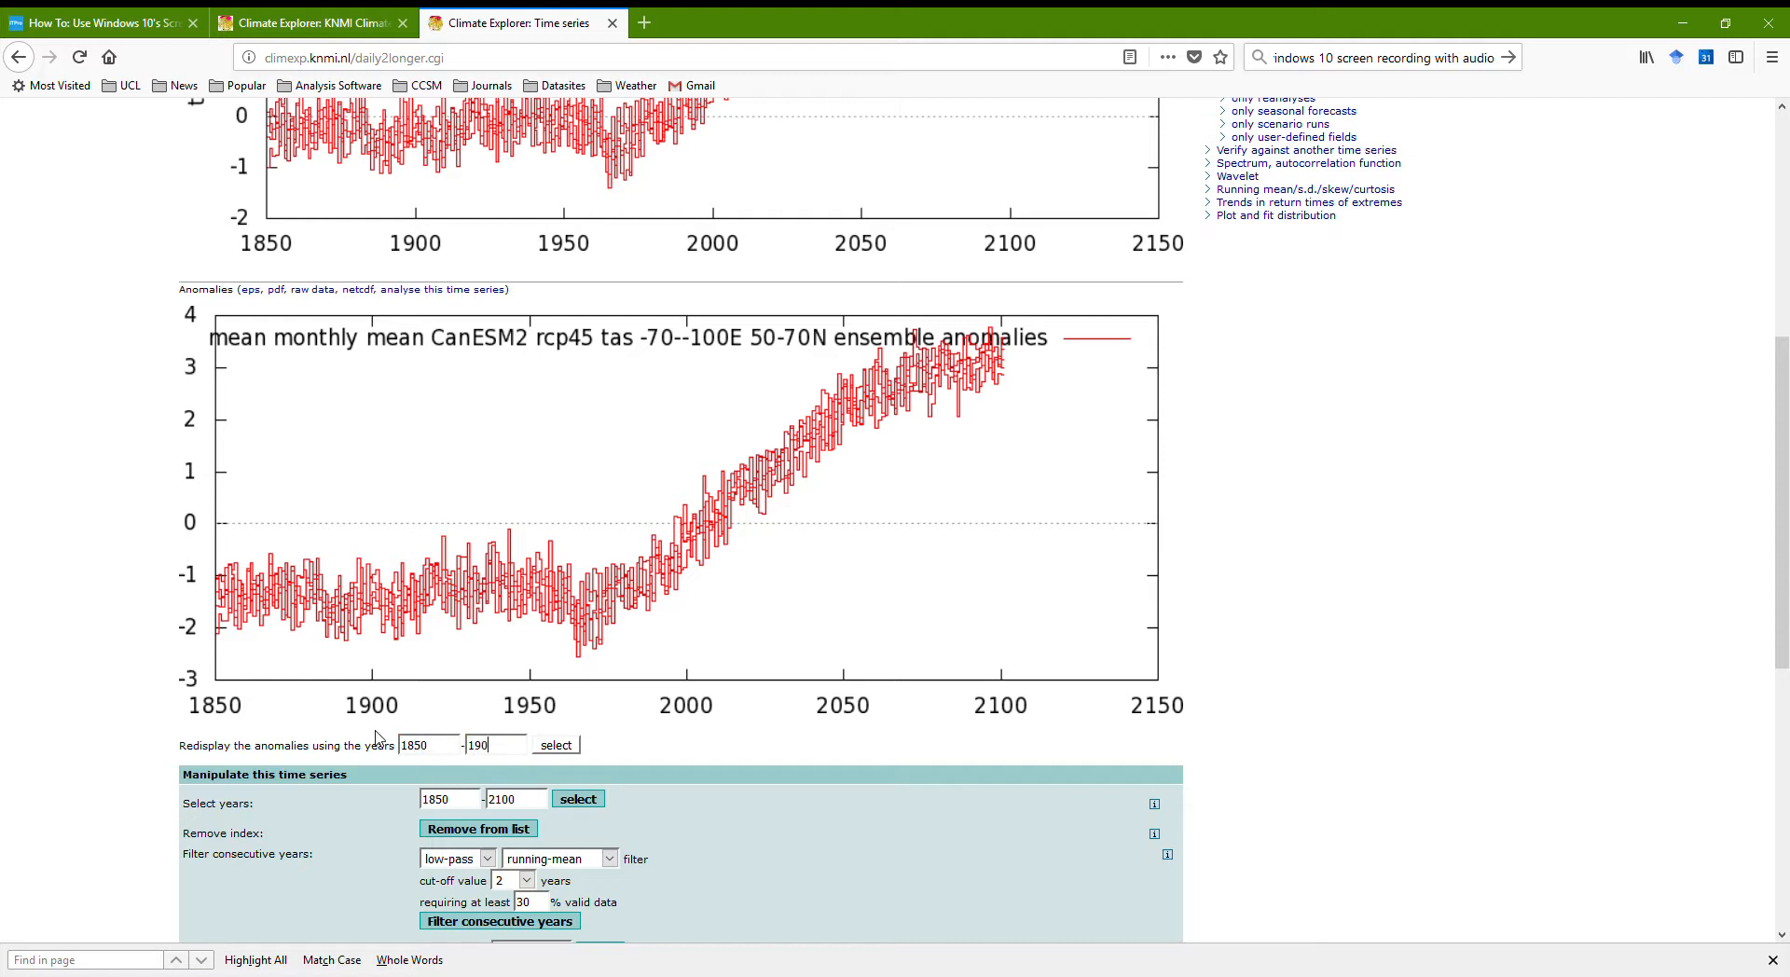
pyautogui.click(555, 744)
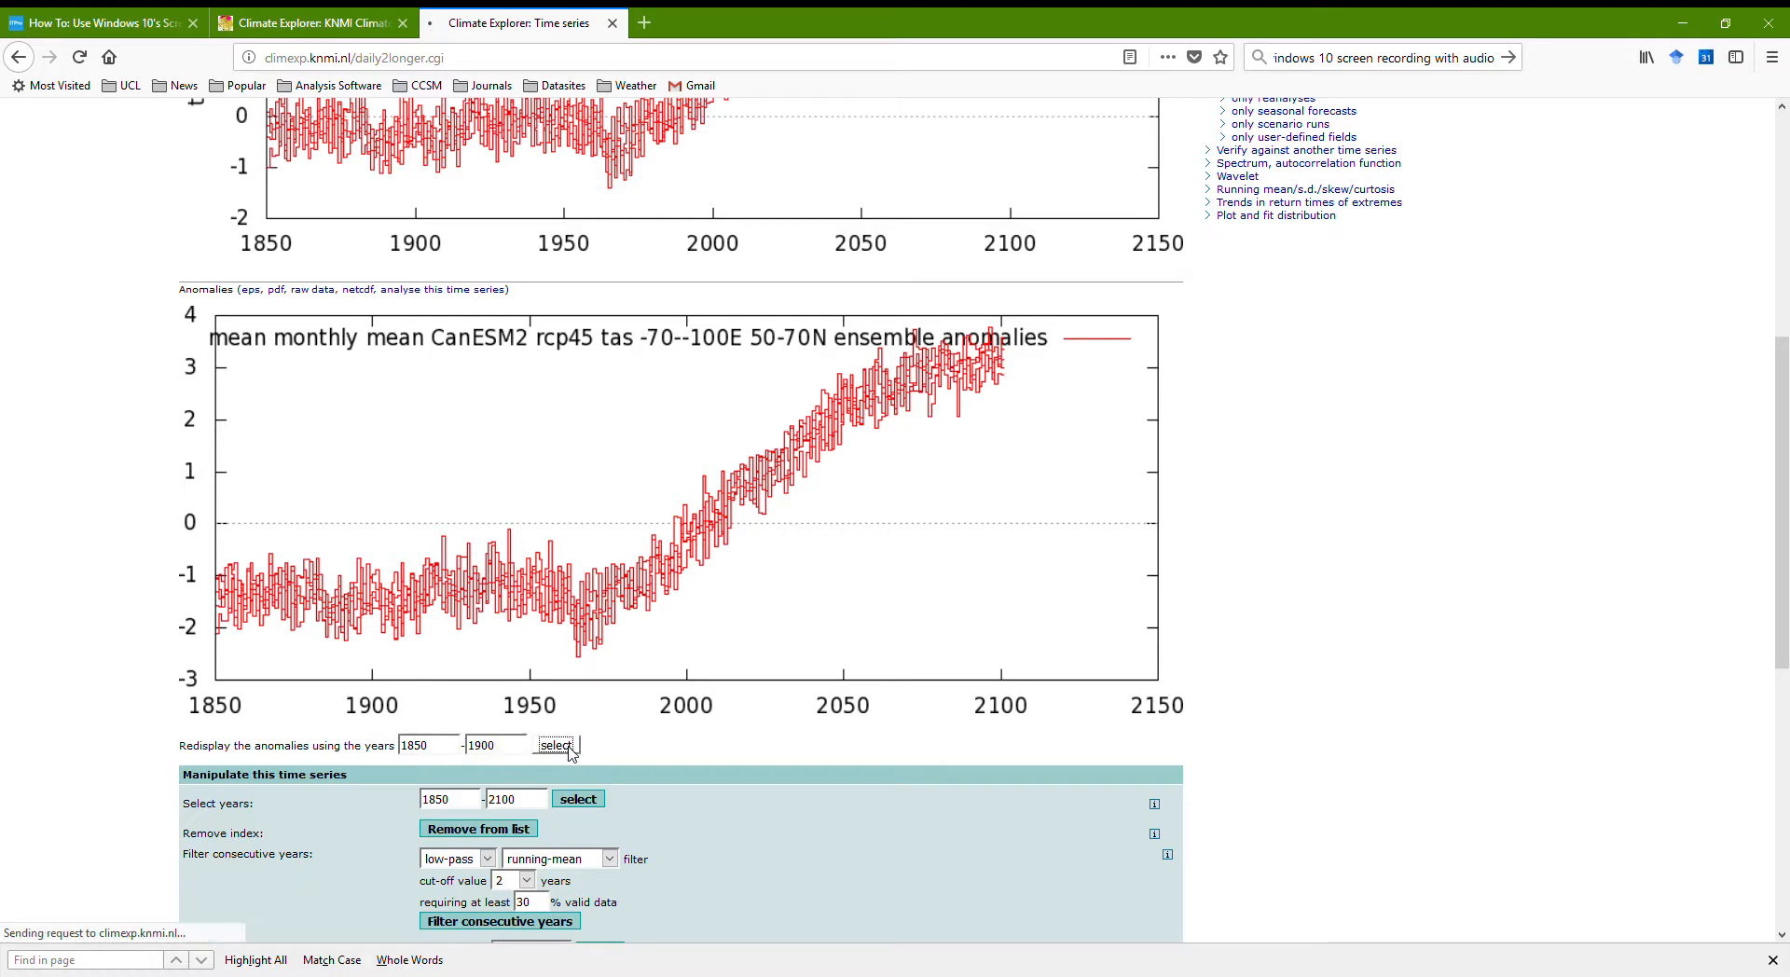
pyautogui.click(557, 744)
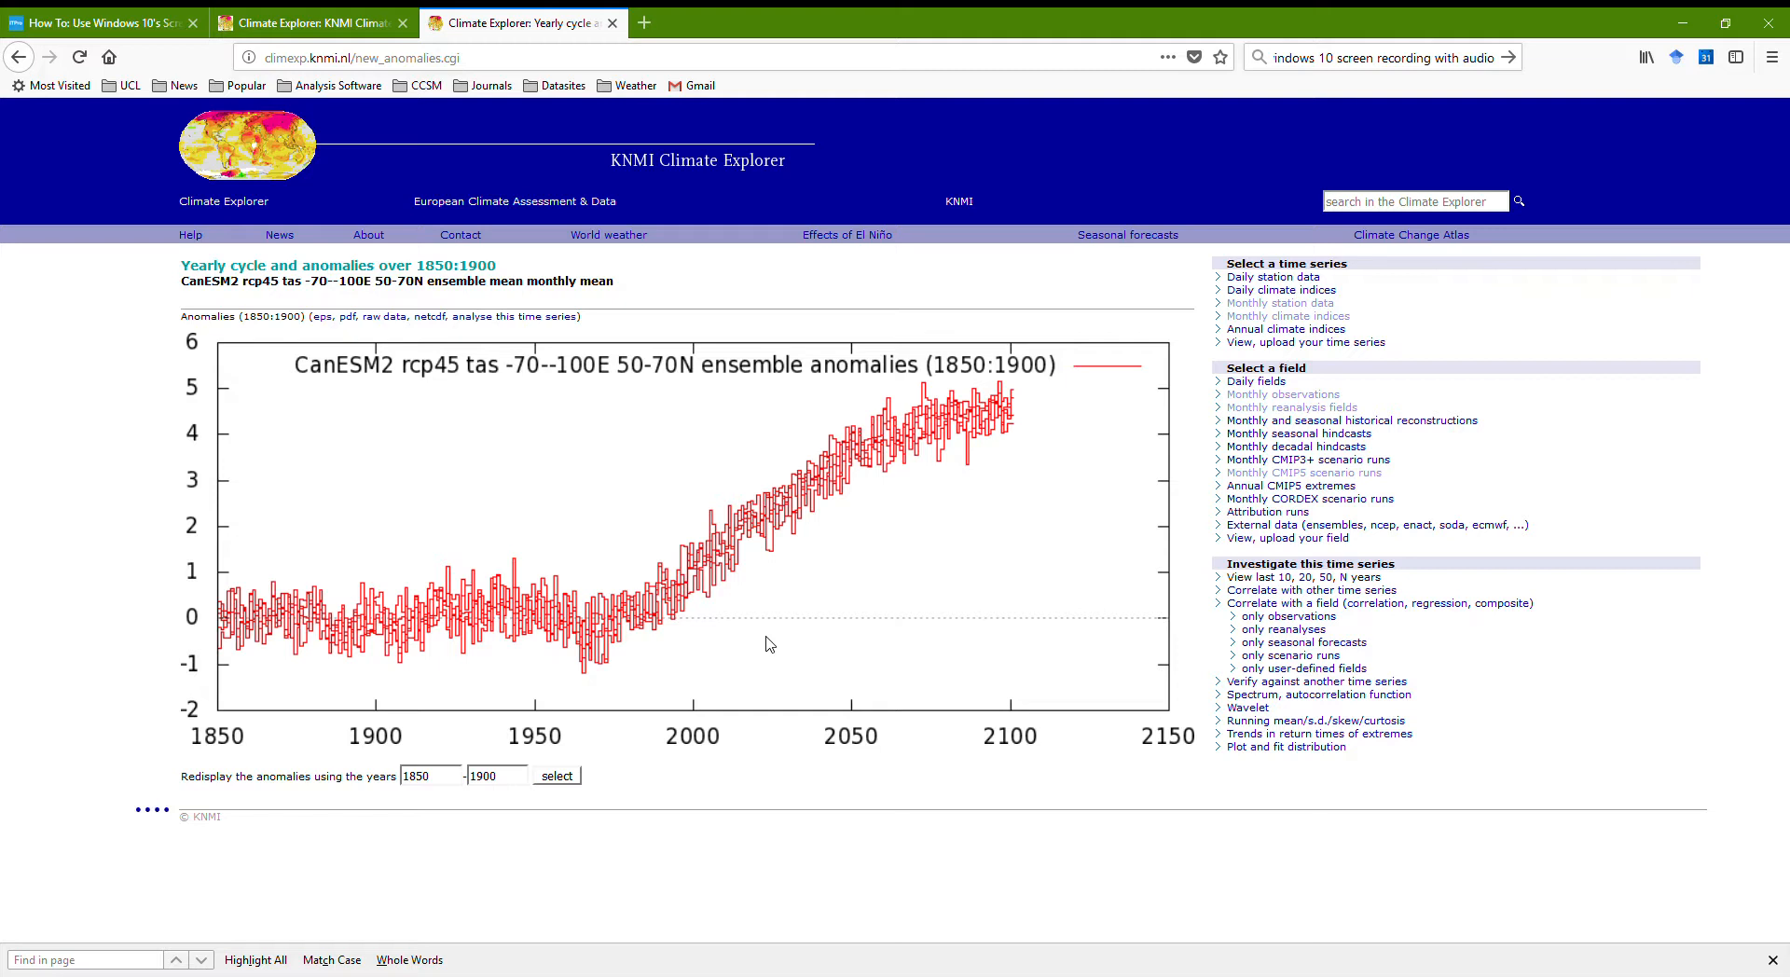
pyautogui.moveTo(1282, 393)
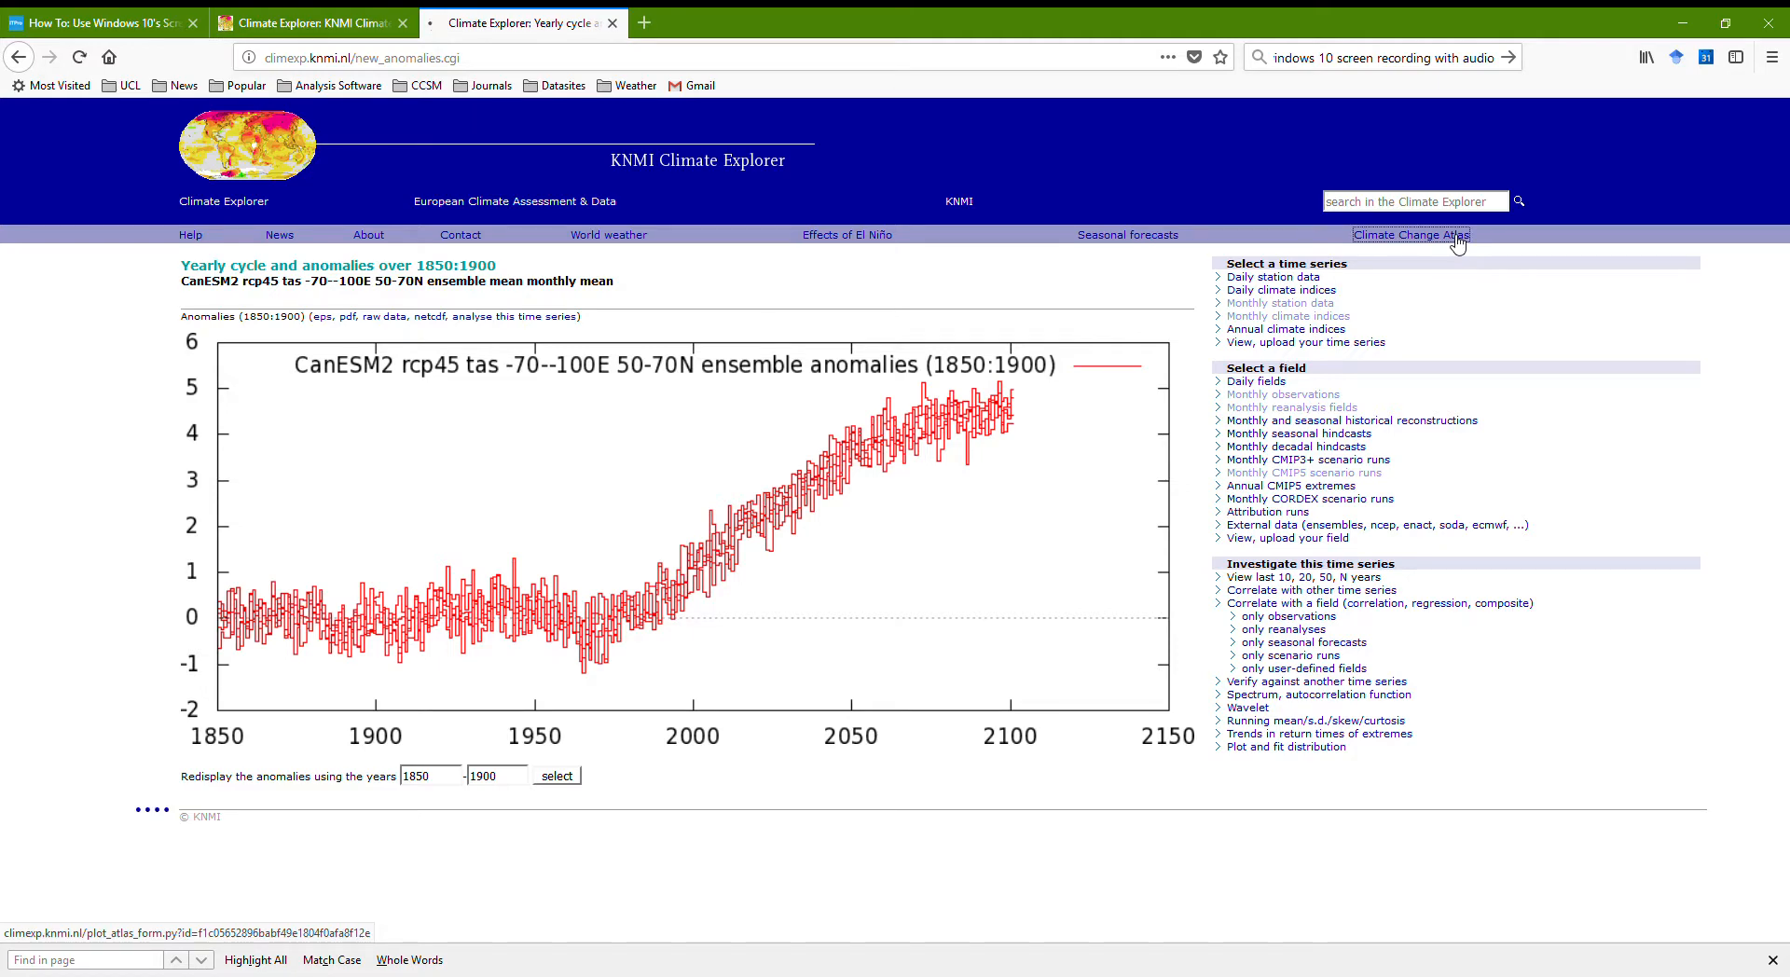
# - In the Climate Change Atlas, request an RCP4.5 difference map, 2081–2100 versus 1986–2005
pyautogui.click(1412, 235)
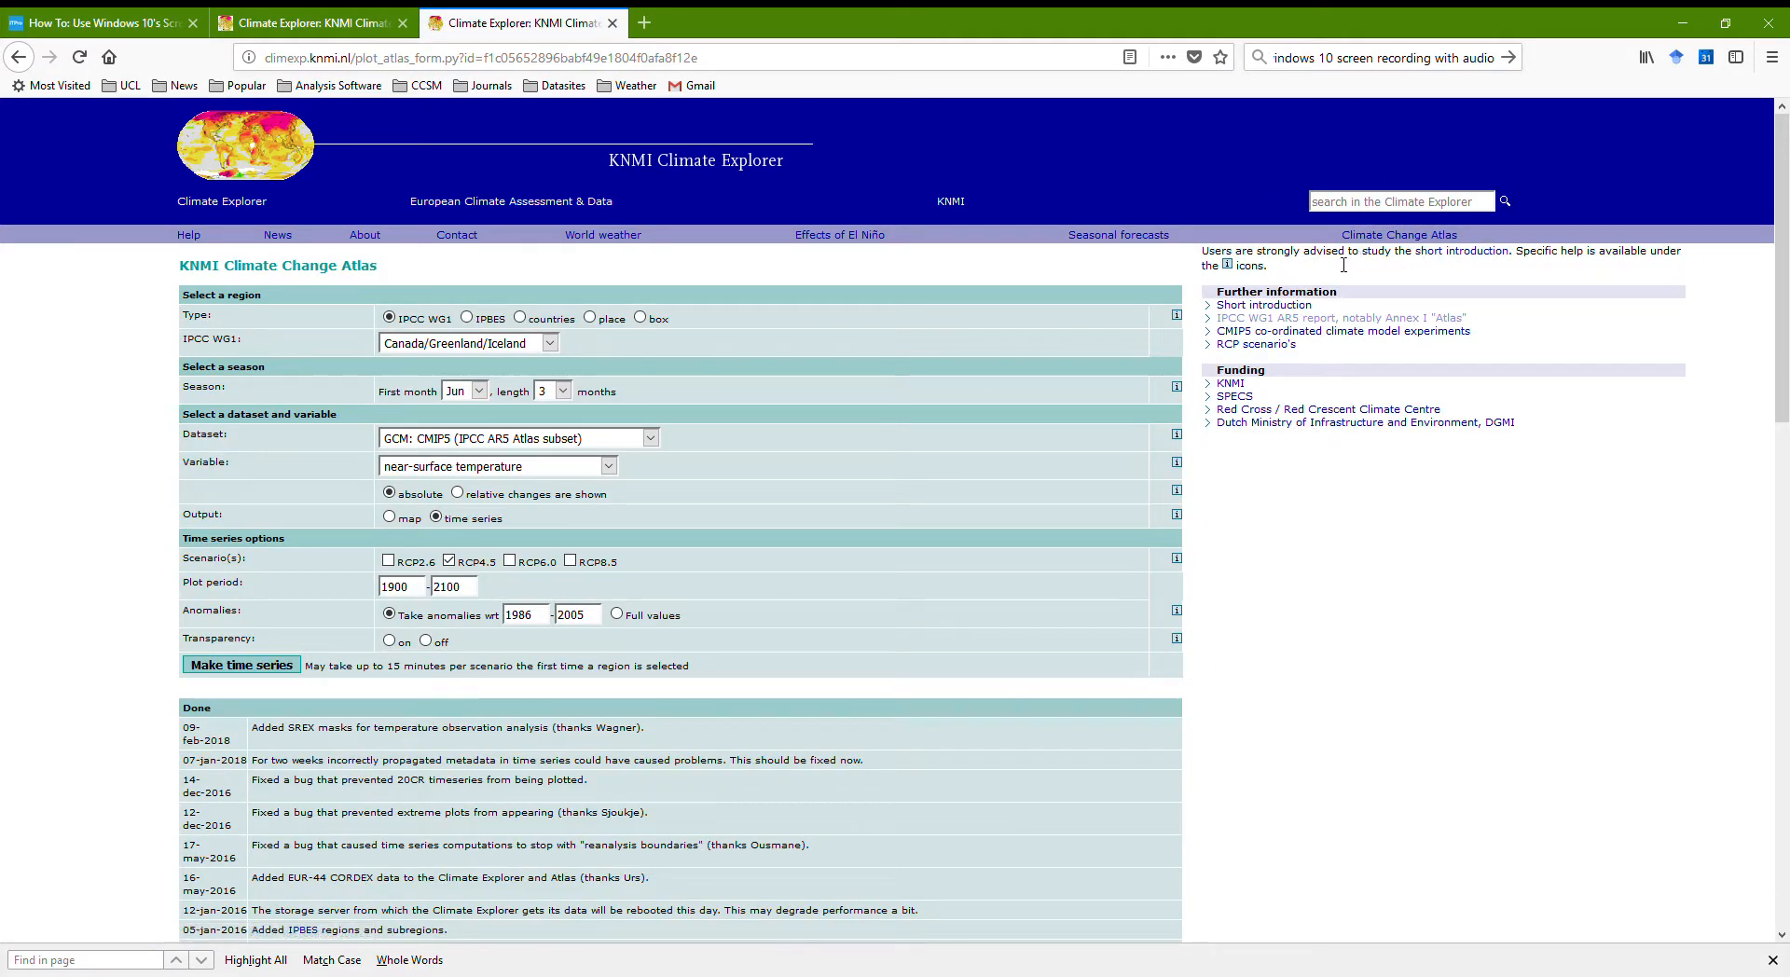
pyautogui.moveTo(561, 348)
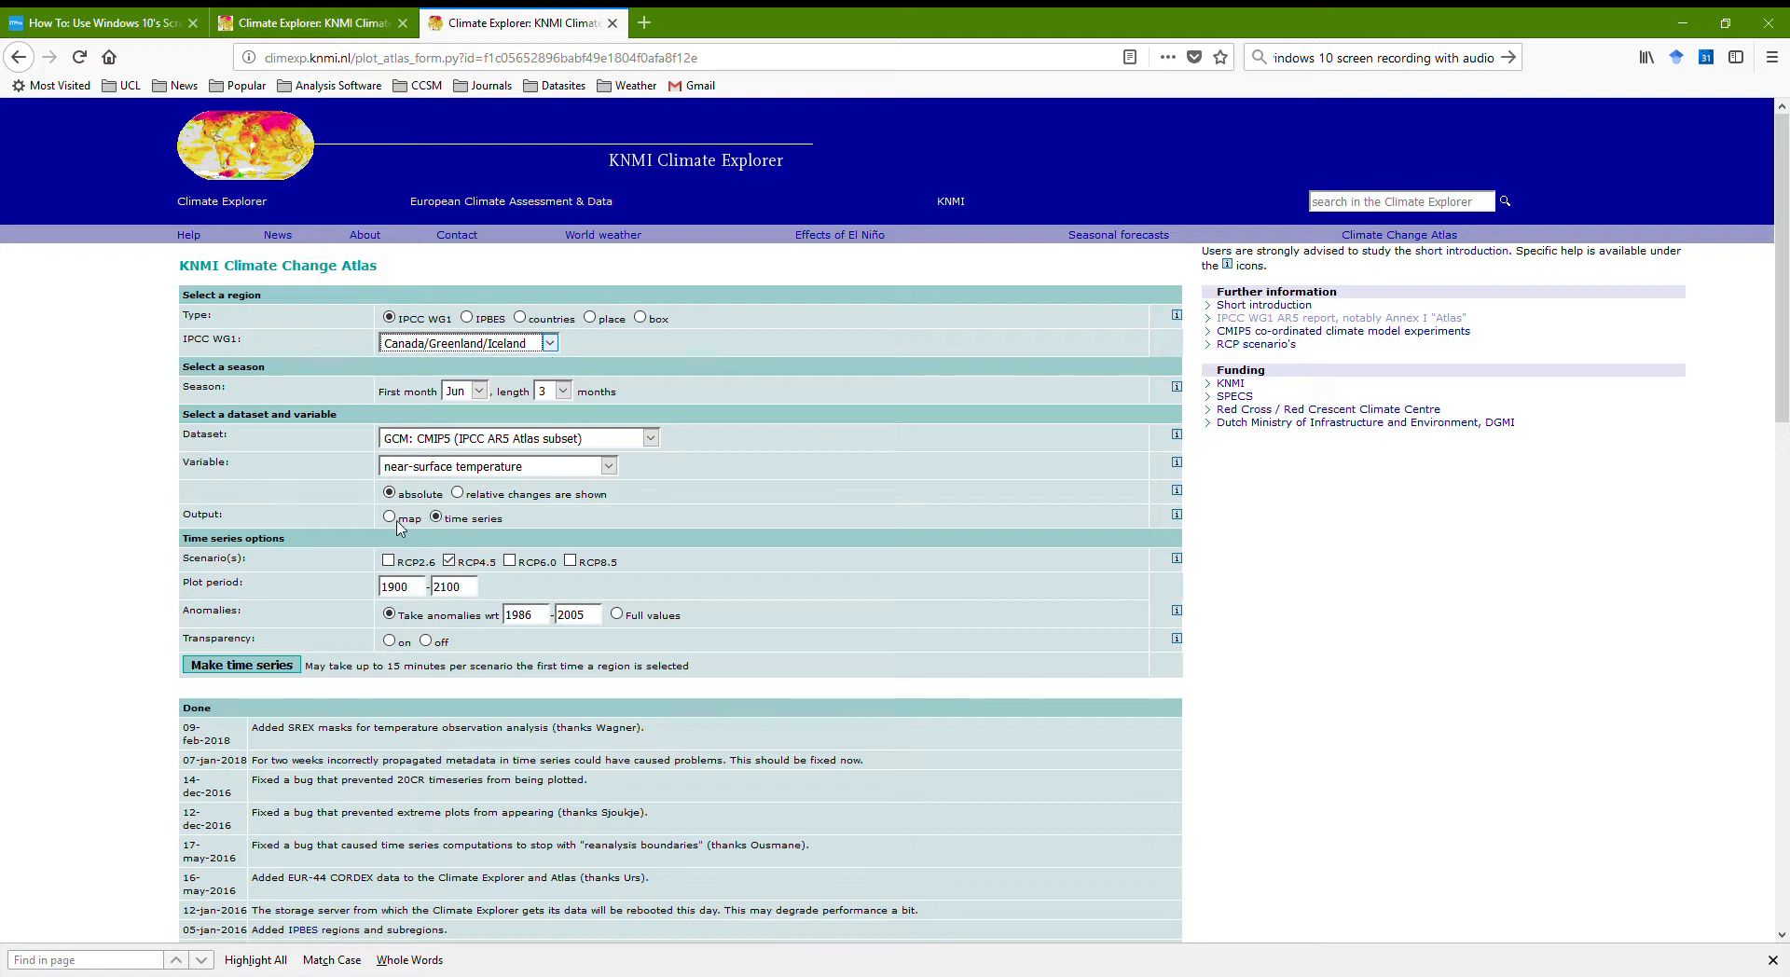
pyautogui.click(390, 517)
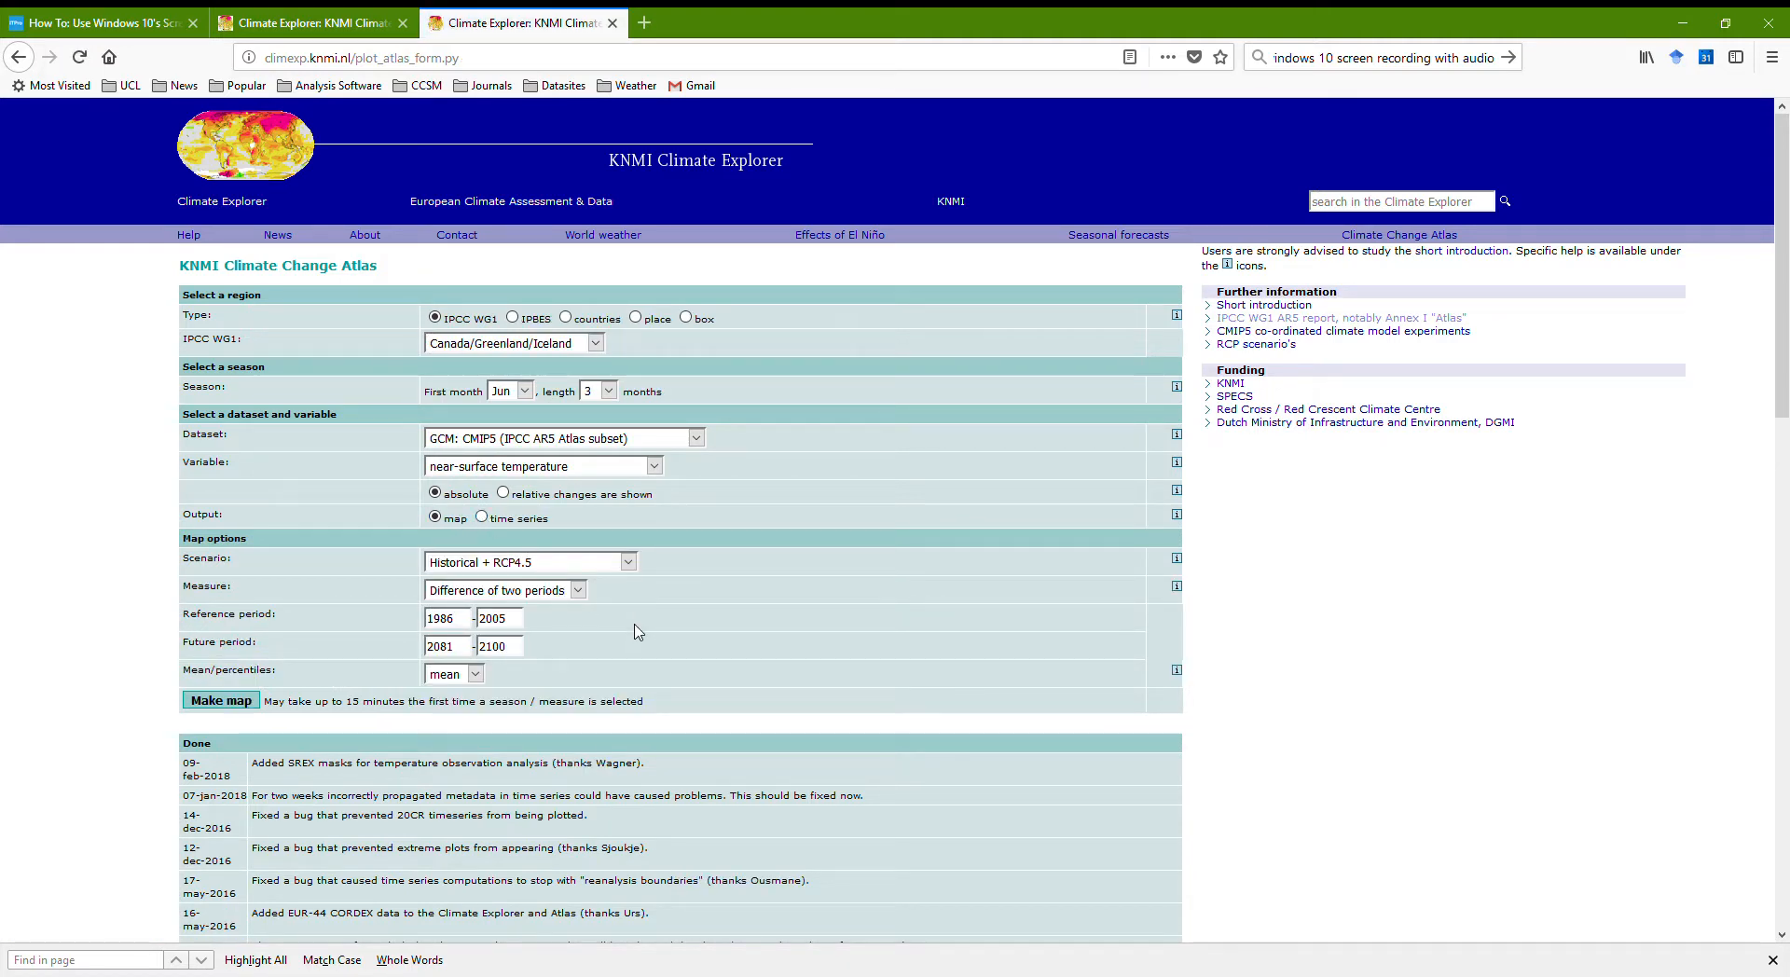
pyautogui.moveTo(625, 641)
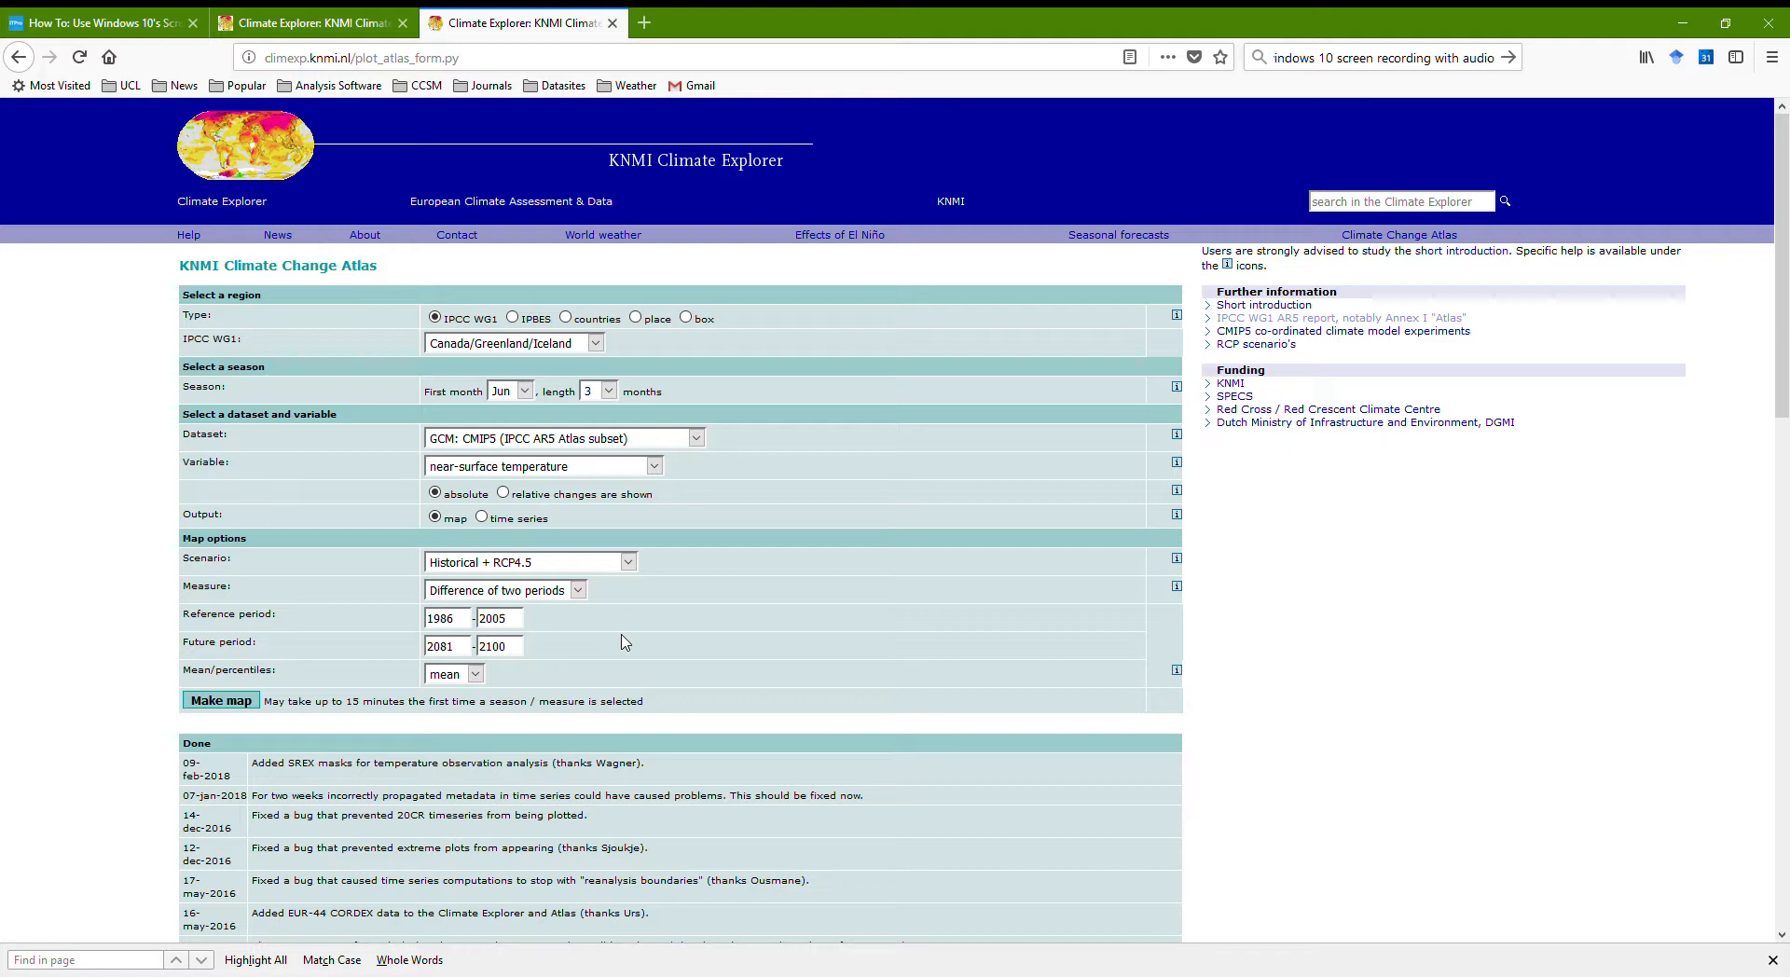
pyautogui.click(220, 699)
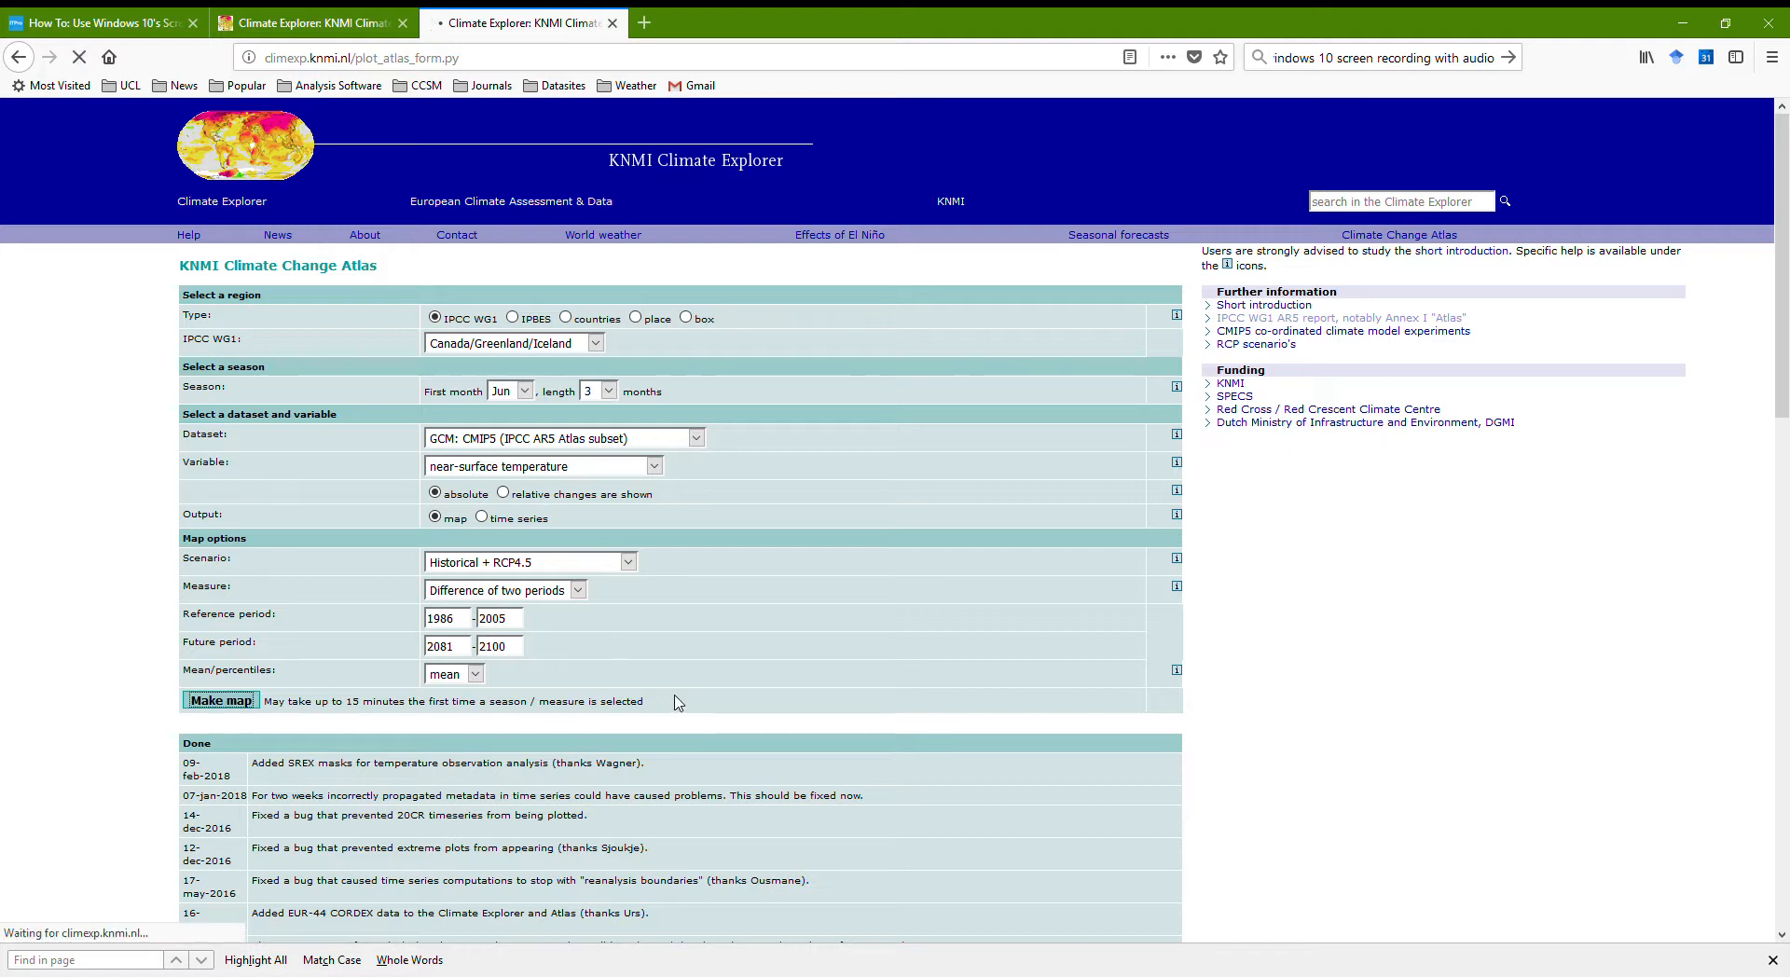
# - Generate and inspect the Jun–Aug RCP4.5 temperature change map for Canada/Greenland/Iceland
pyautogui.click(220, 699)
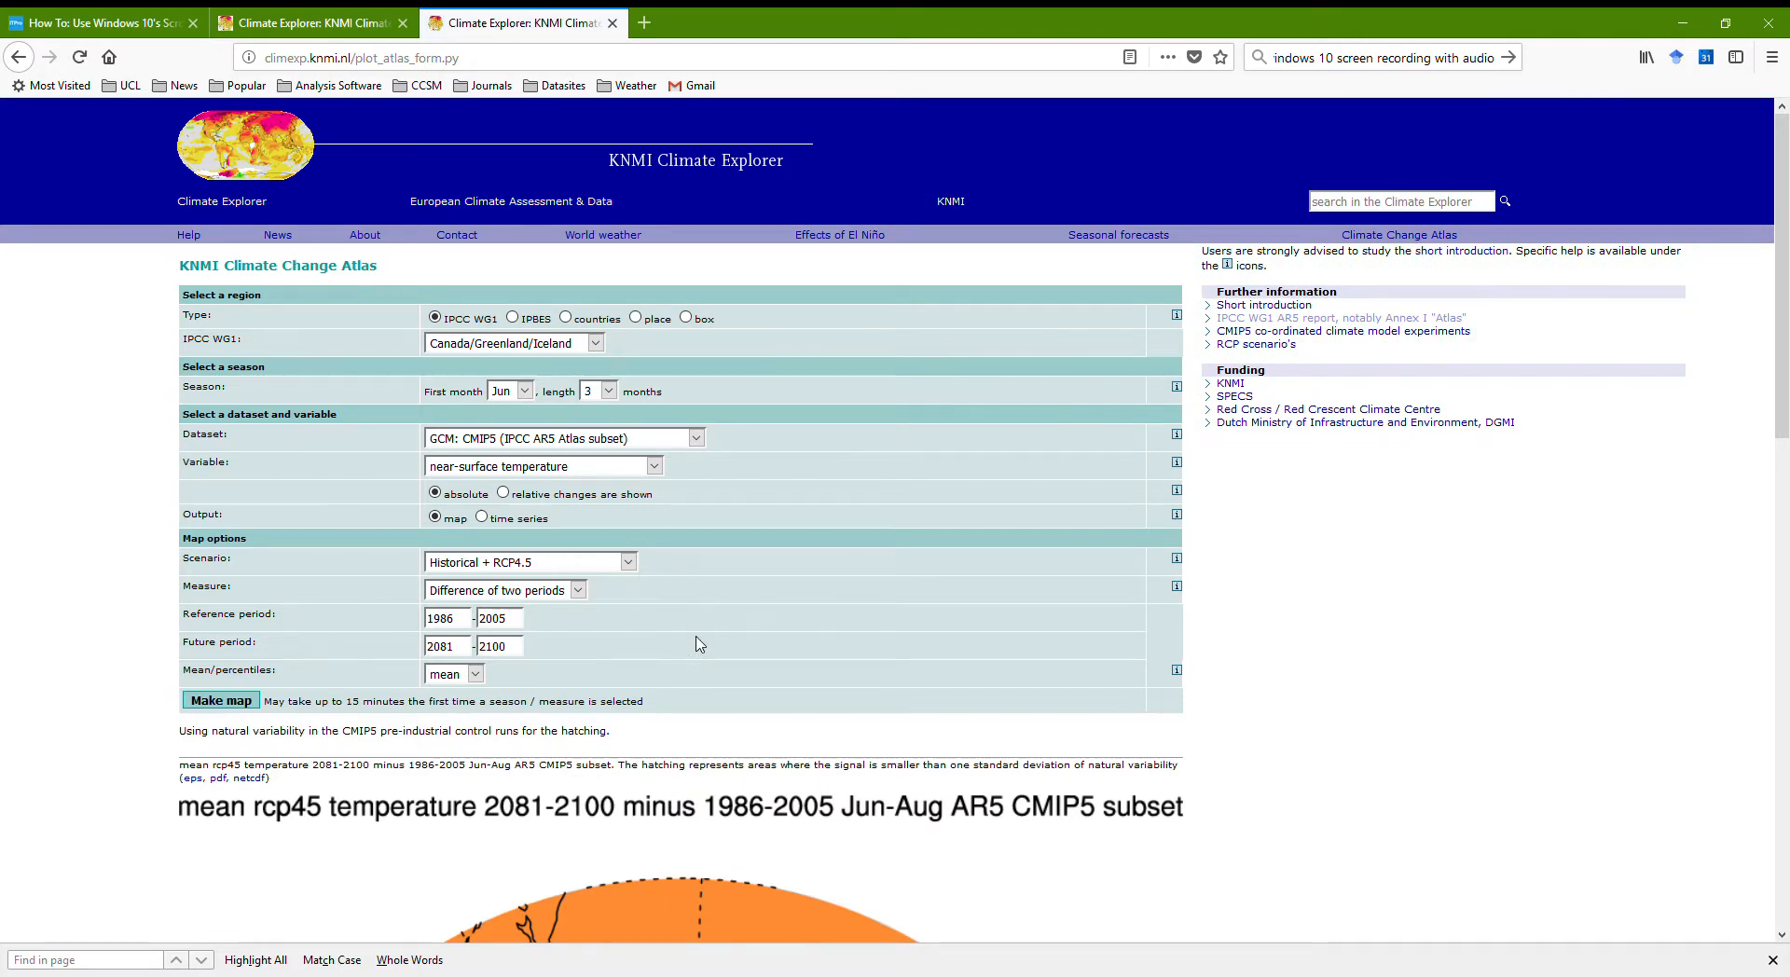
pyautogui.scroll(-3)
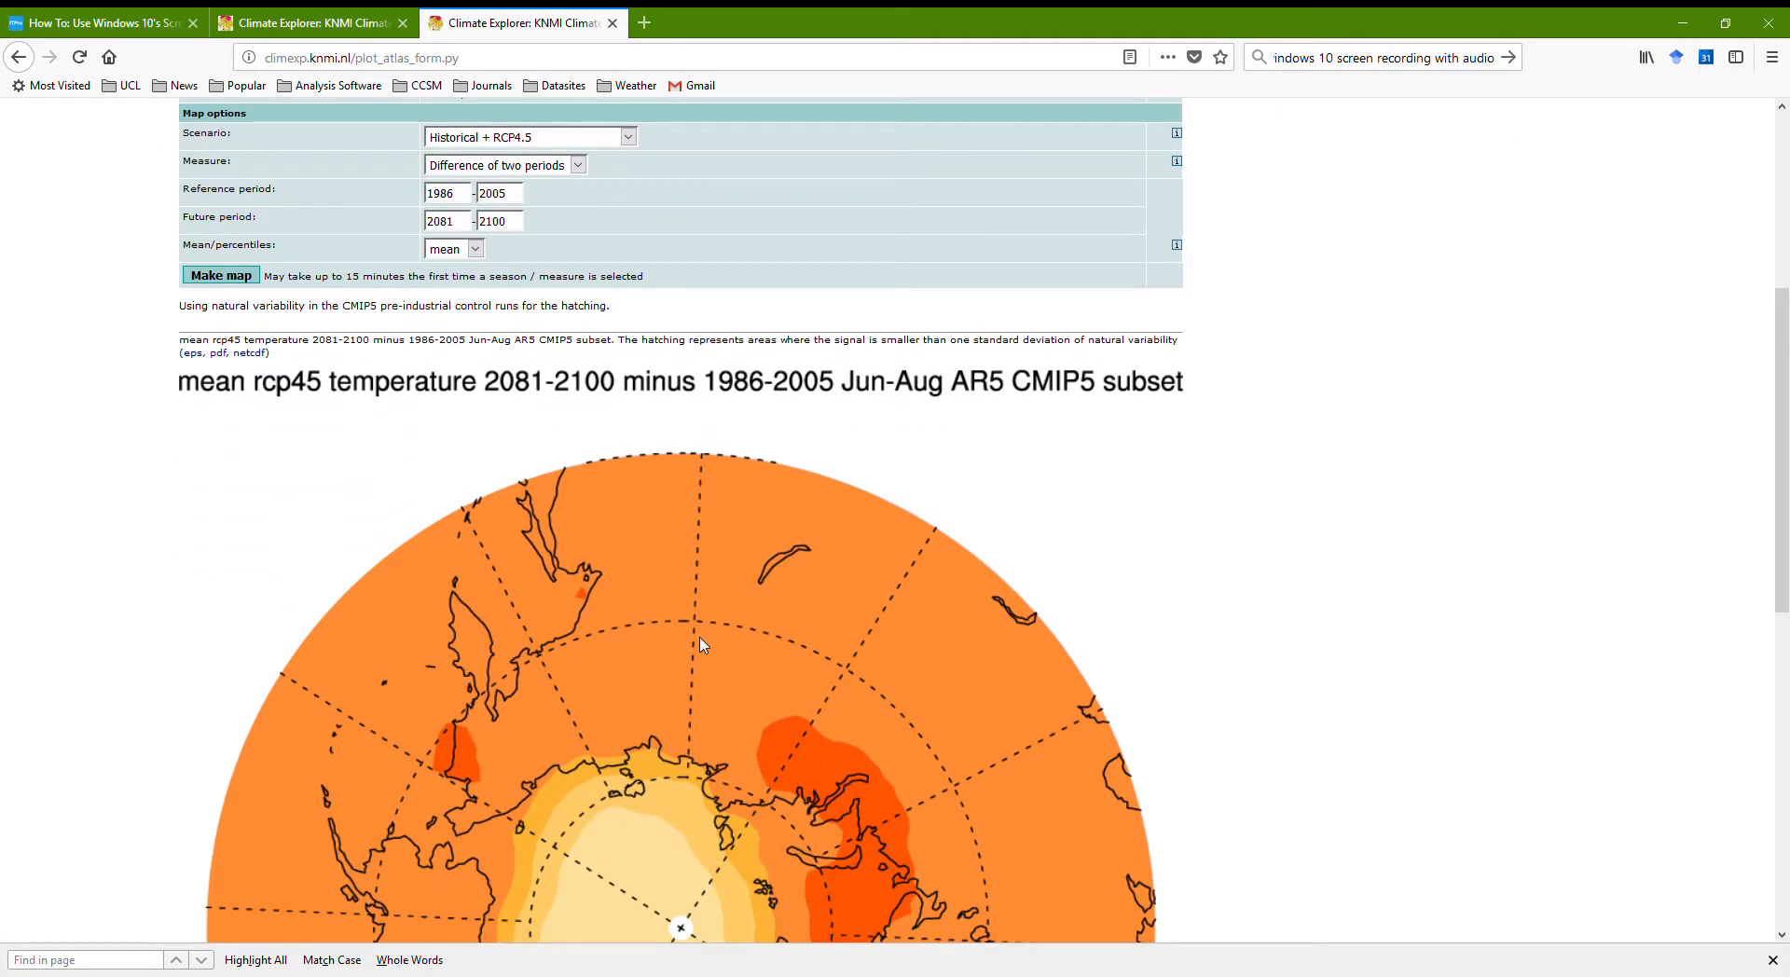
pyautogui.scroll(-3)
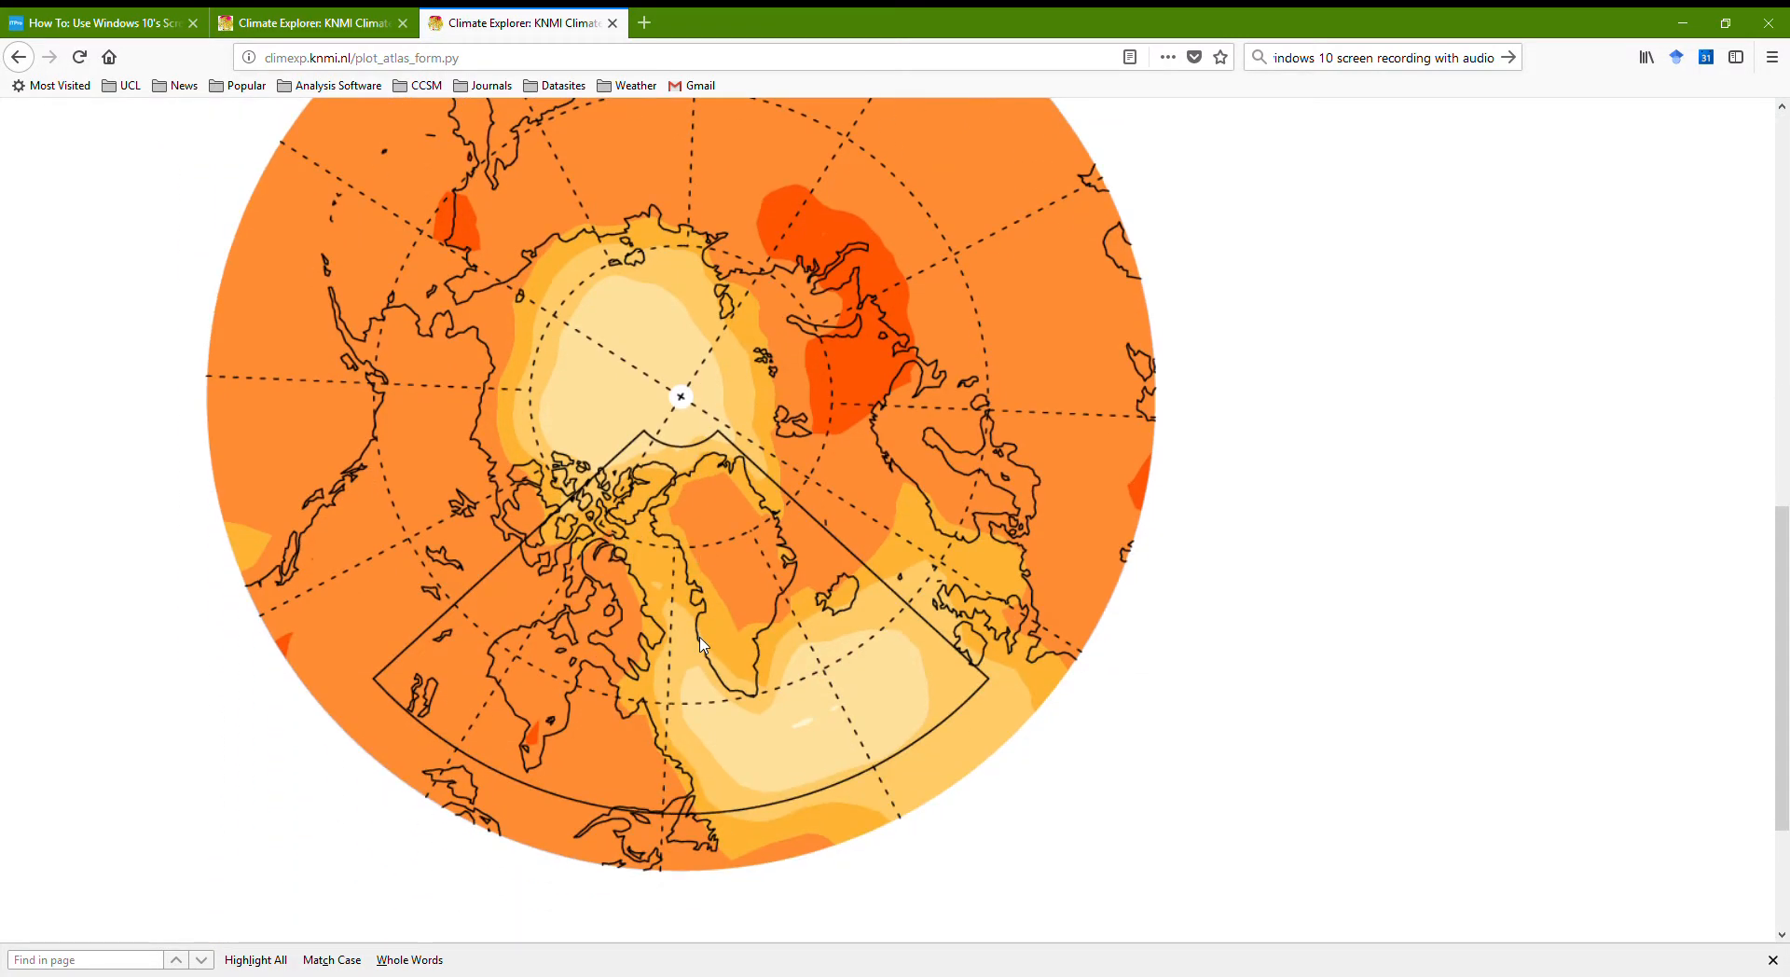
pyautogui.moveTo(830, 688)
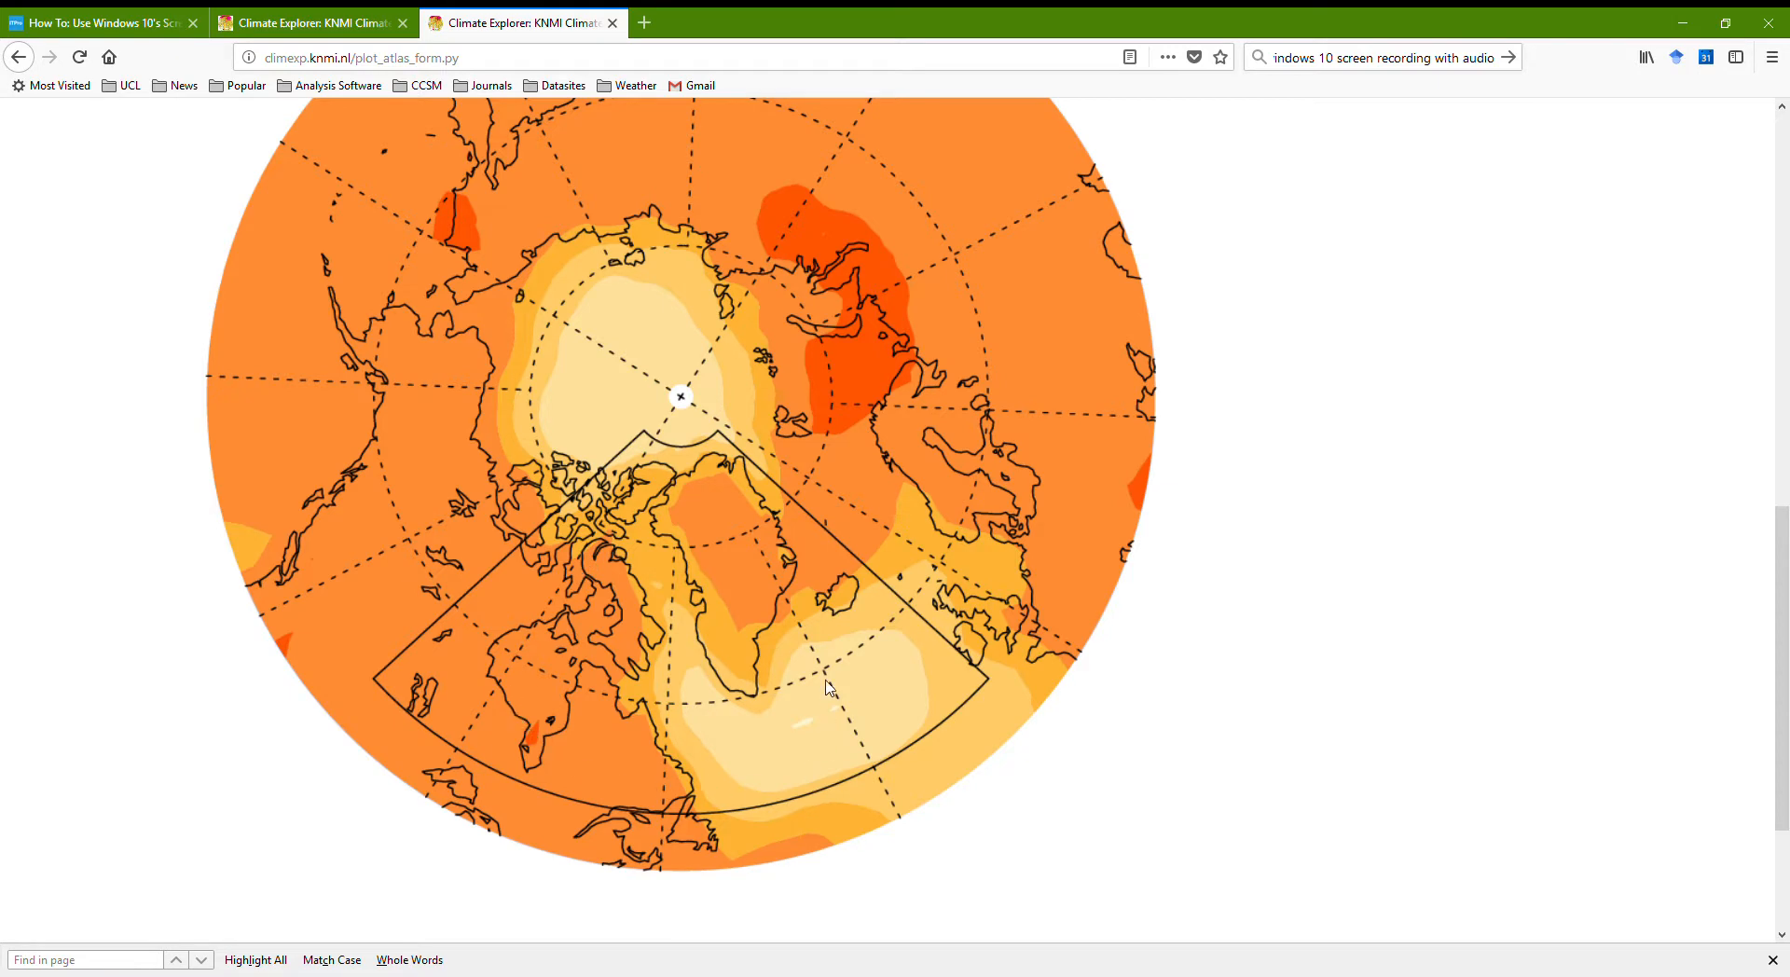
pyautogui.moveTo(551, 747)
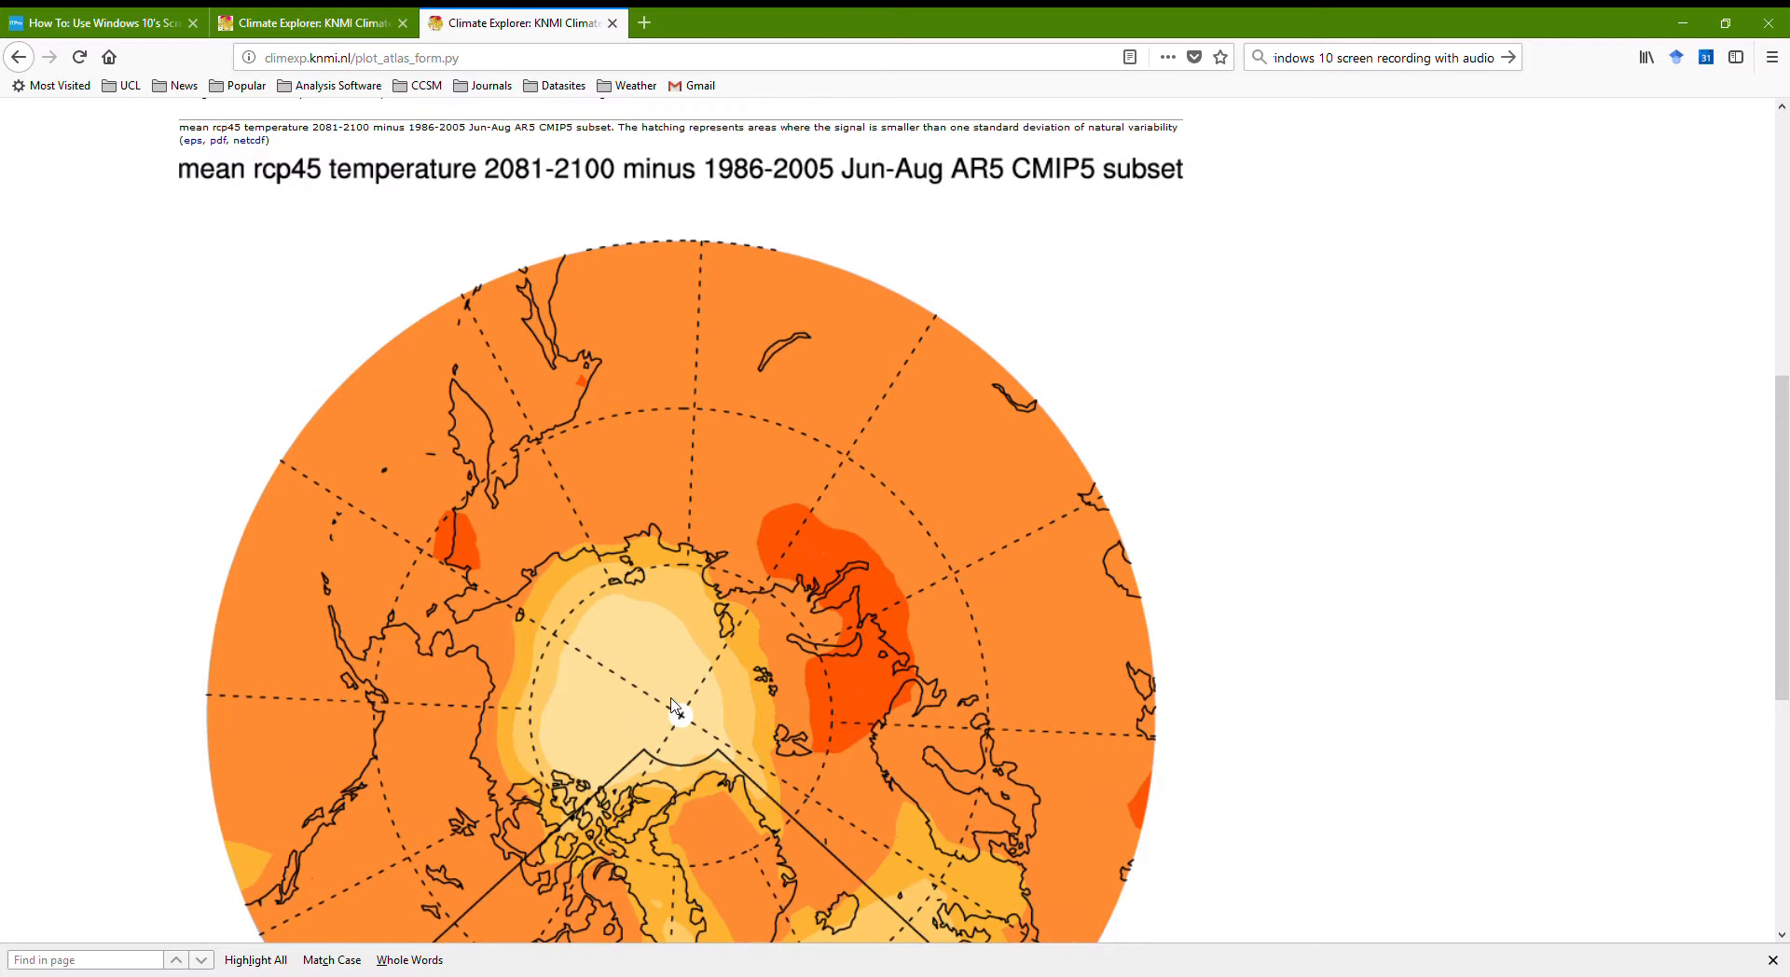
pyautogui.scroll(-3)
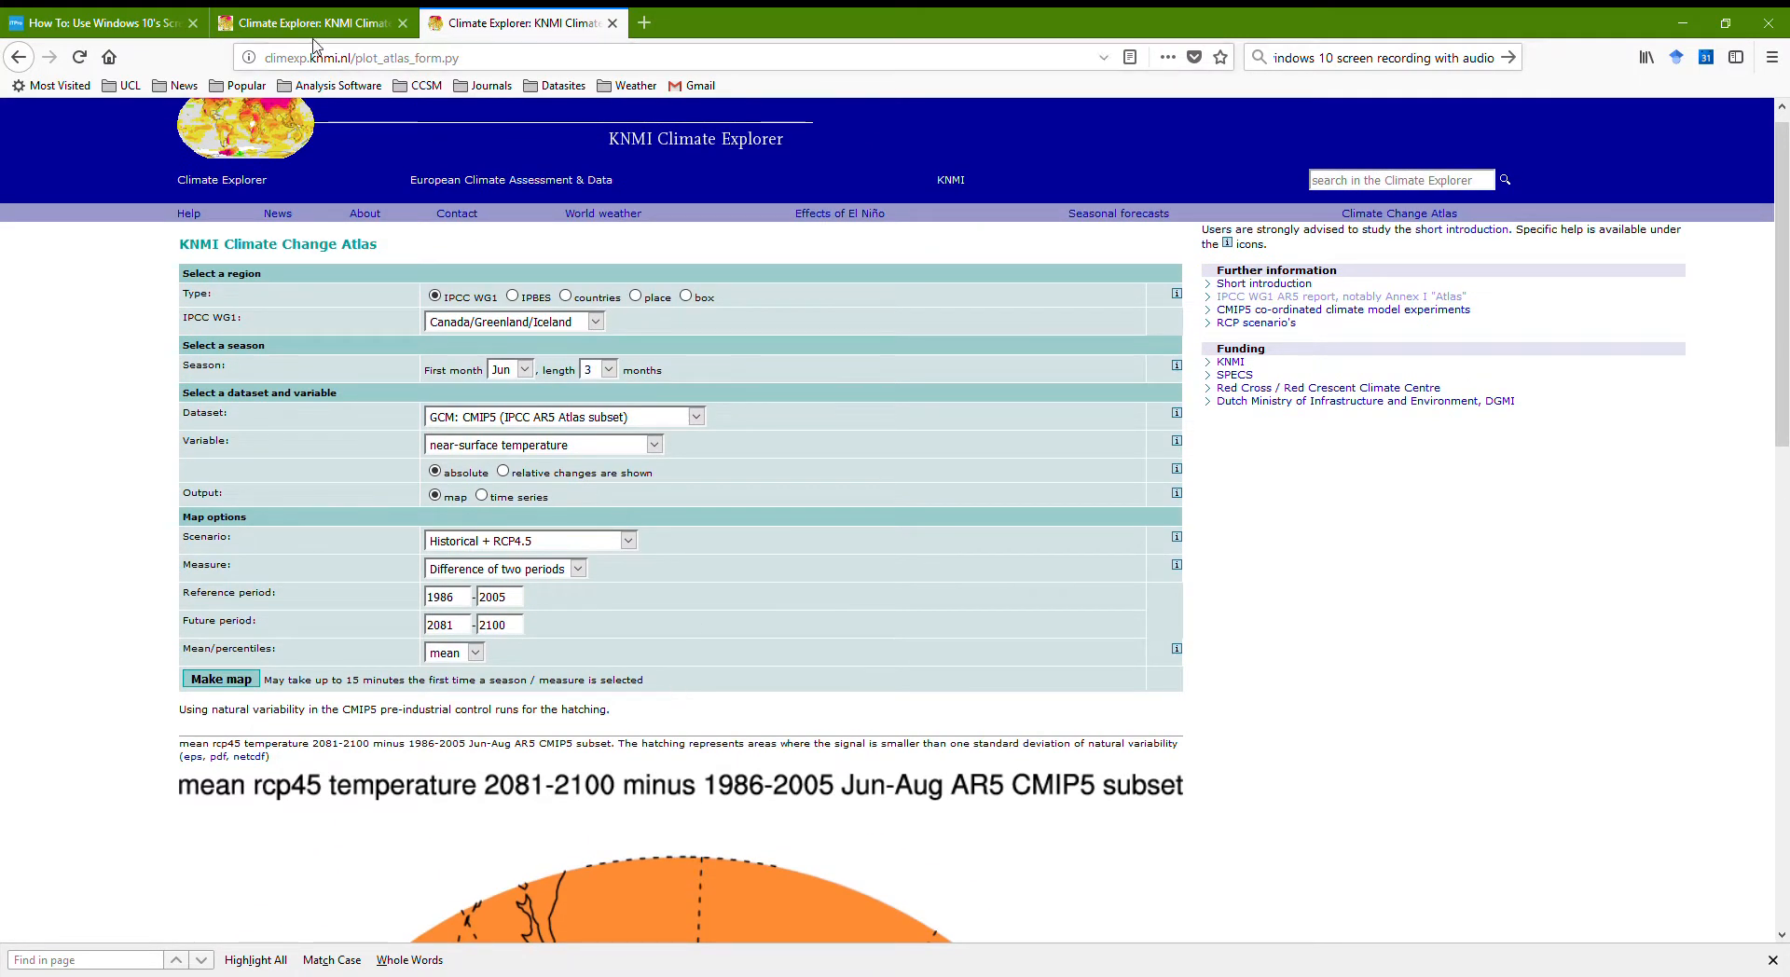
# - Set the atlas dataset back to GCM: CMIP5 (IPCC AR5 Atlas subset) after the extremes detour
pyautogui.click(312, 22)
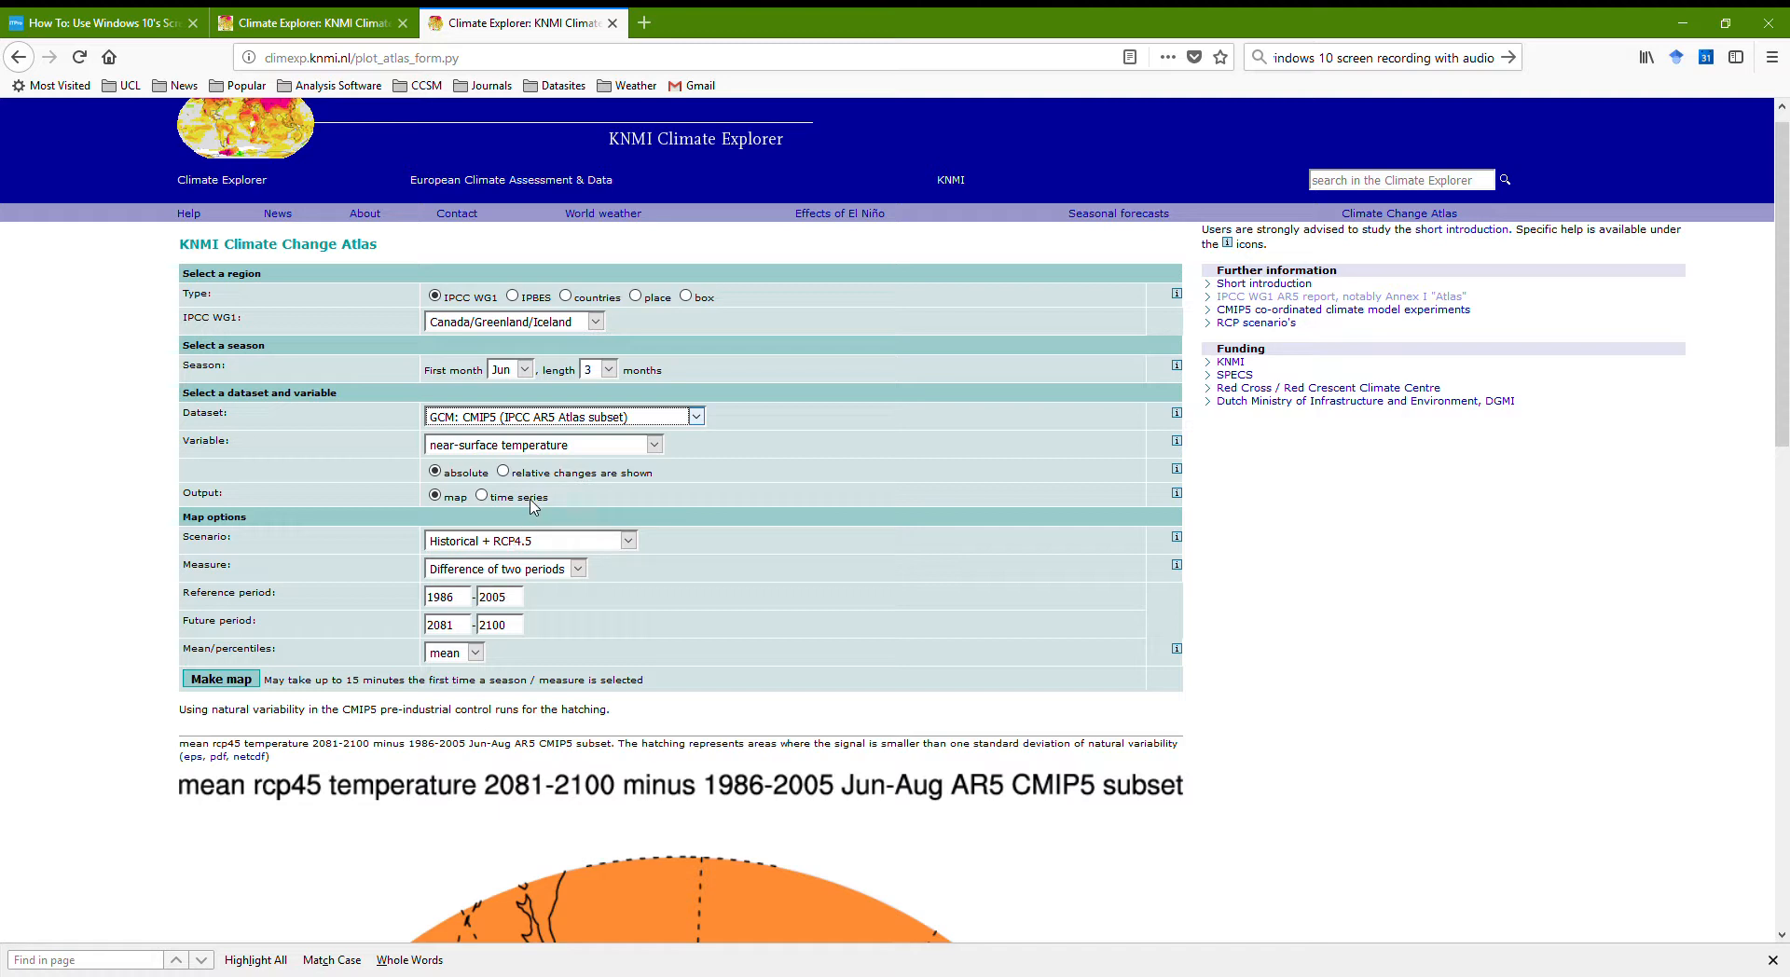
pyautogui.click(562, 416)
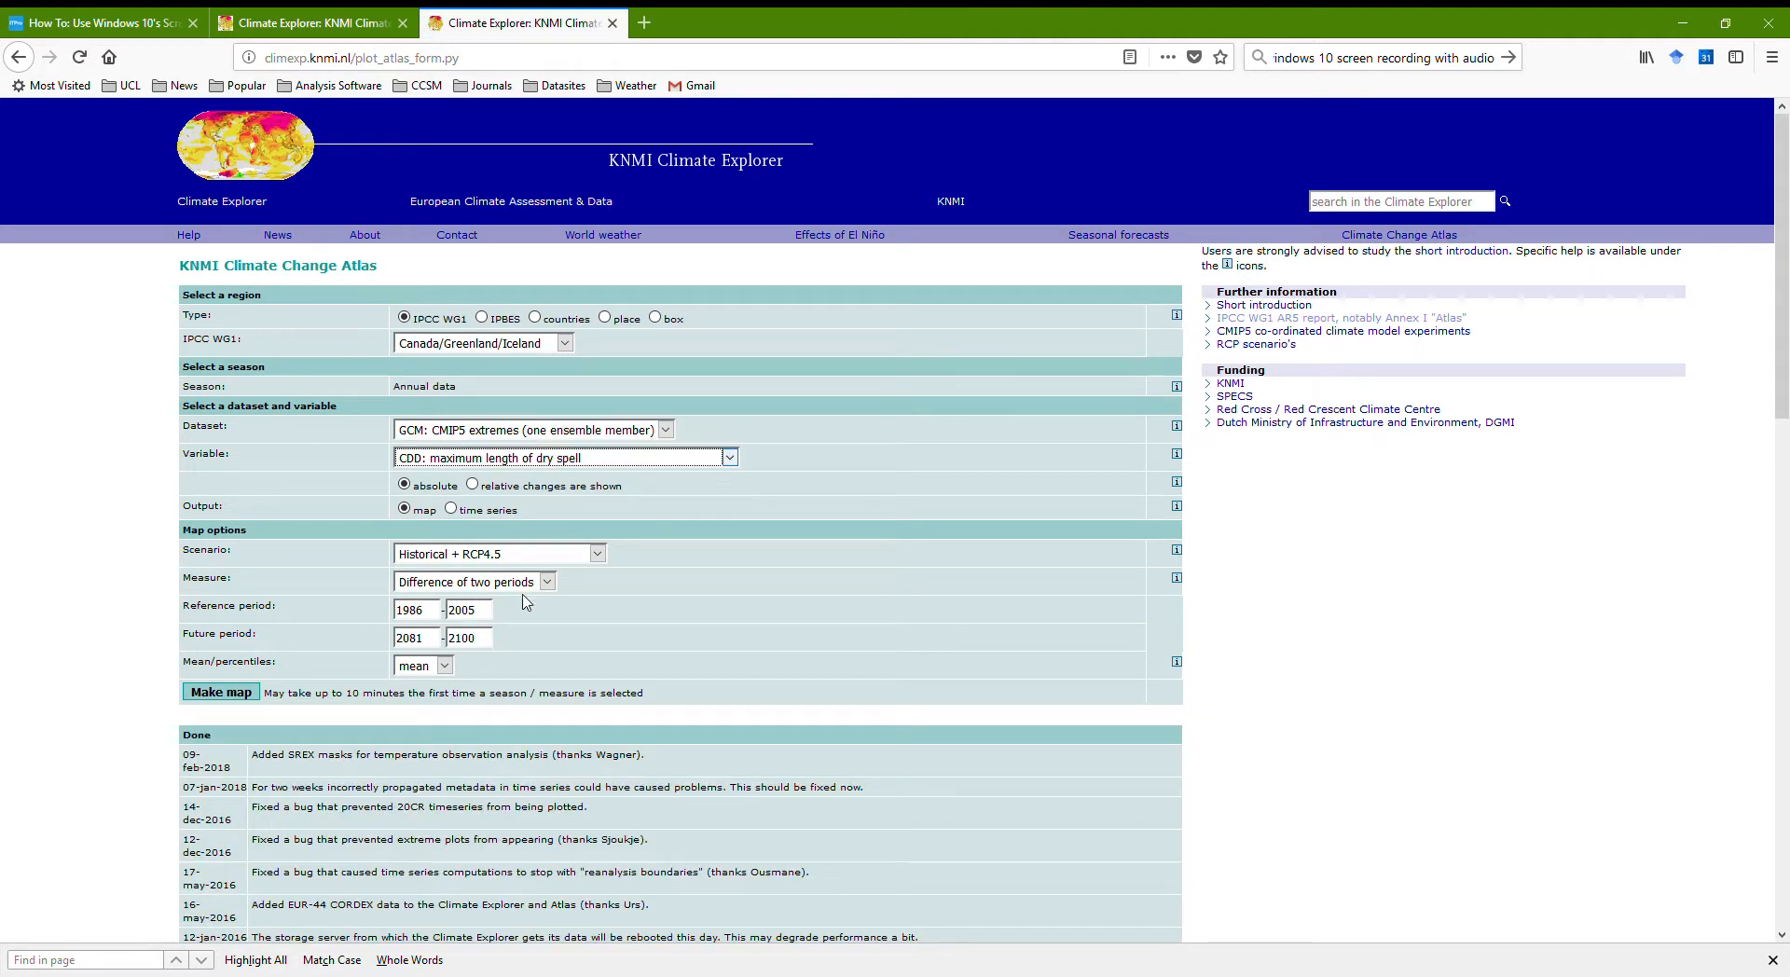
pyautogui.moveTo(529, 646)
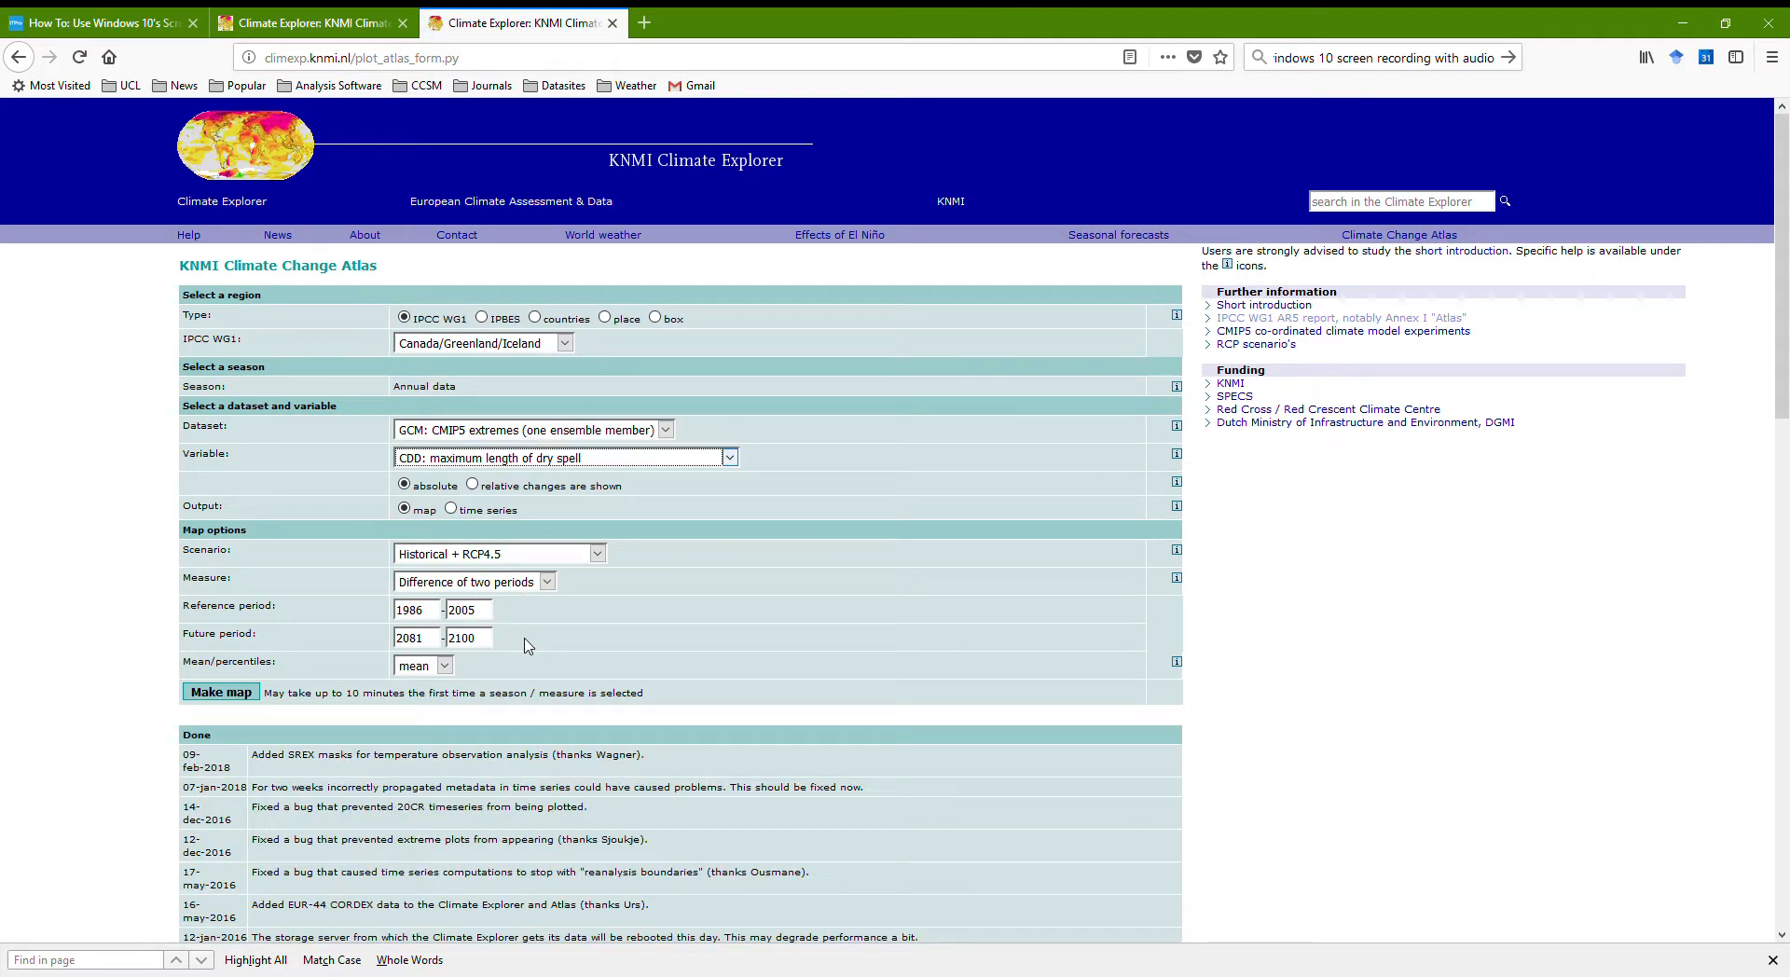
pyautogui.moveTo(483, 582)
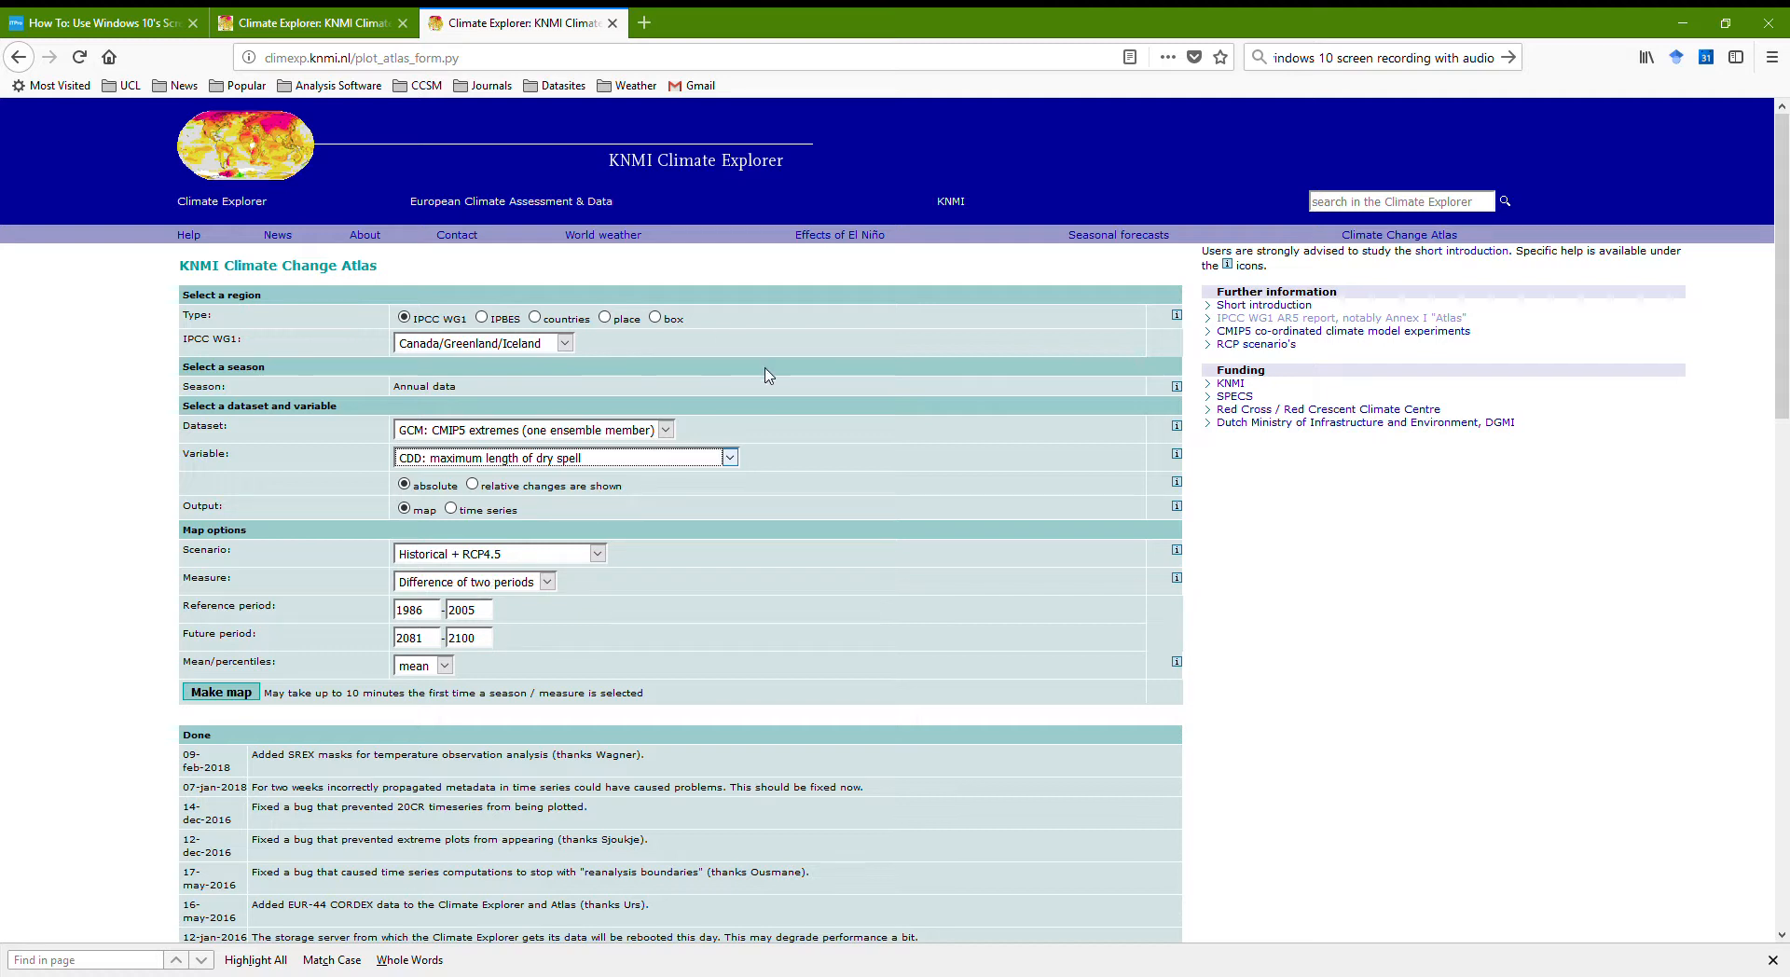
pyautogui.click(665, 431)
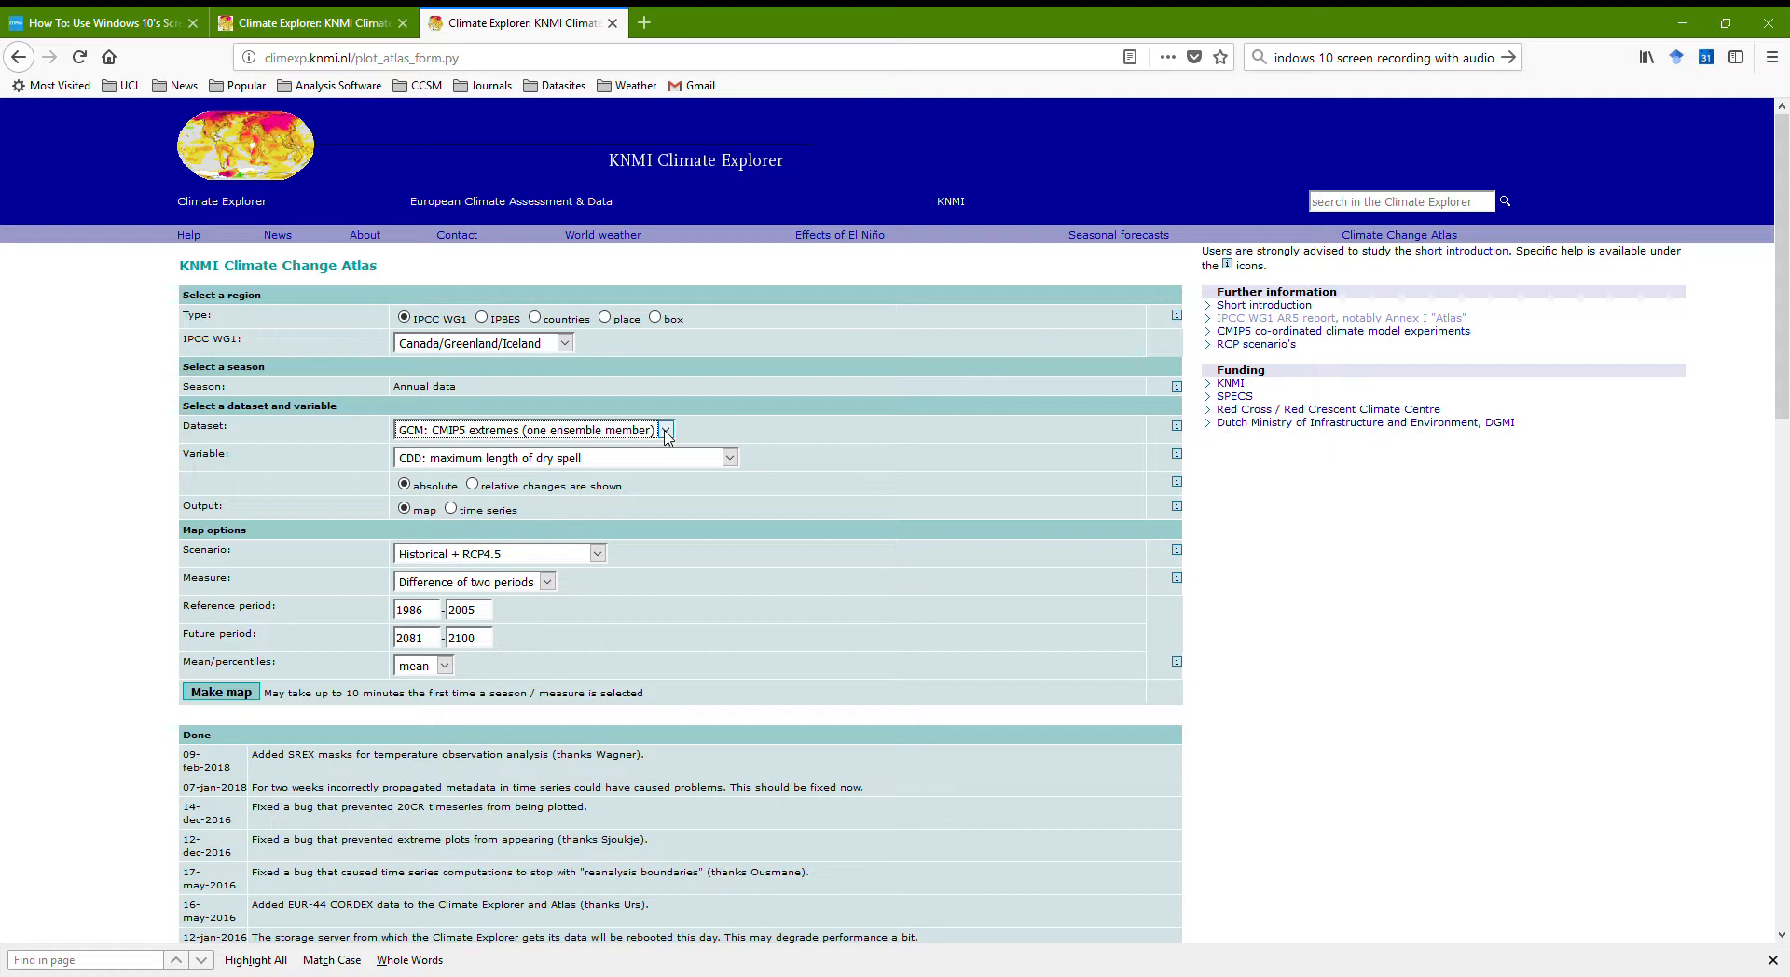
pyautogui.click(529, 430)
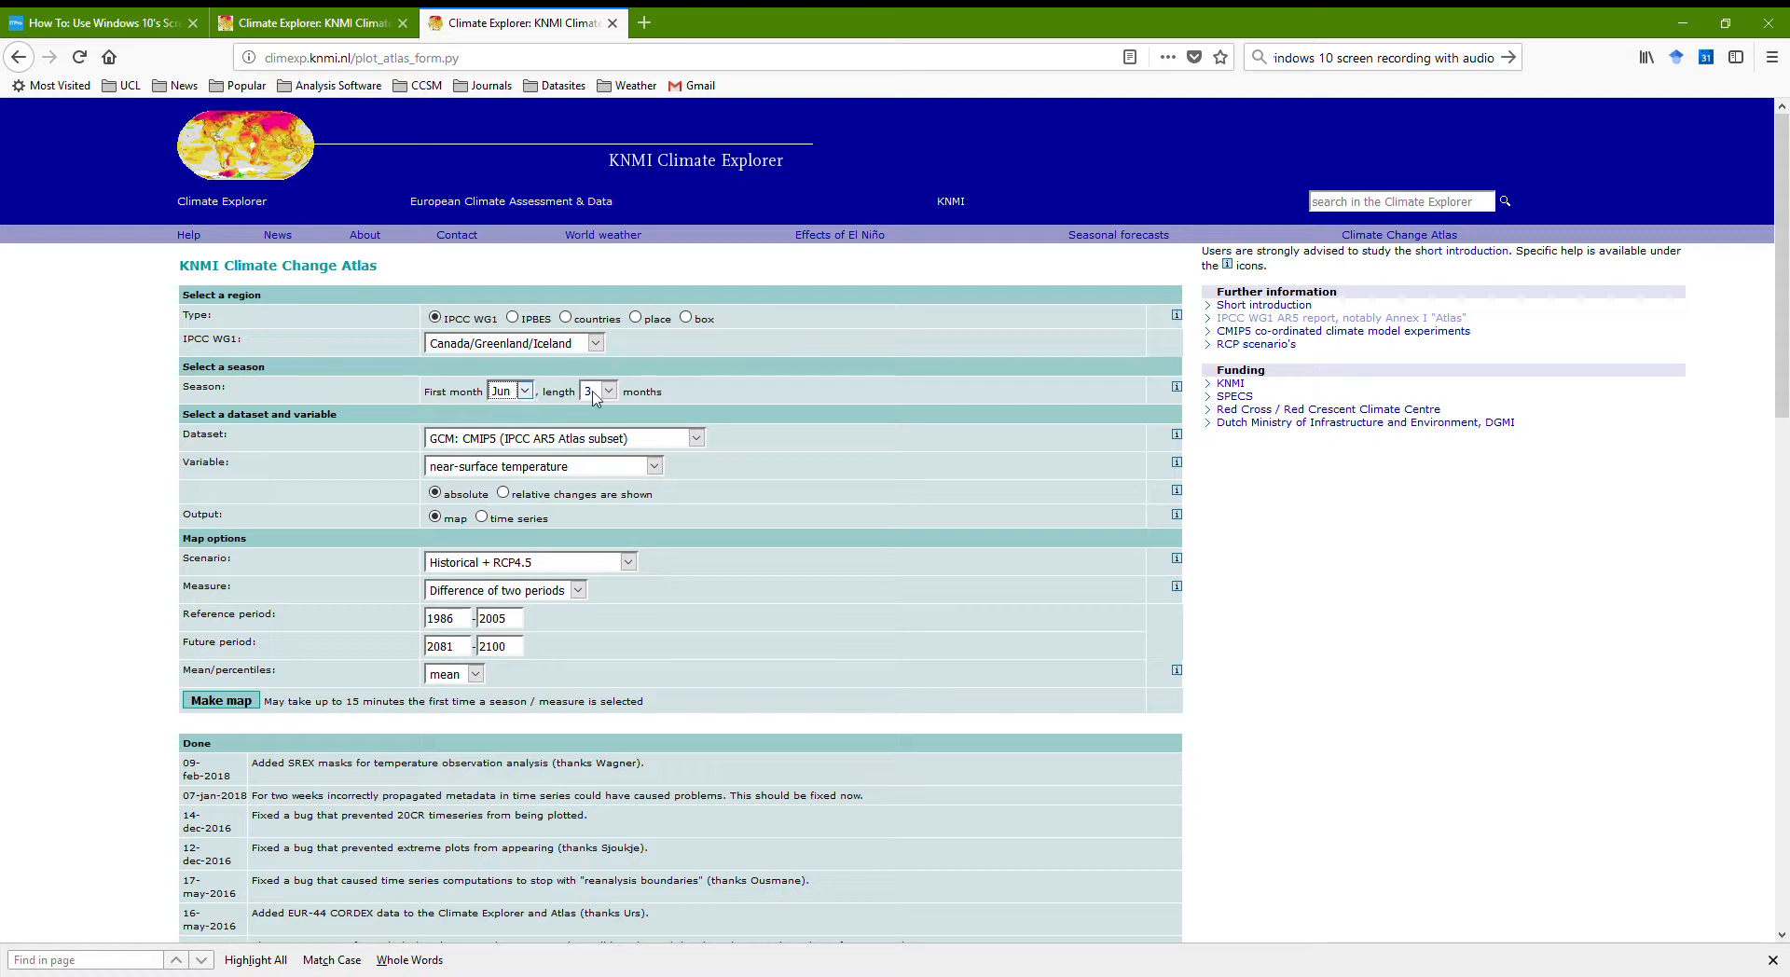
pyautogui.moveTo(548, 408)
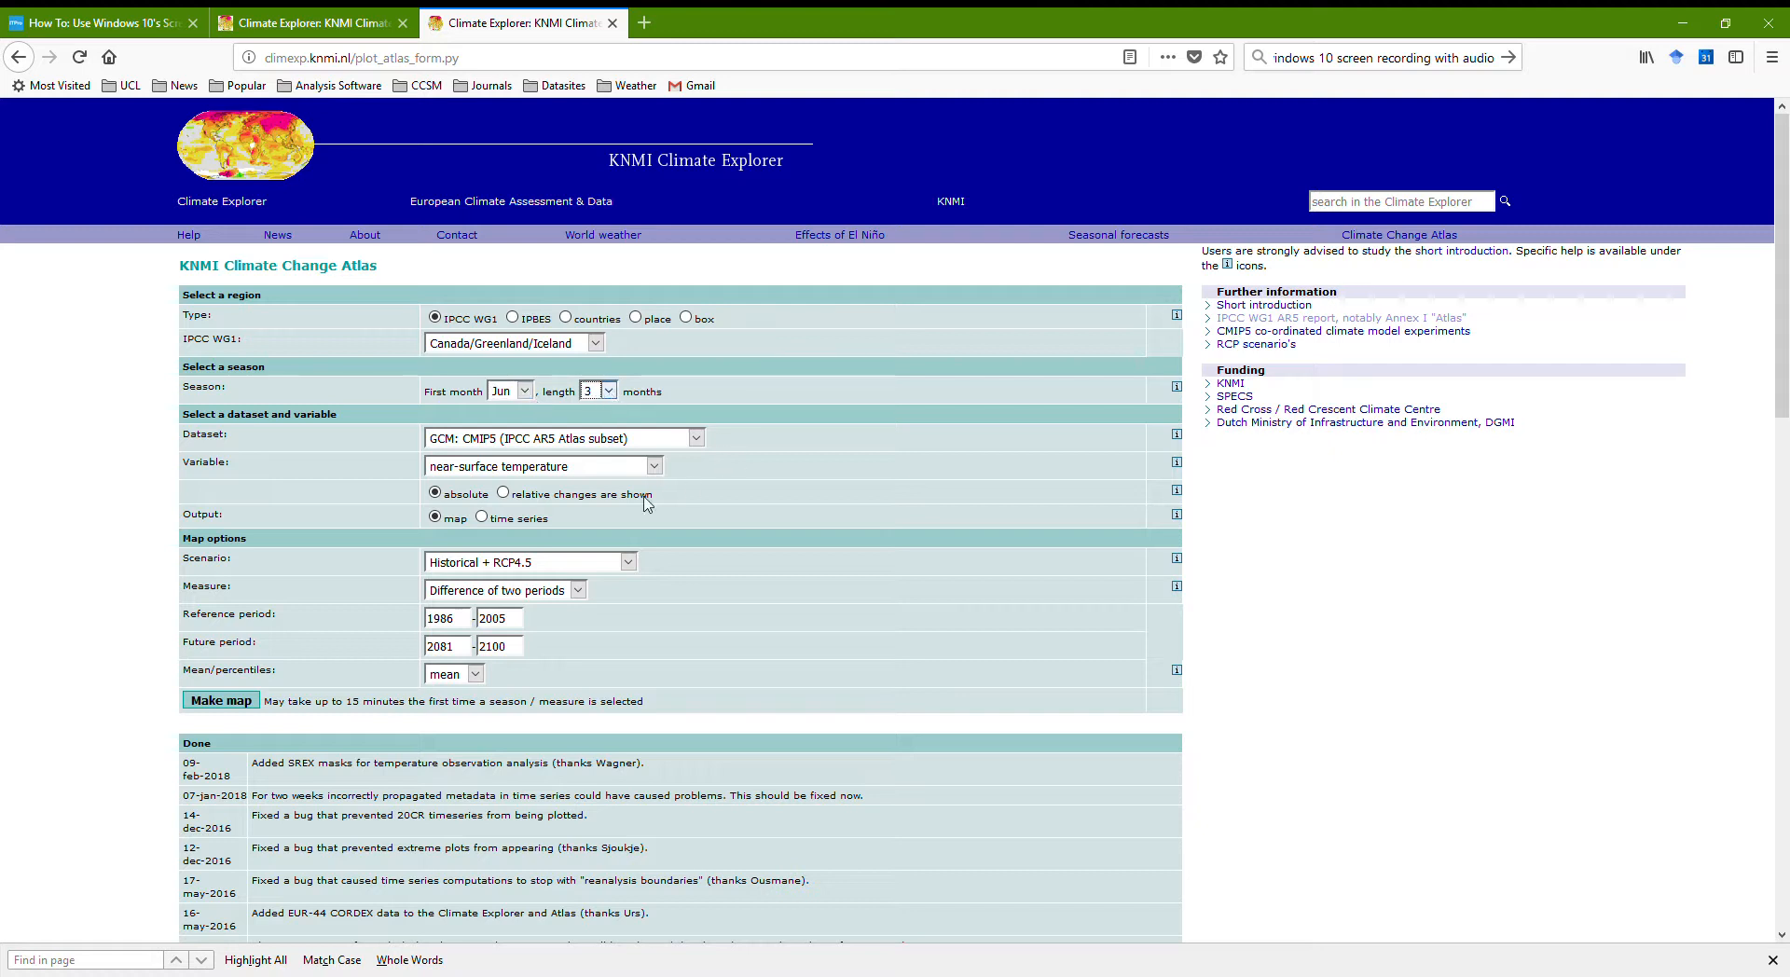
# - Choose time-series output instead of a map on the atlas form
pyautogui.click(482, 517)
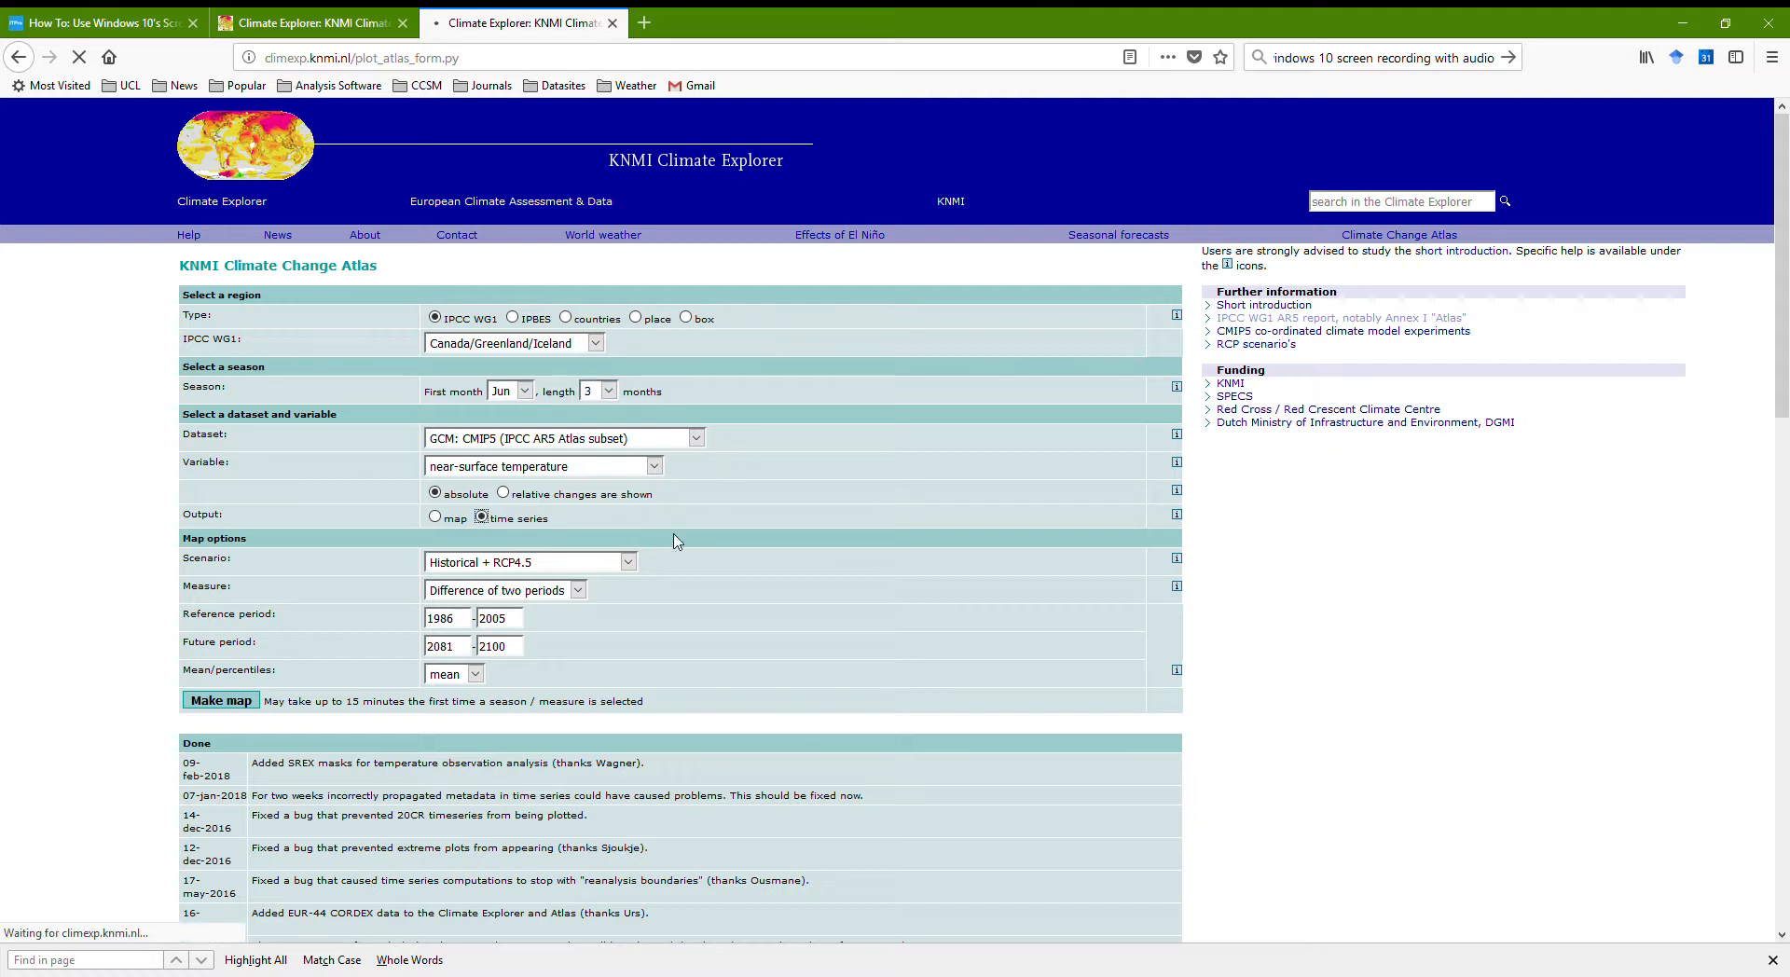
pyautogui.click(483, 517)
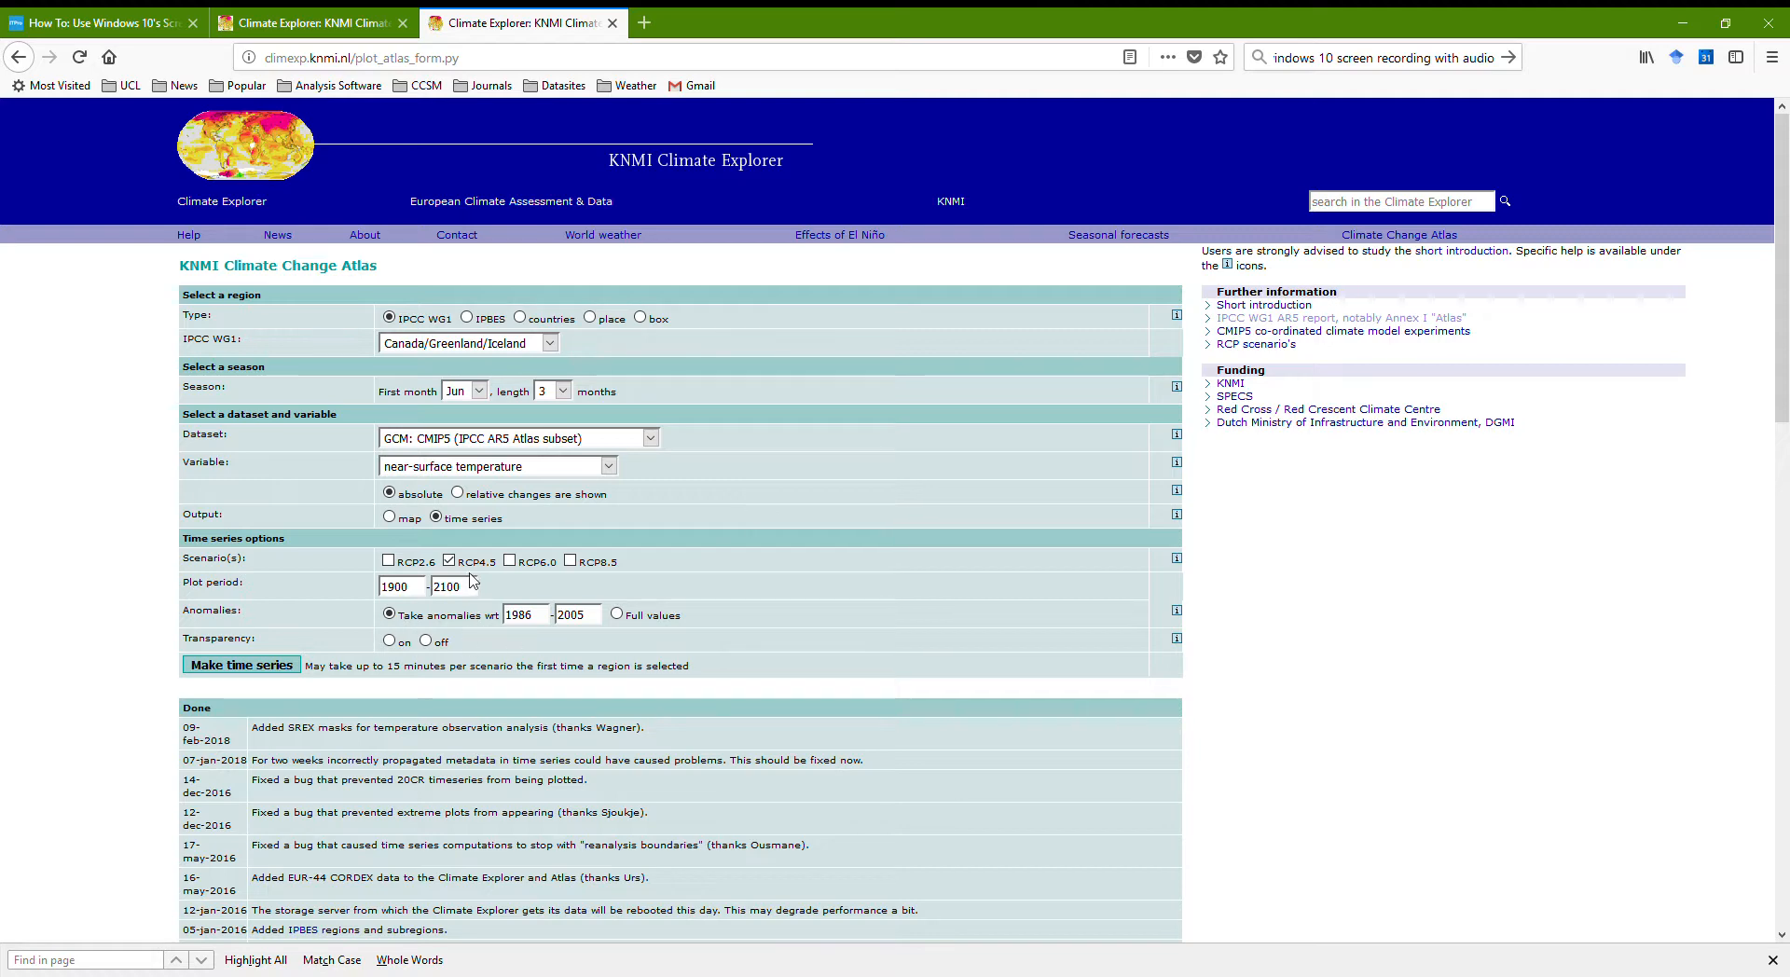
pyautogui.moveTo(754, 574)
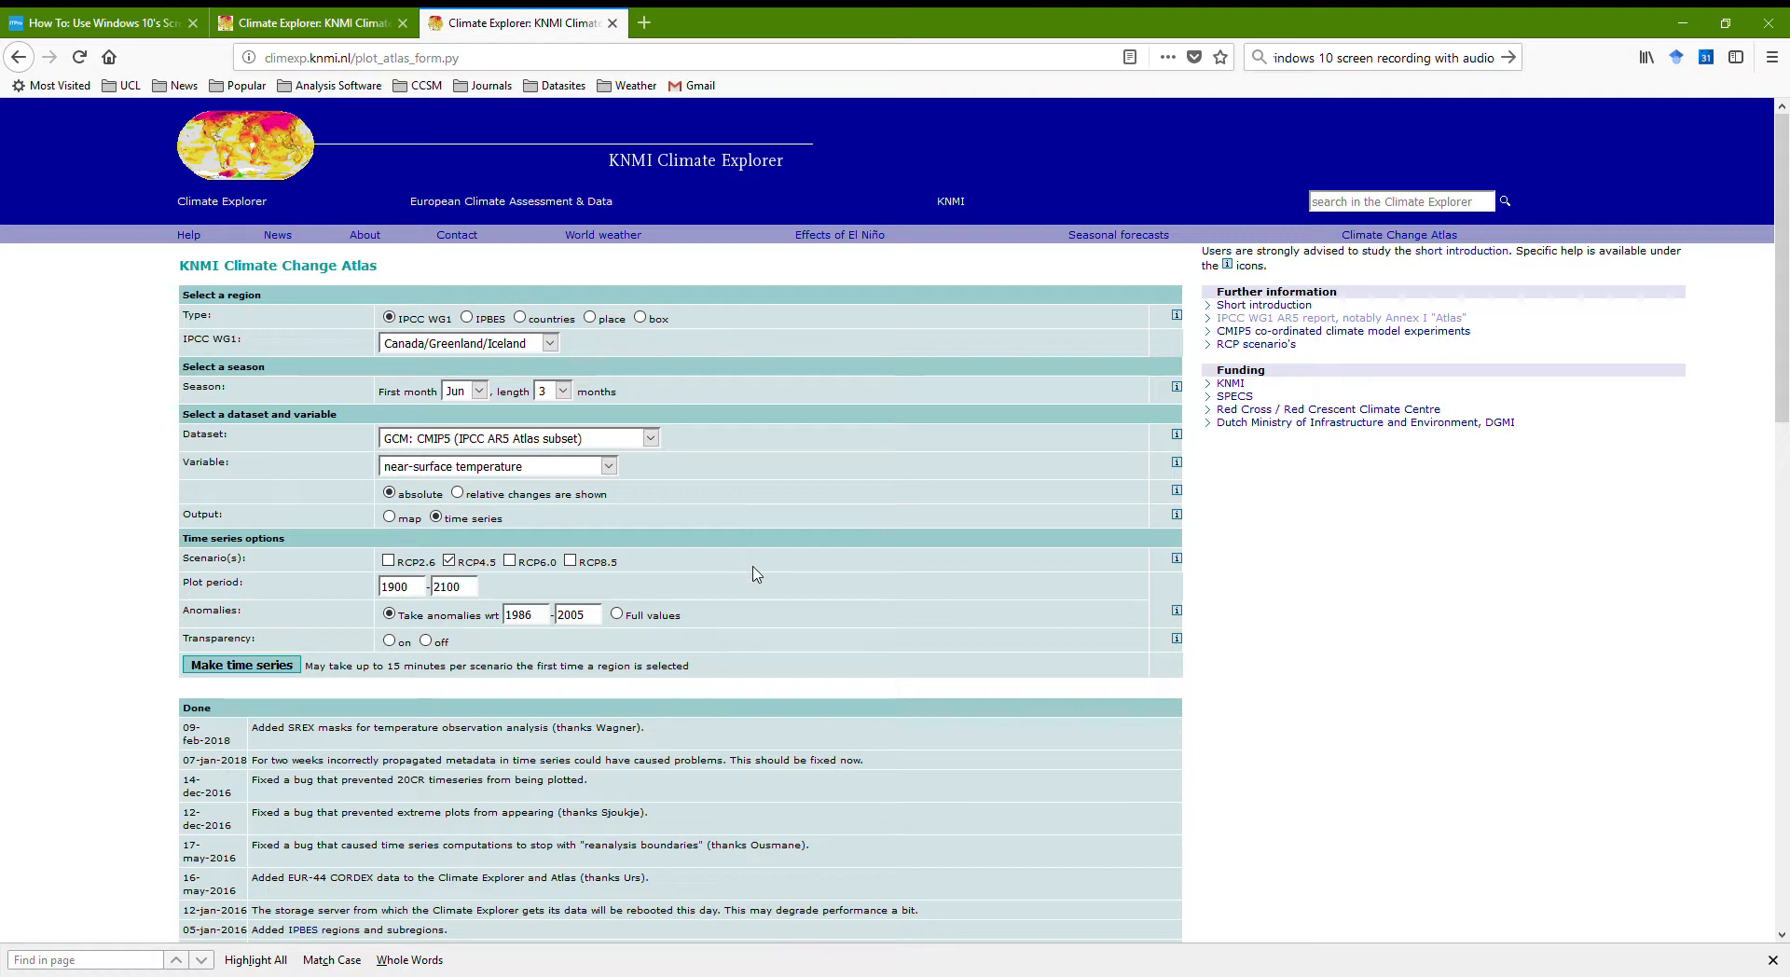
pyautogui.scroll(-3)
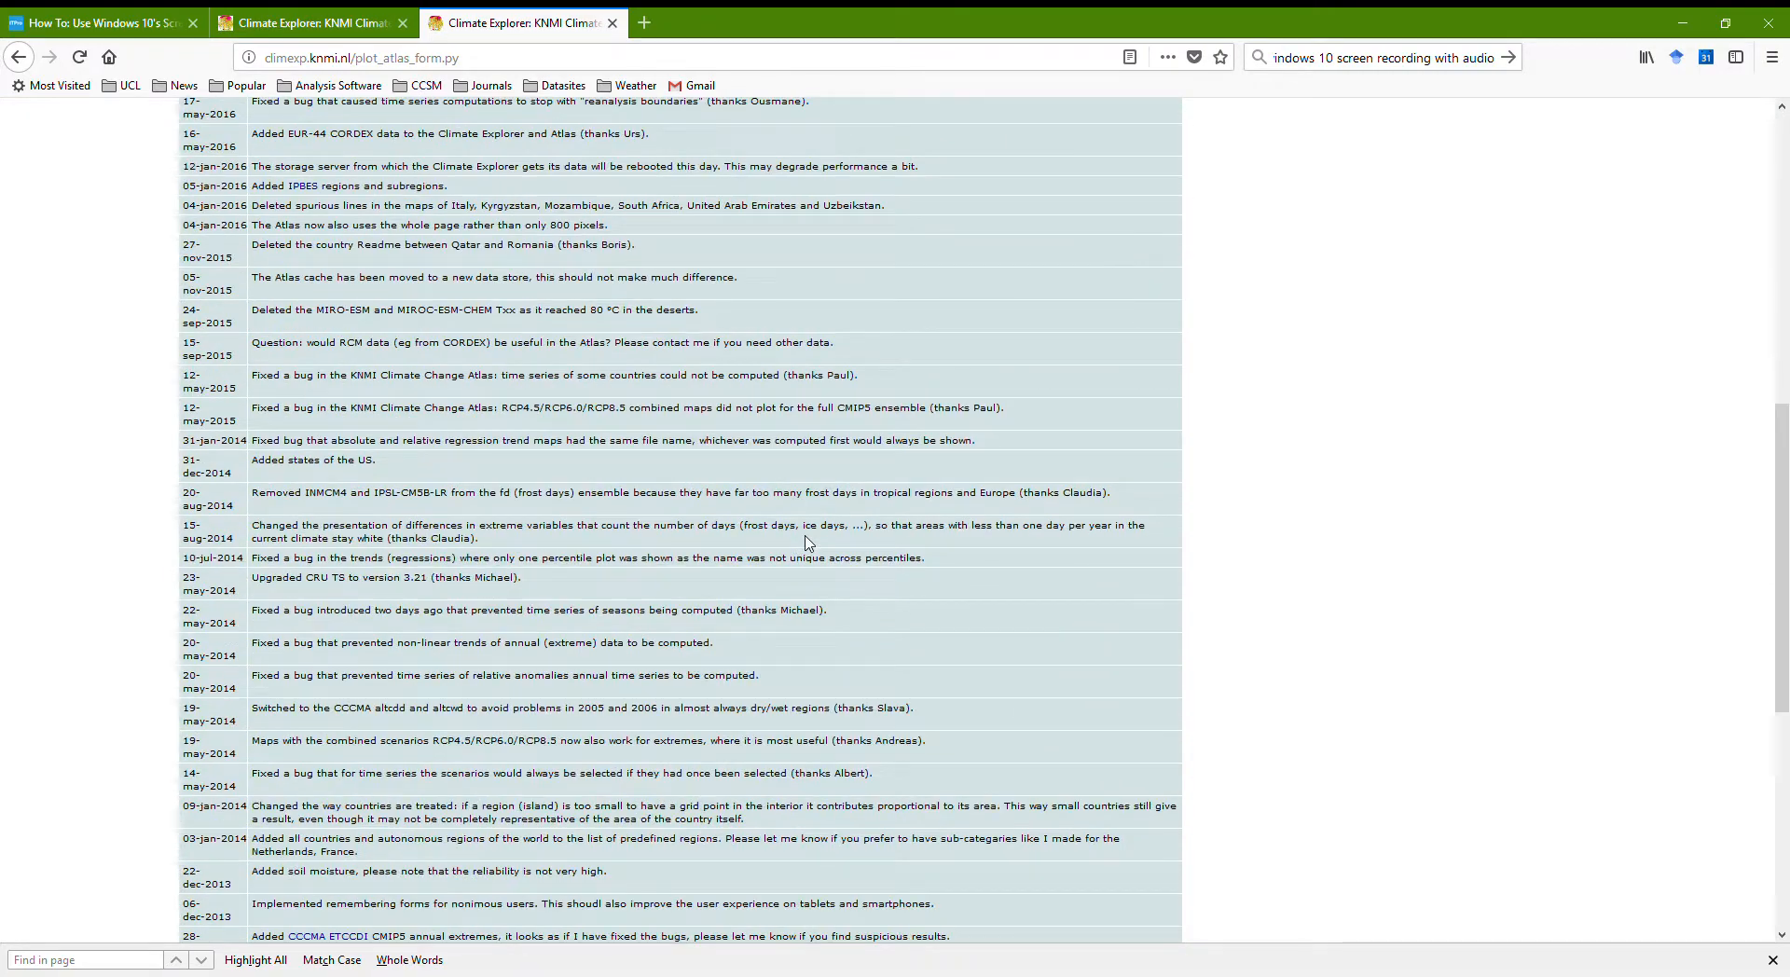
# - View the finished 42-model Jun–Aug temperature-change time series, 1900–2100, for historical and RCP4.5
pyautogui.click(311, 22)
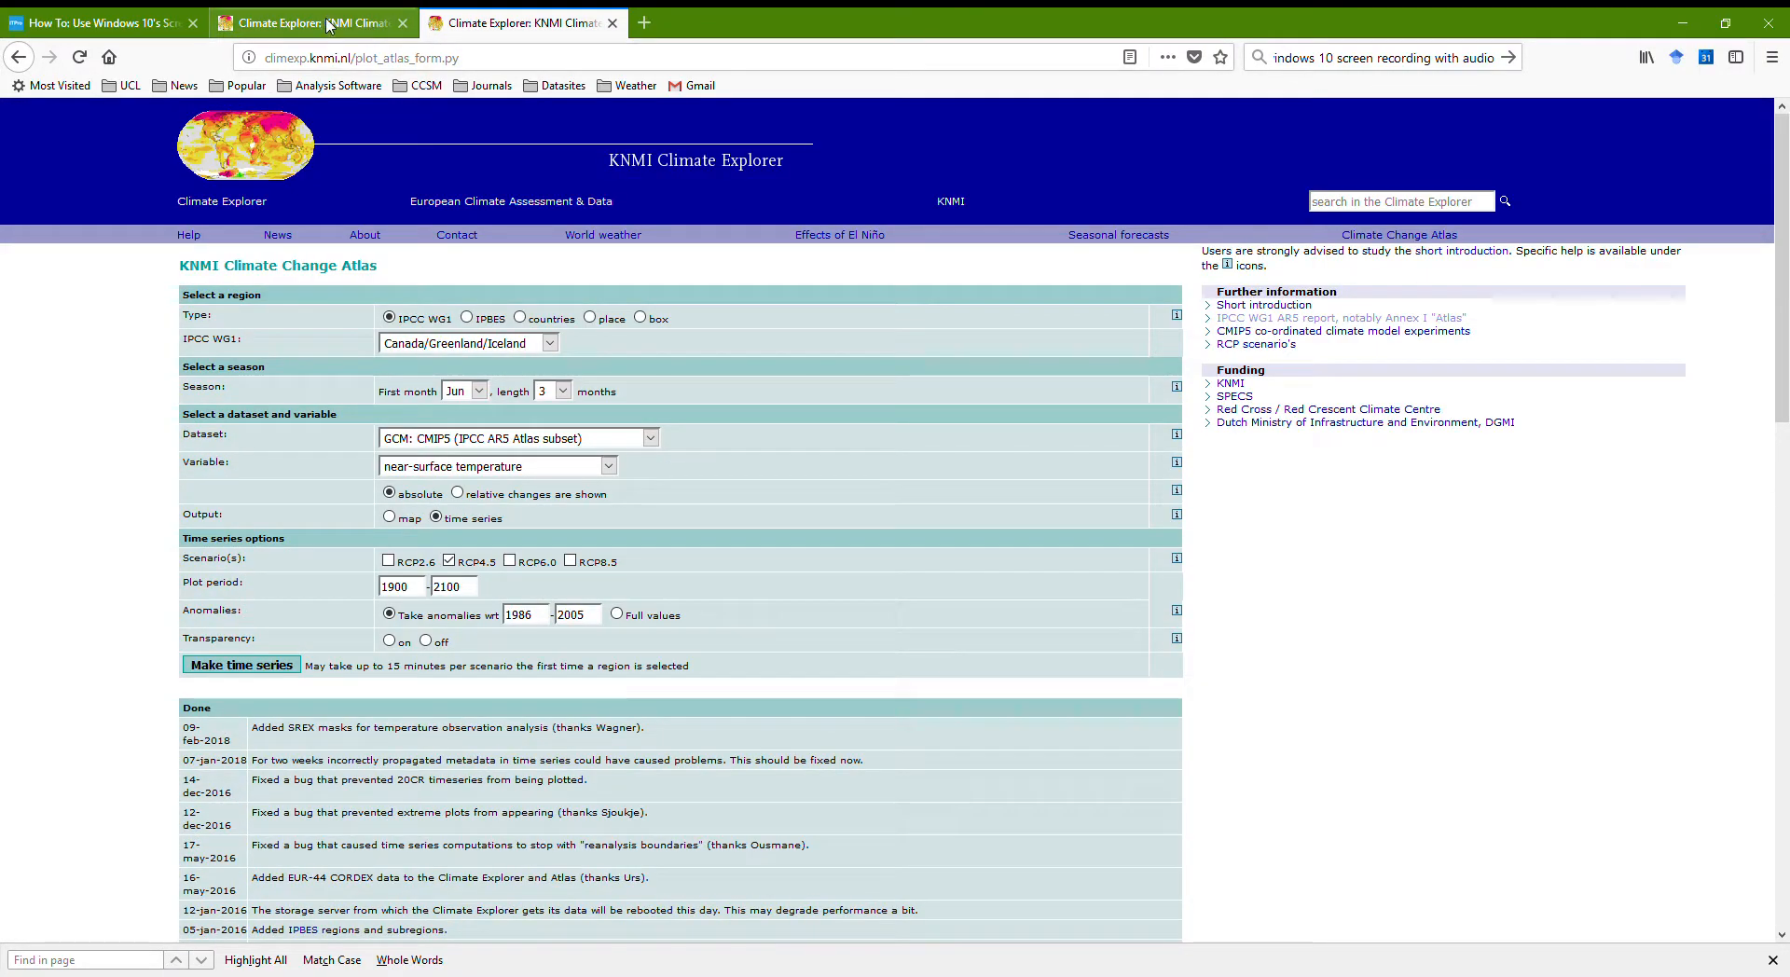
pyautogui.click(240, 665)
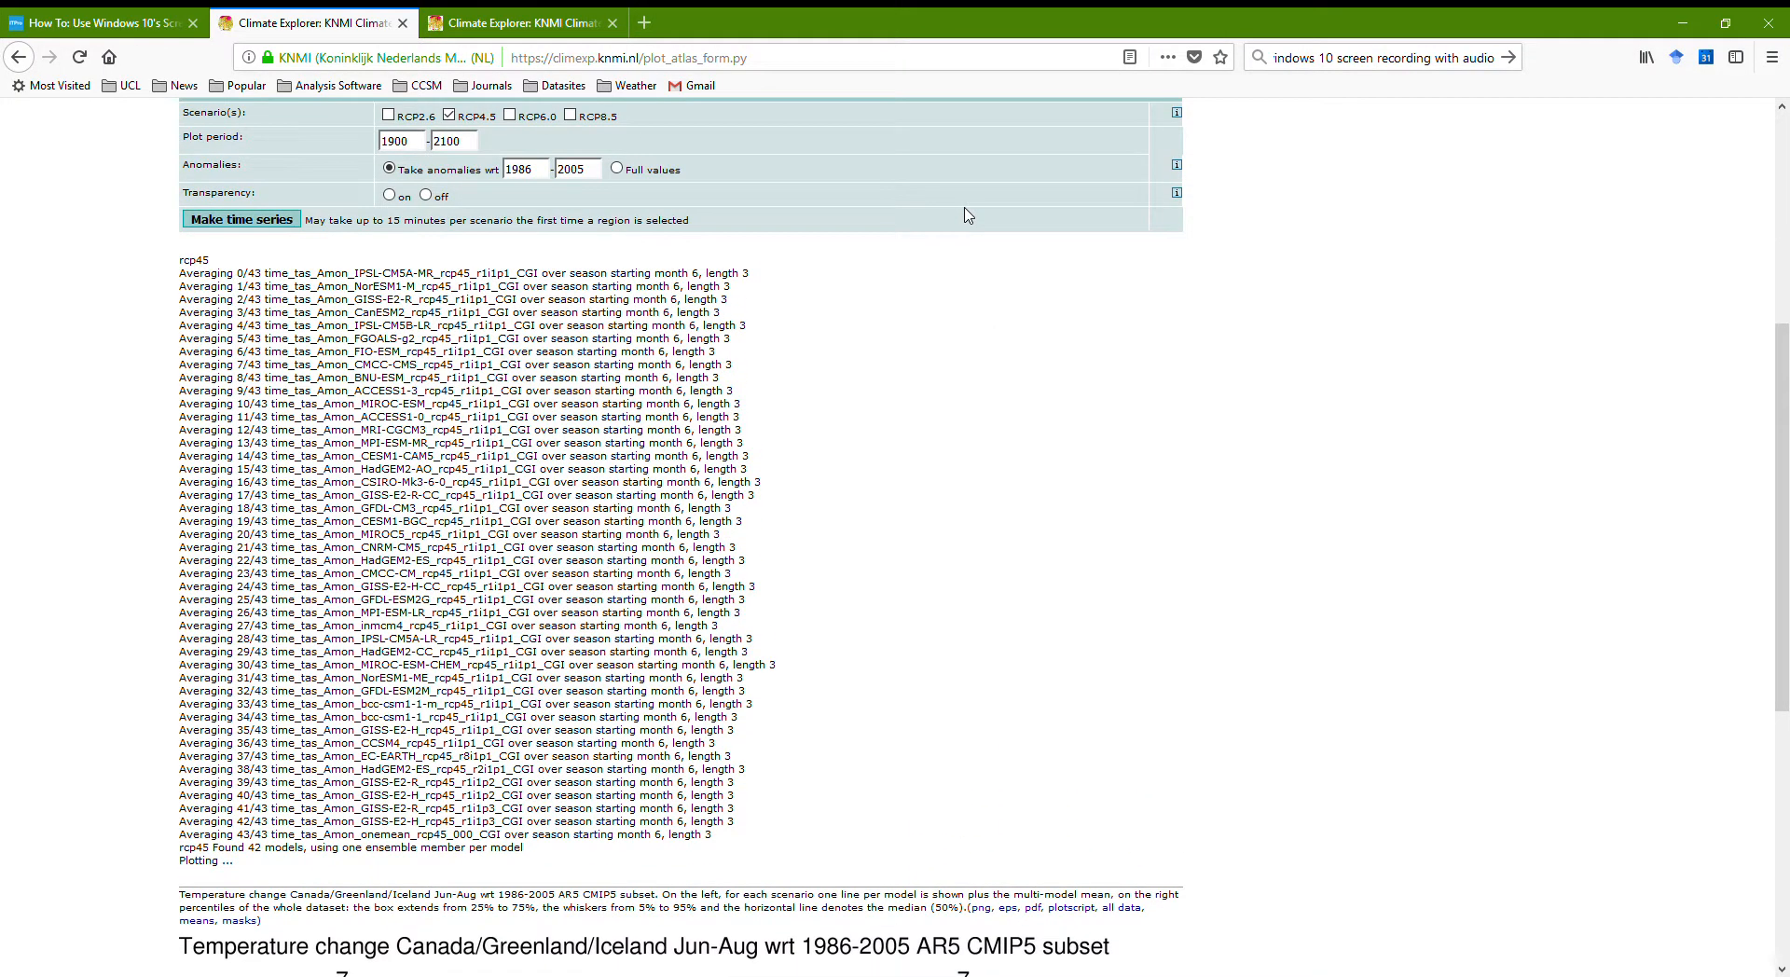
pyautogui.scroll(-3)
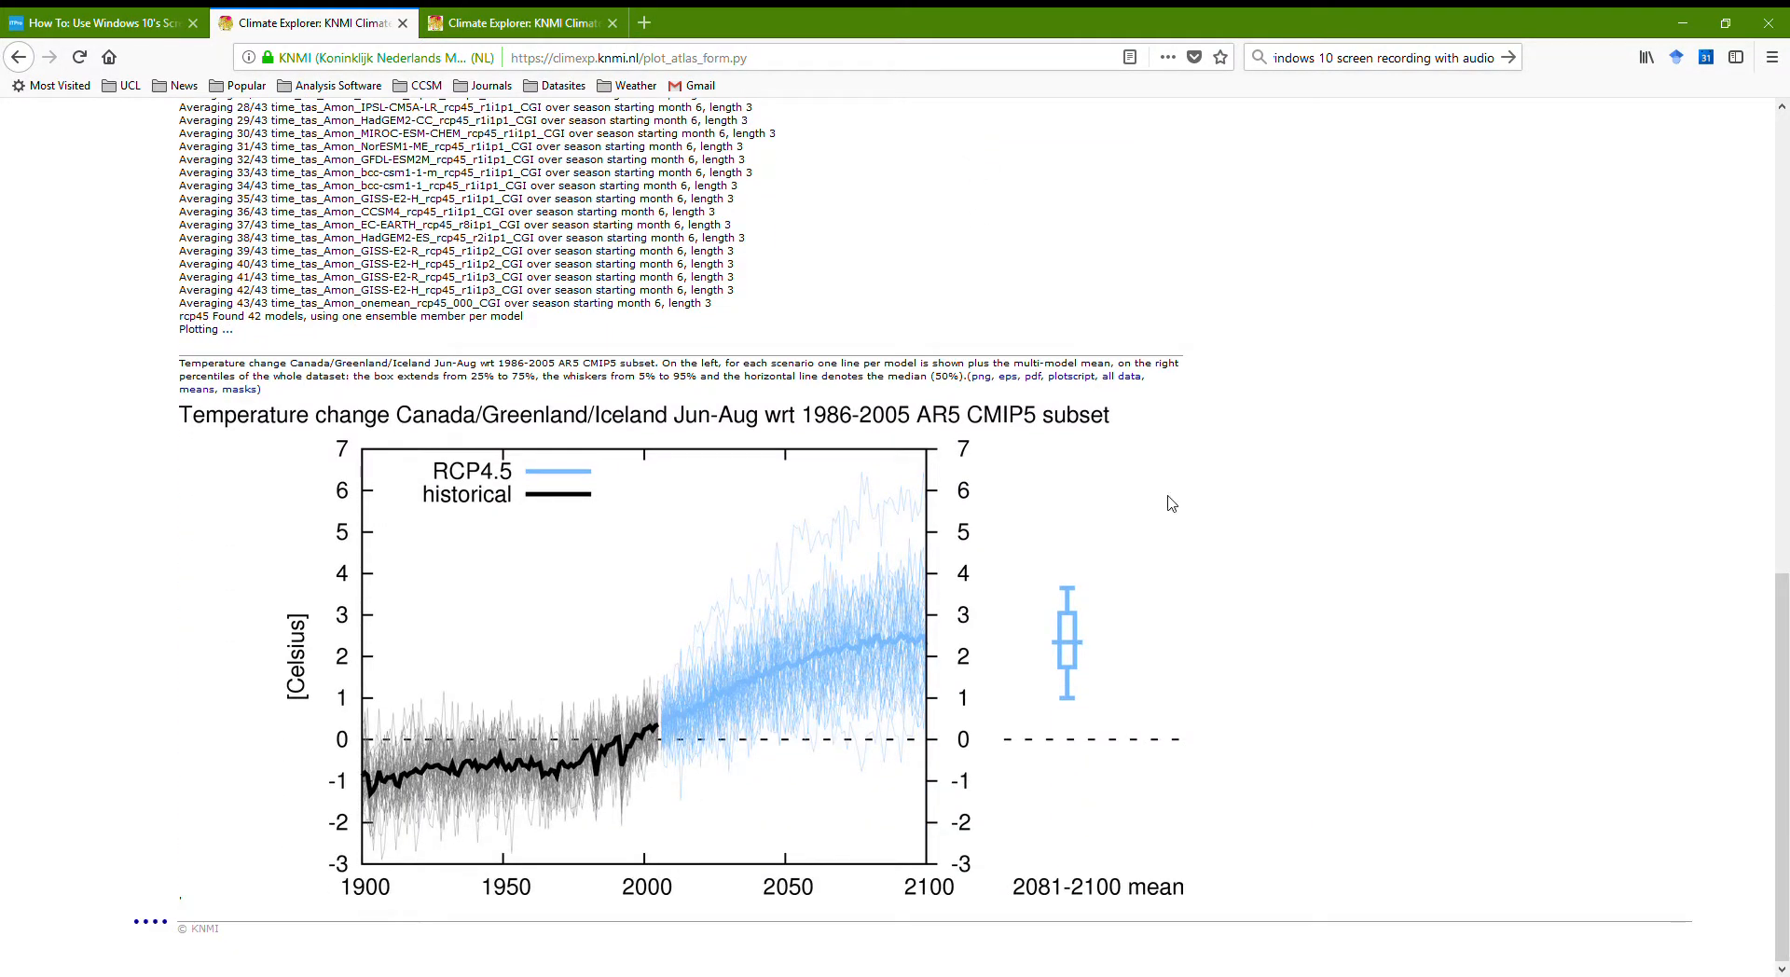
pyautogui.moveTo(1277, 521)
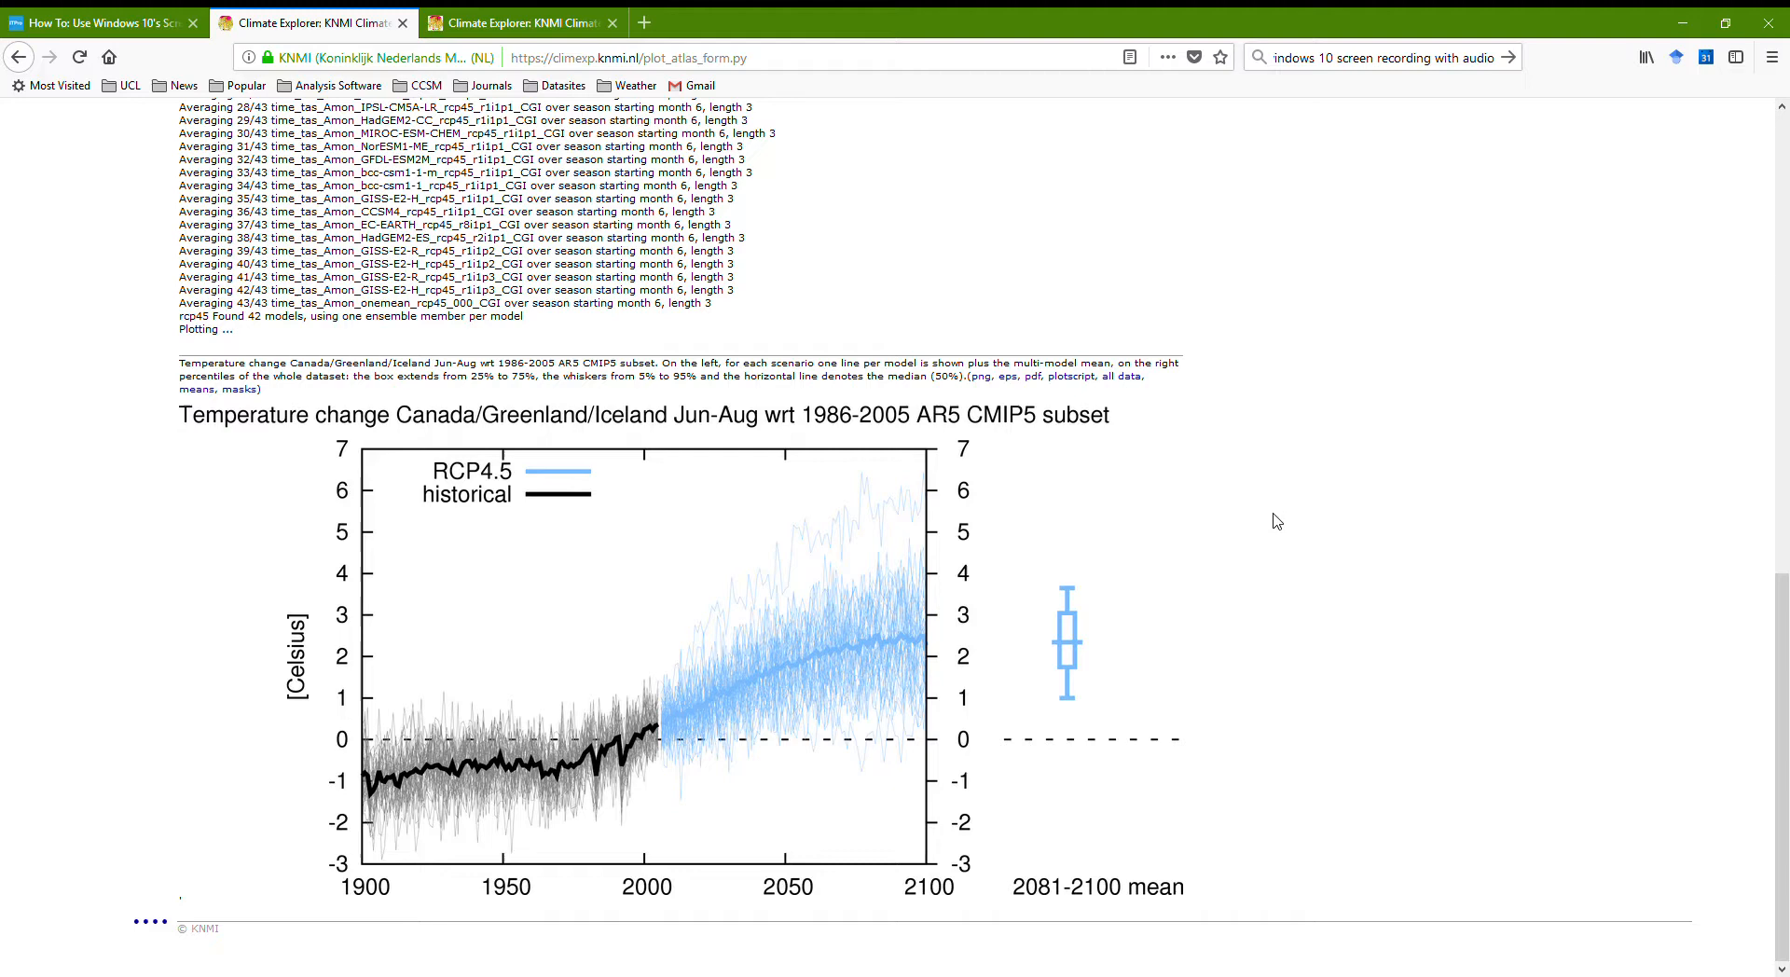